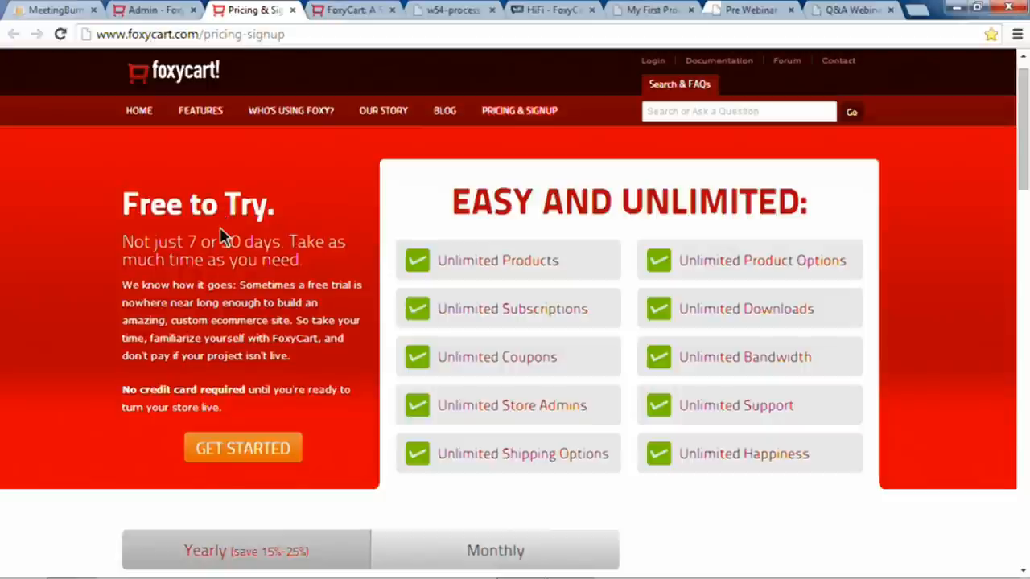
Switch to the FoxyCart admin dashboard for the test store.
click(148, 9)
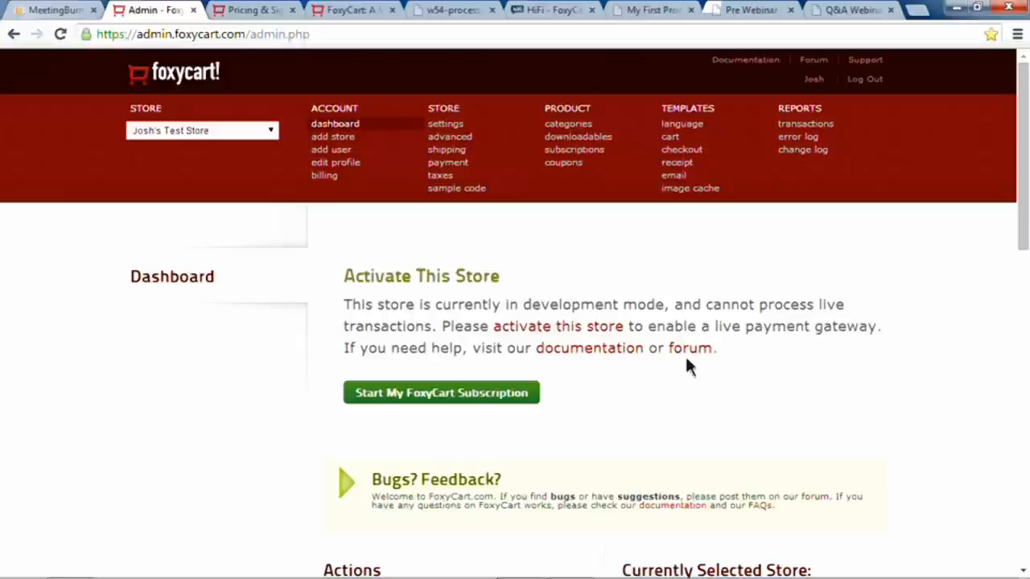
mouse_move(802, 378)
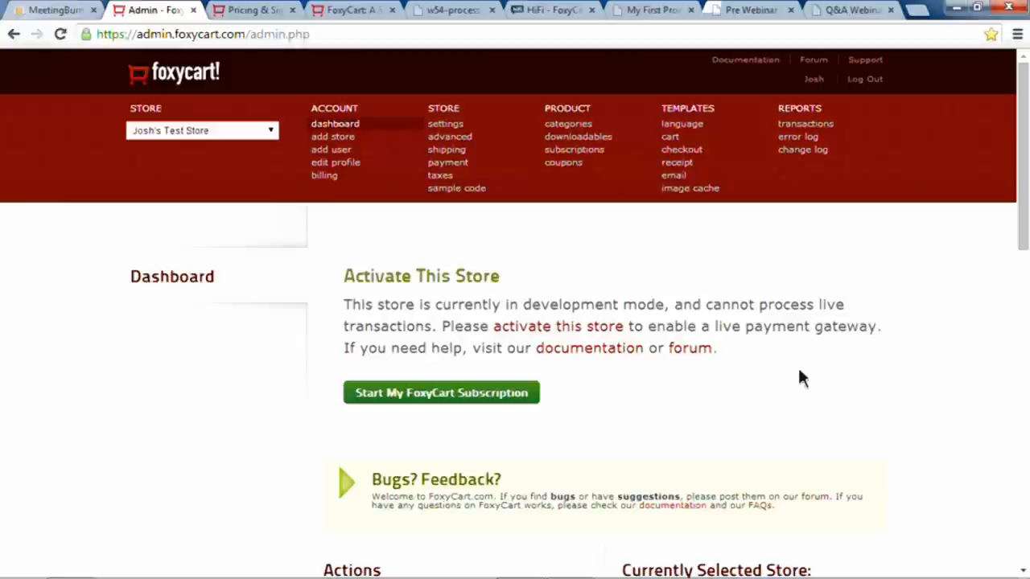
scroll(down, 3)
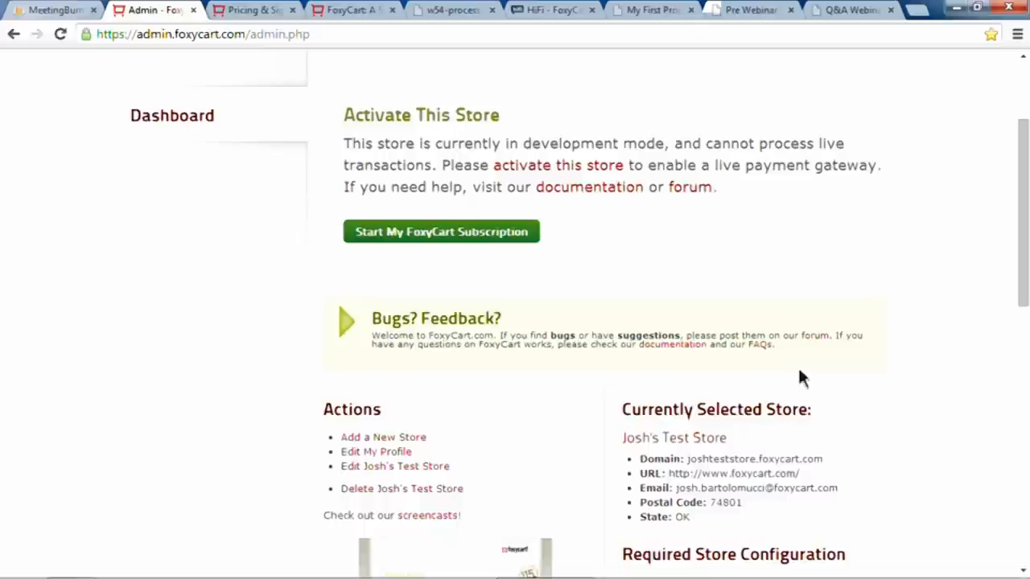
scroll(down, 3)
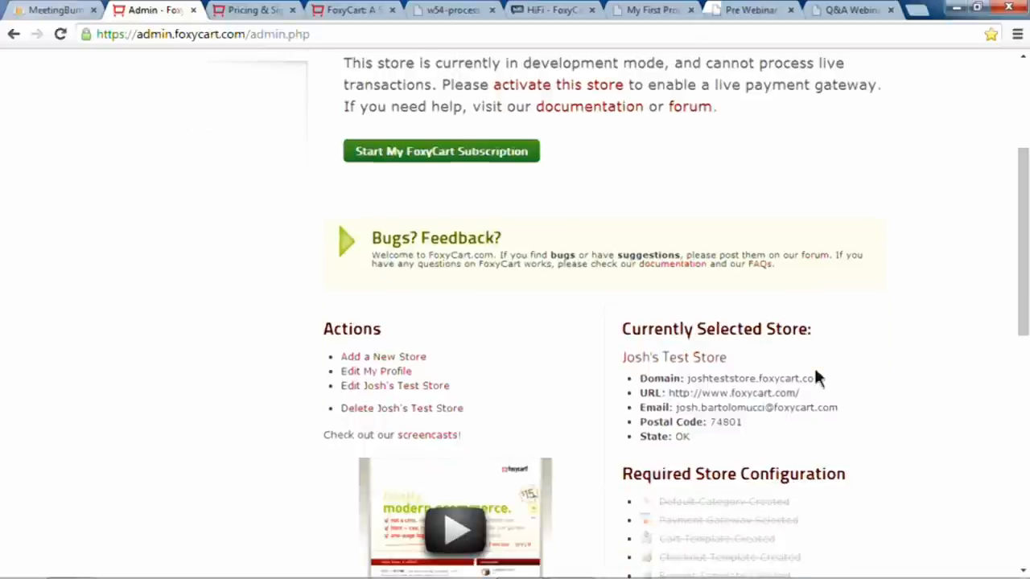
scroll(down, 3)
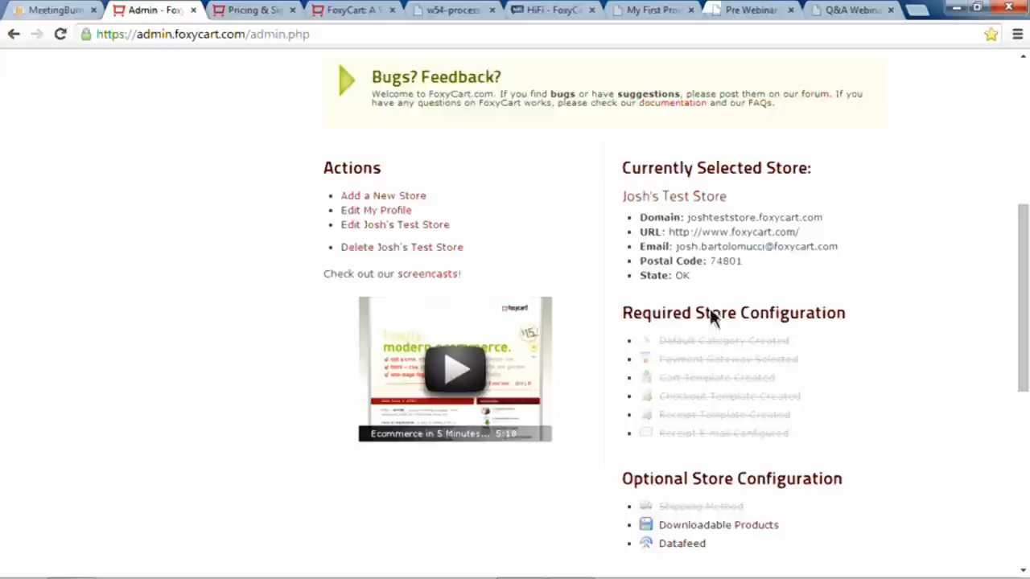
mouse_move(740, 319)
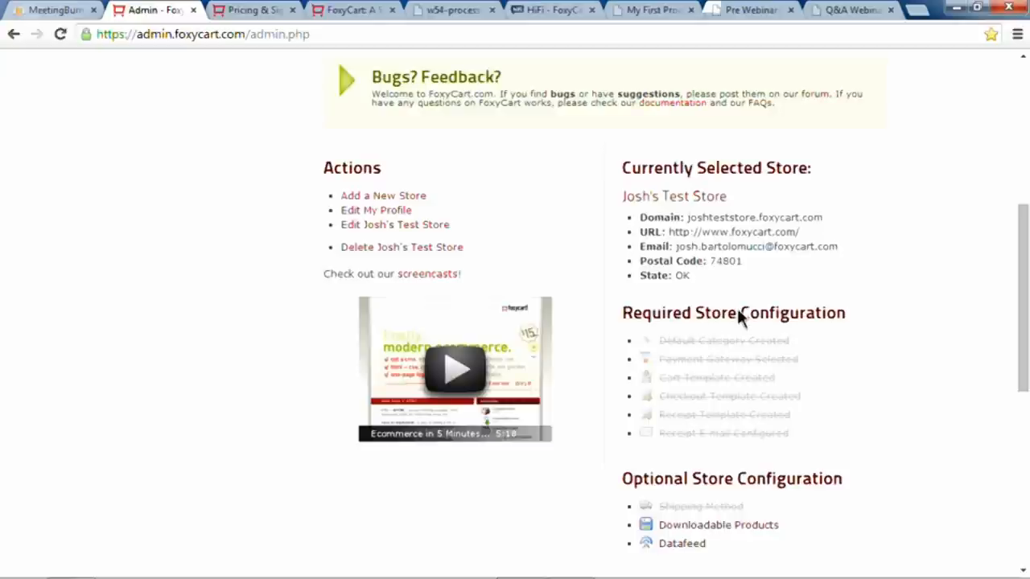
mouse_move(718, 348)
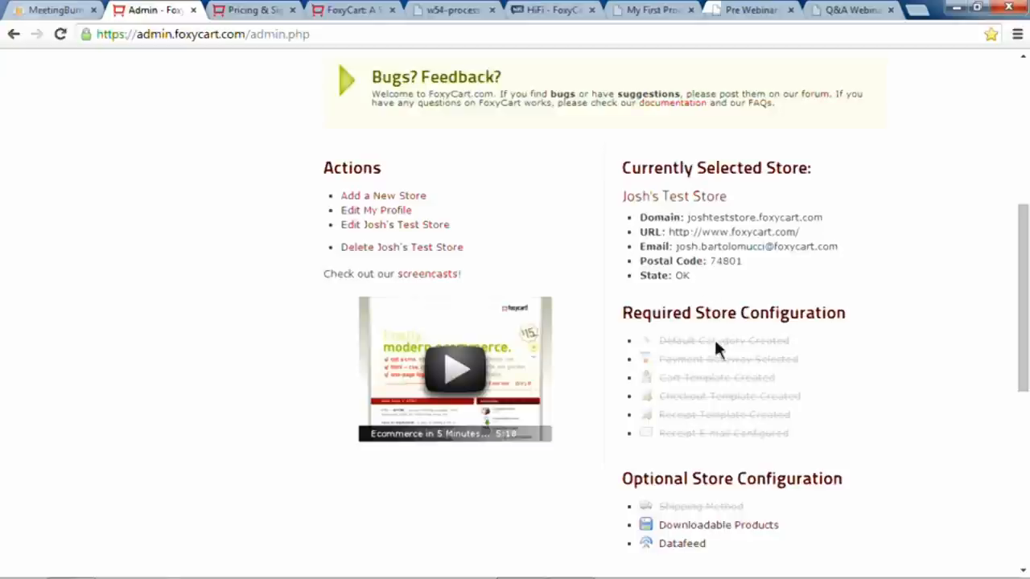
mouse_move(718, 342)
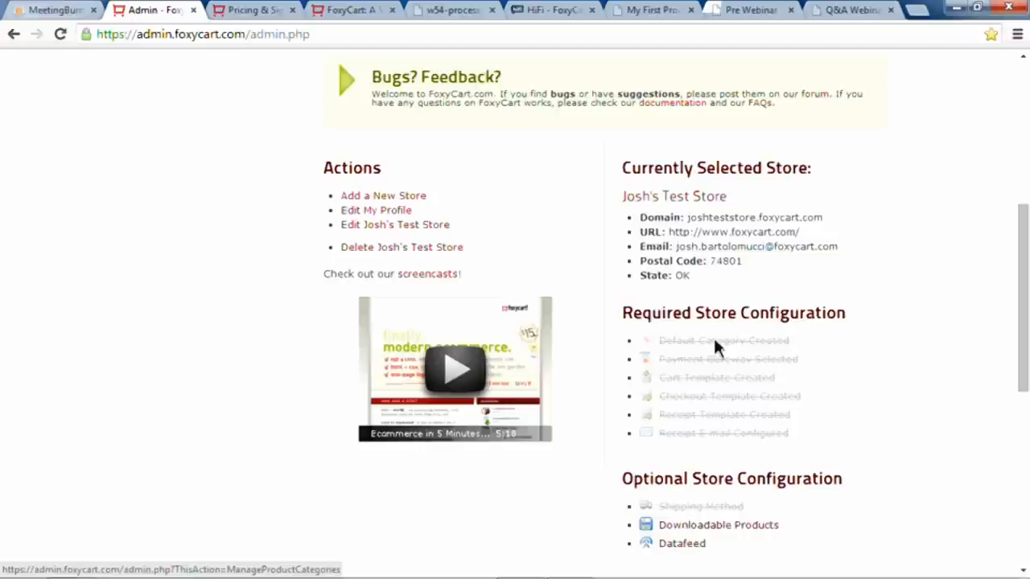
mouse_move(825, 338)
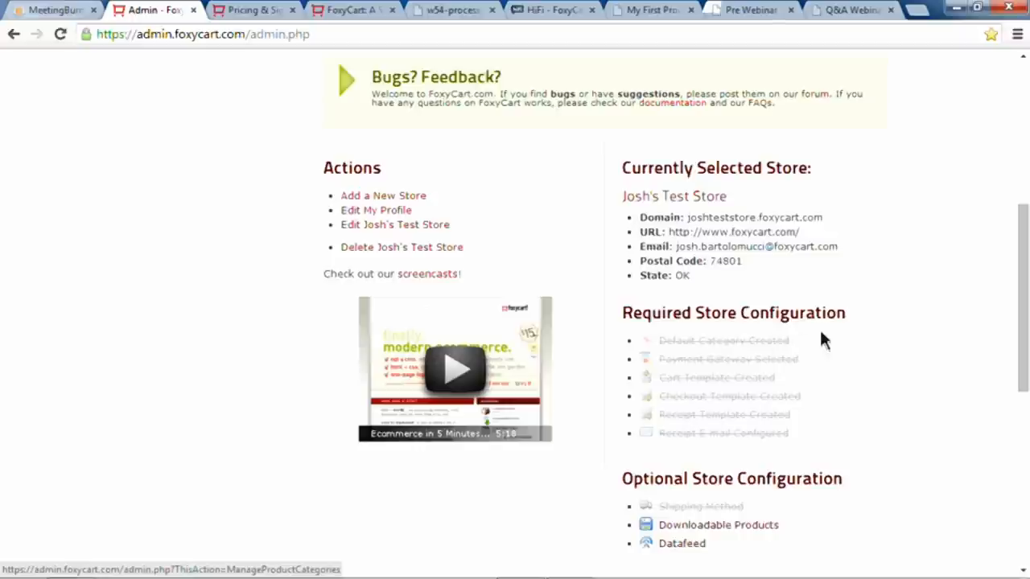
mouse_move(747, 347)
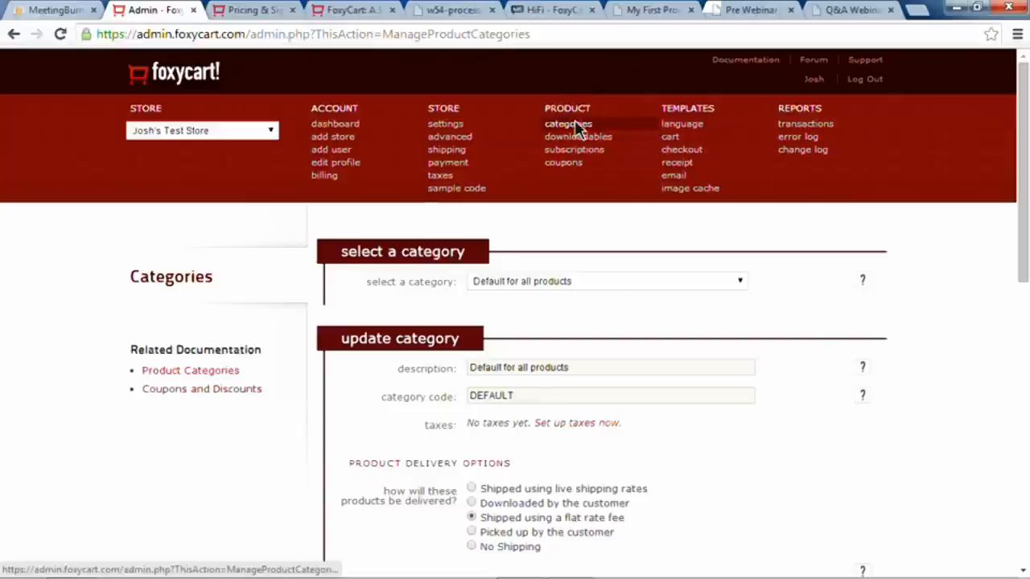
mouse_move(910, 451)
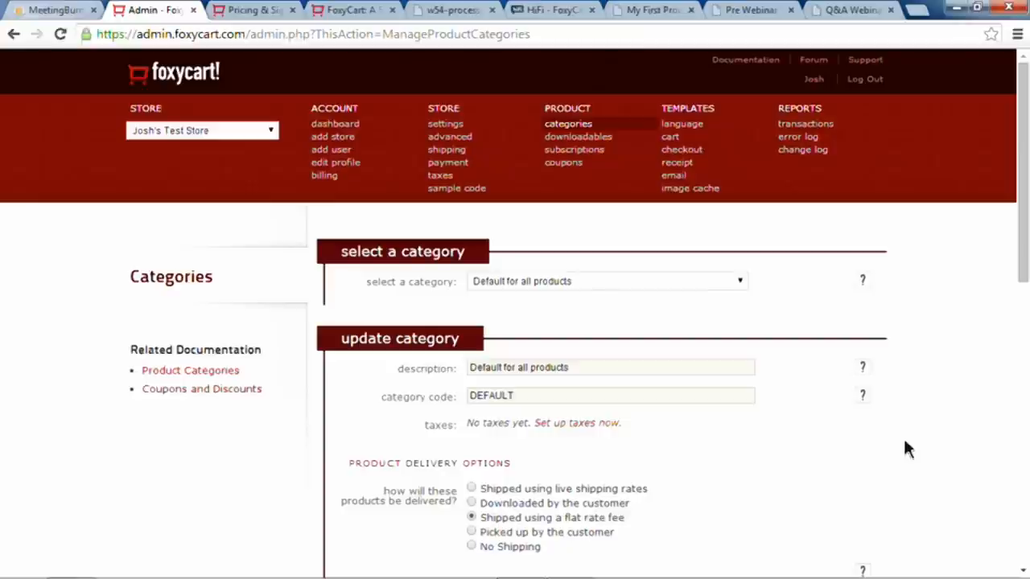
Review the DEFAULT category's flat-rate 5.00 per-shipment shipping and update the category.
scroll(down, 3)
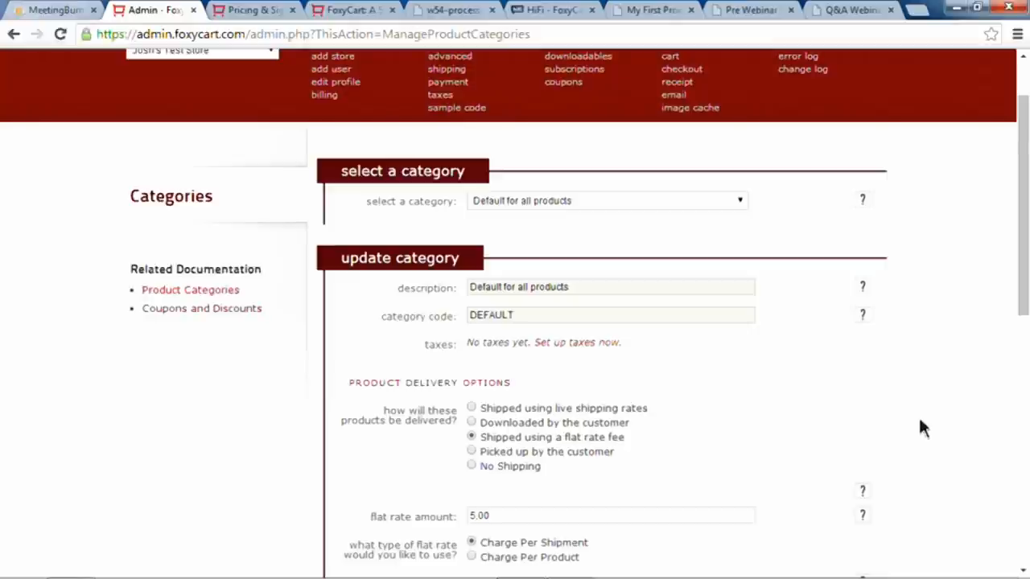
scroll(down, 3)
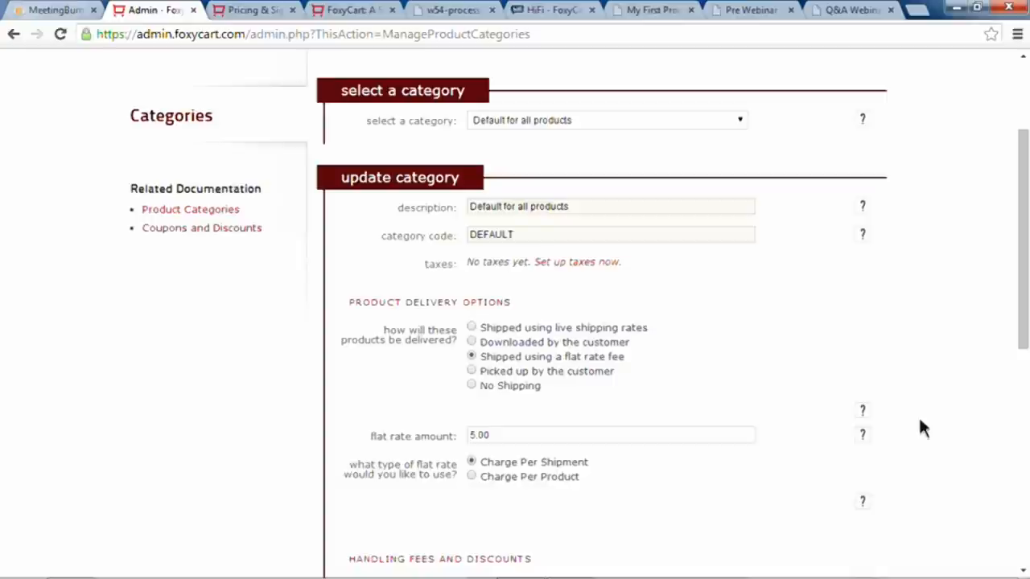
scroll(down, 3)
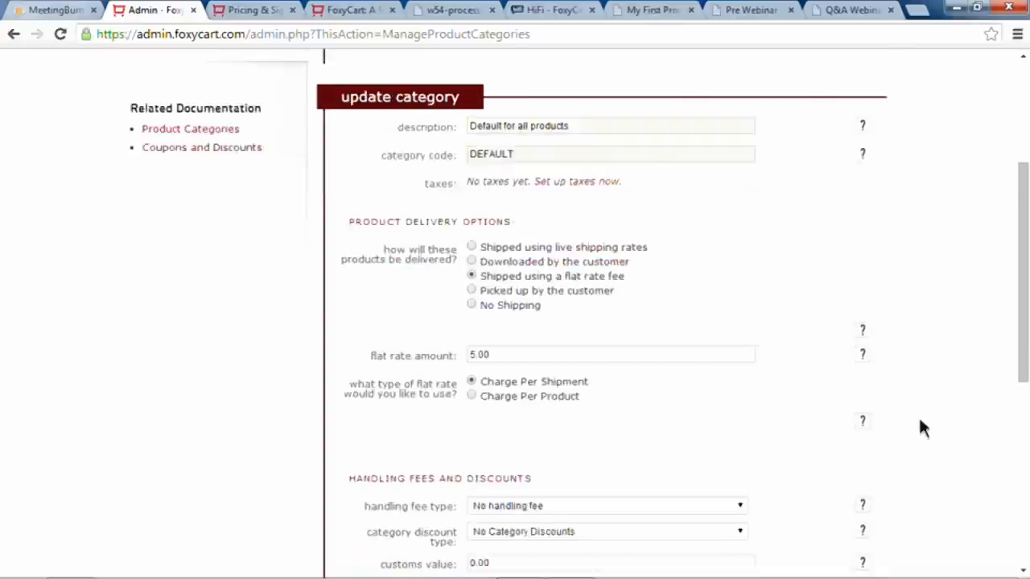
scroll(down, 3)
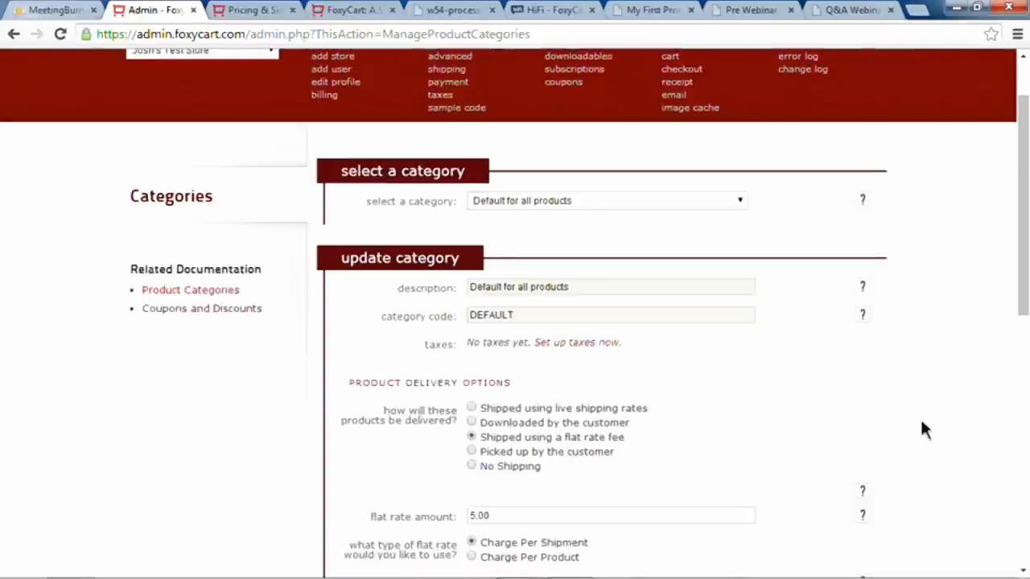
scroll(down, 3)
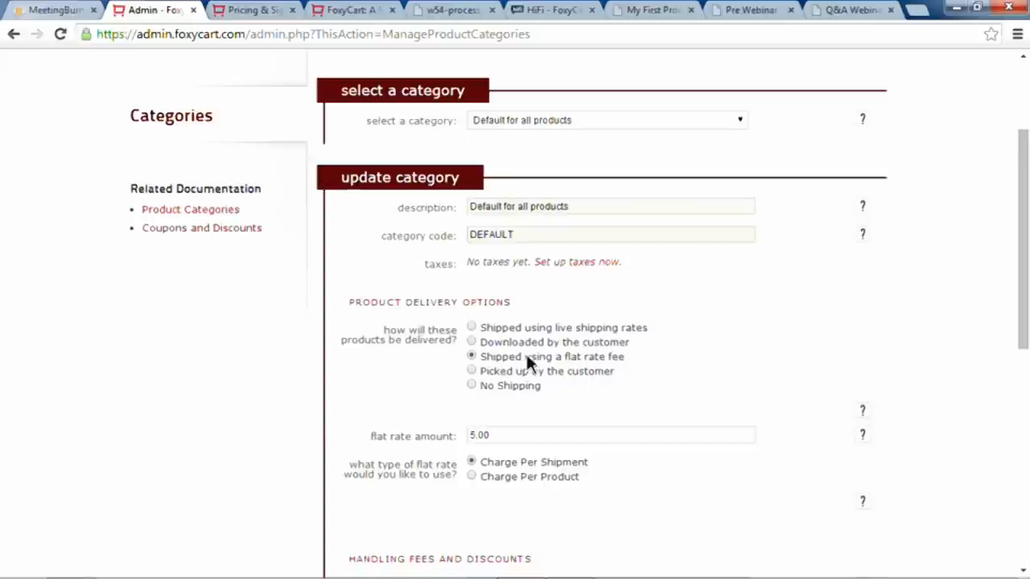
mouse_move(637, 373)
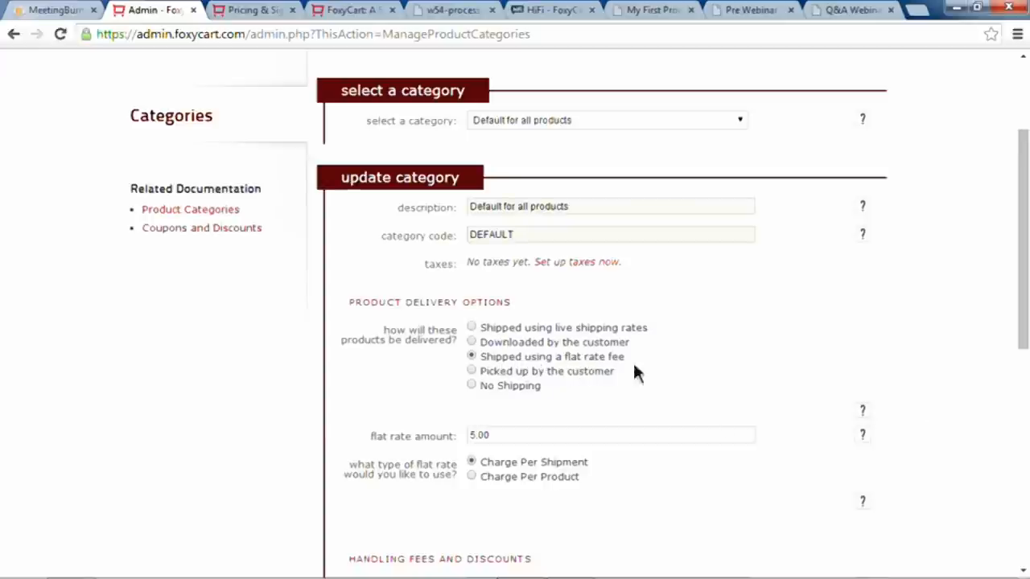
scroll(down, 3)
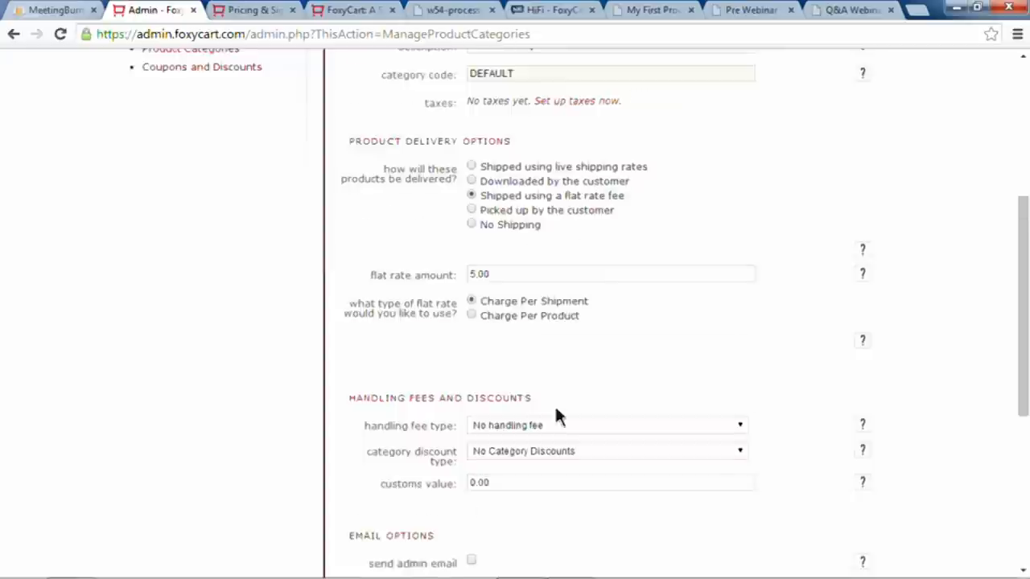
scroll(down, 3)
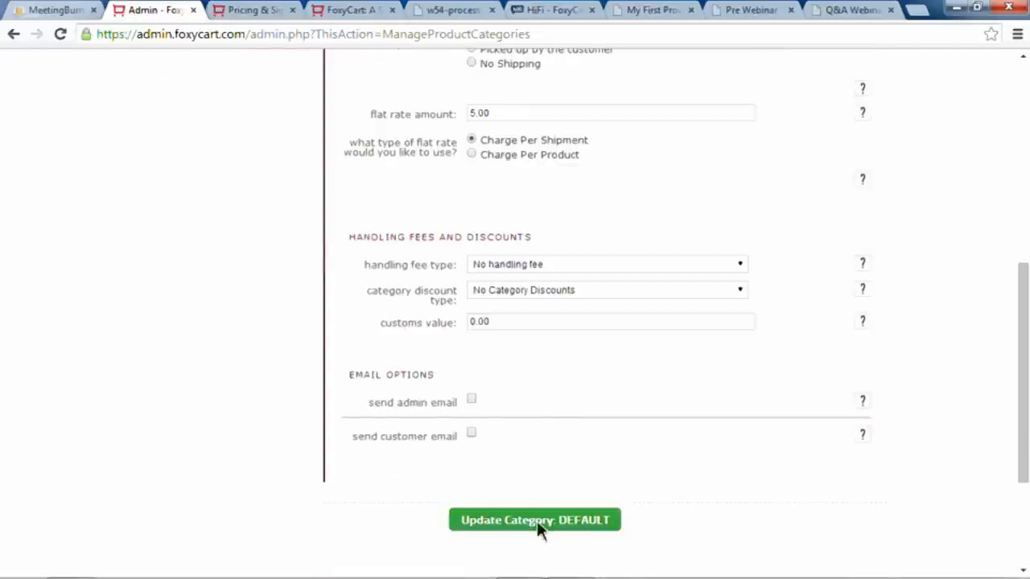
click(534, 520)
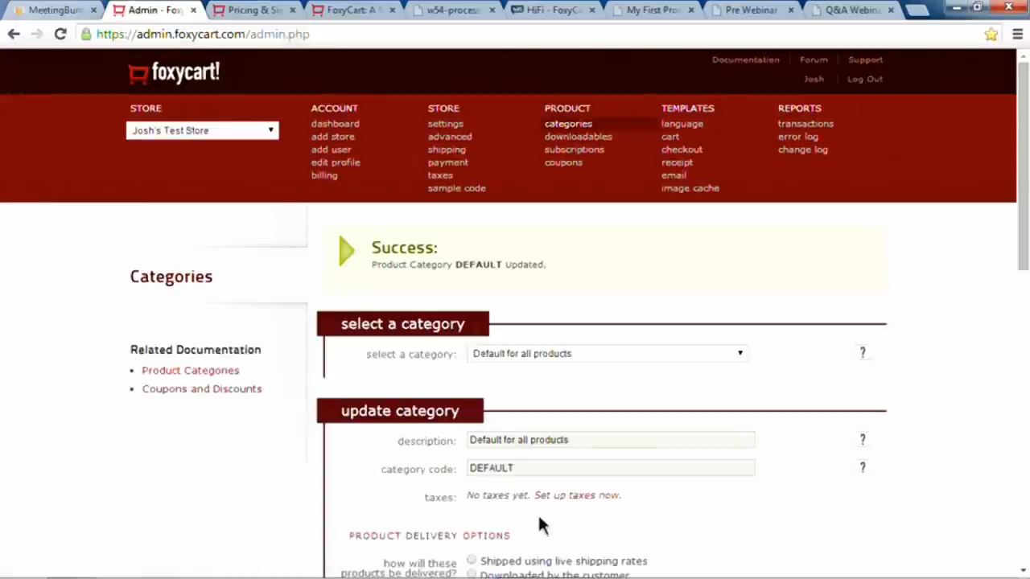
mouse_move(599, 518)
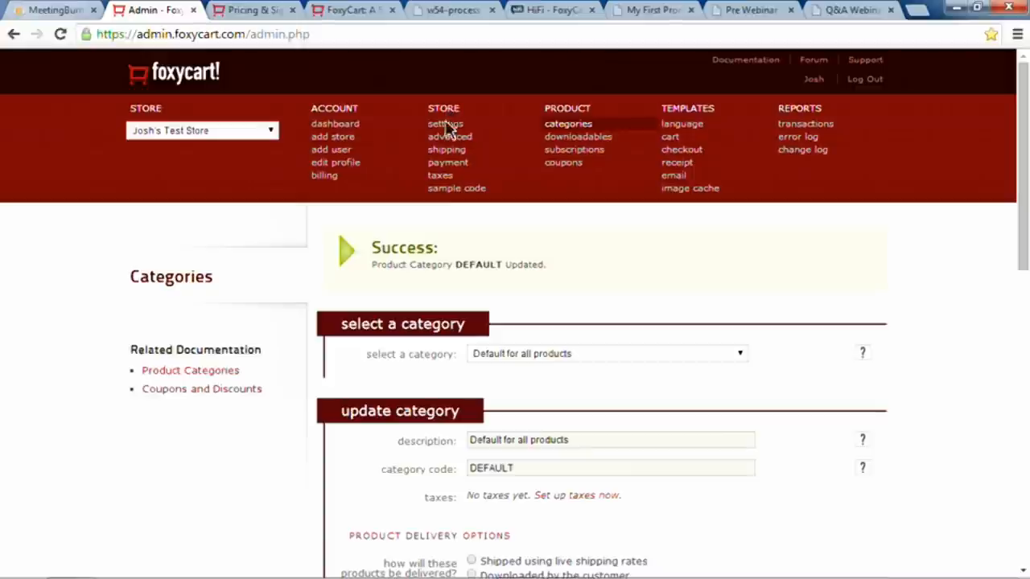
mouse_move(448, 160)
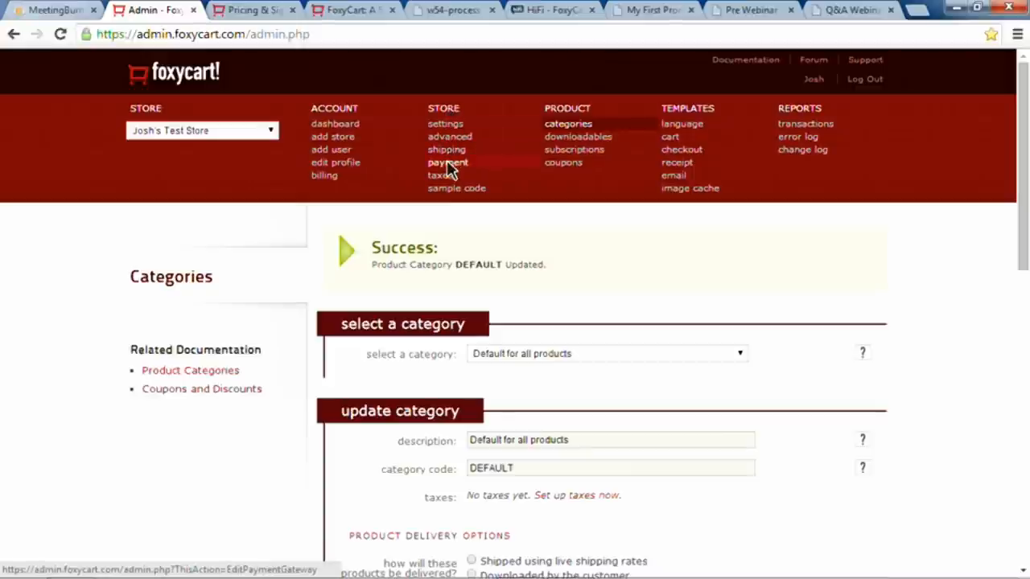
On the payment page, choose the default Authorize.net test account for card payments.
click(447, 161)
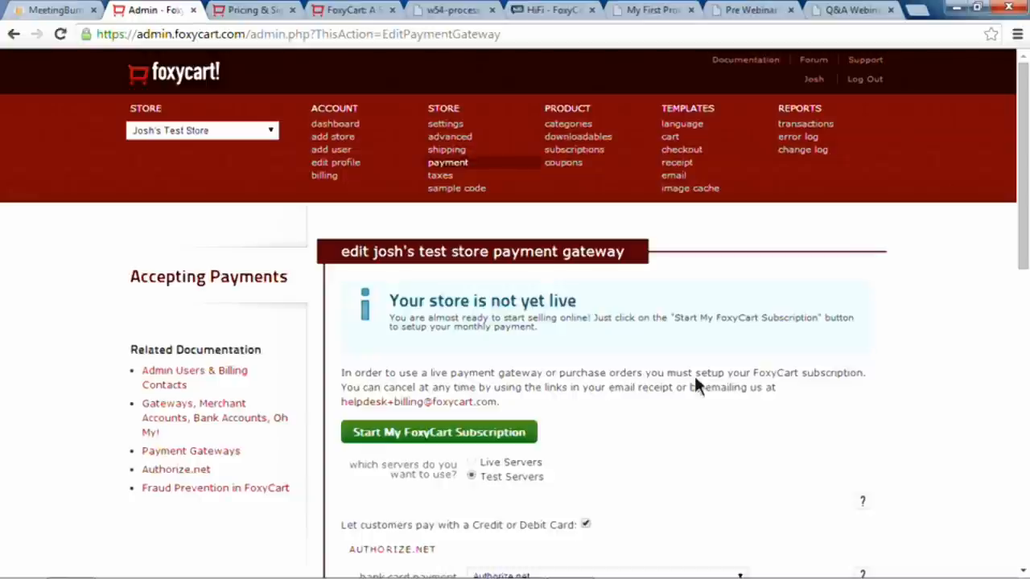
scroll(down, 3)
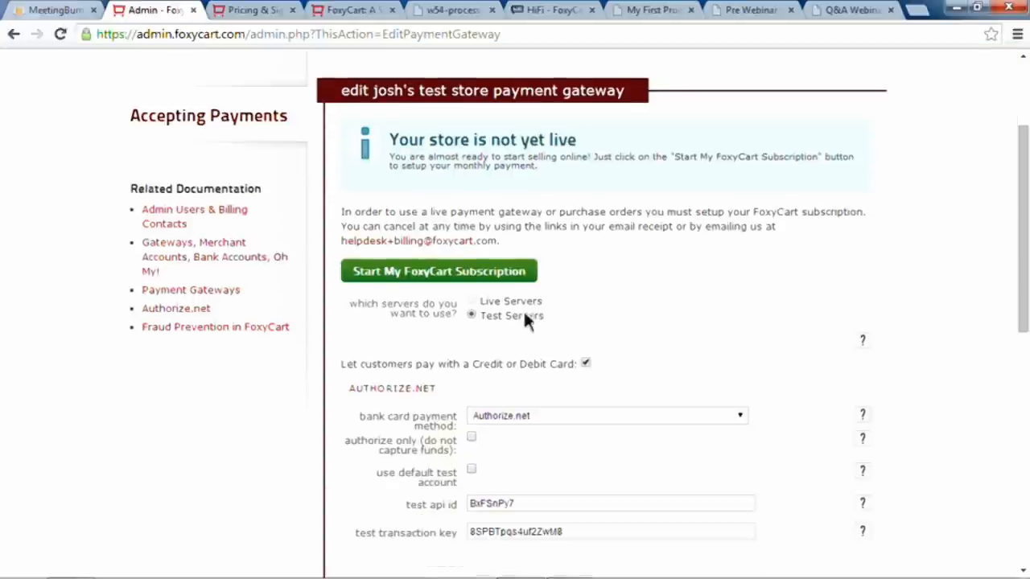
mouse_move(523, 321)
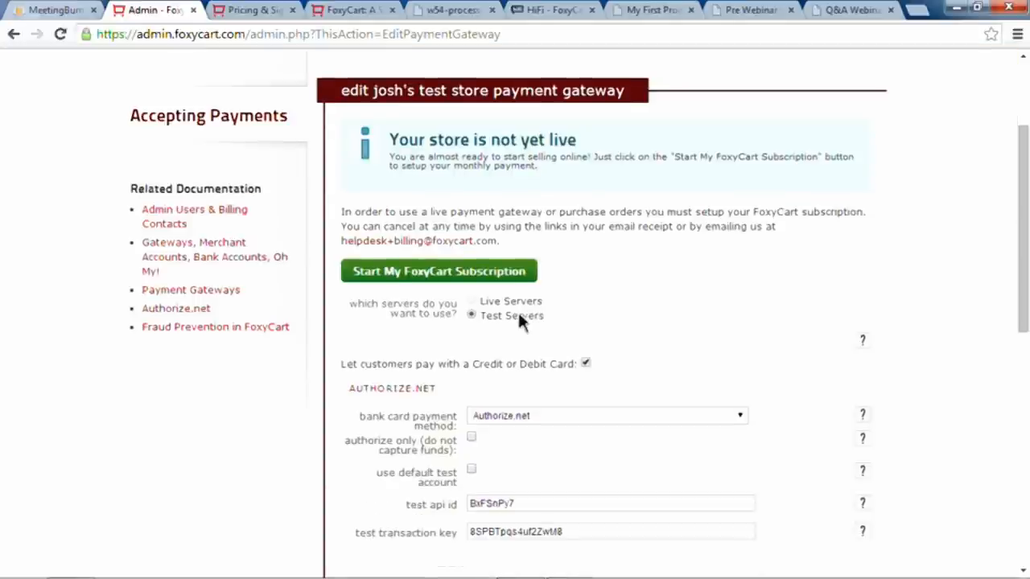
mouse_move(603, 304)
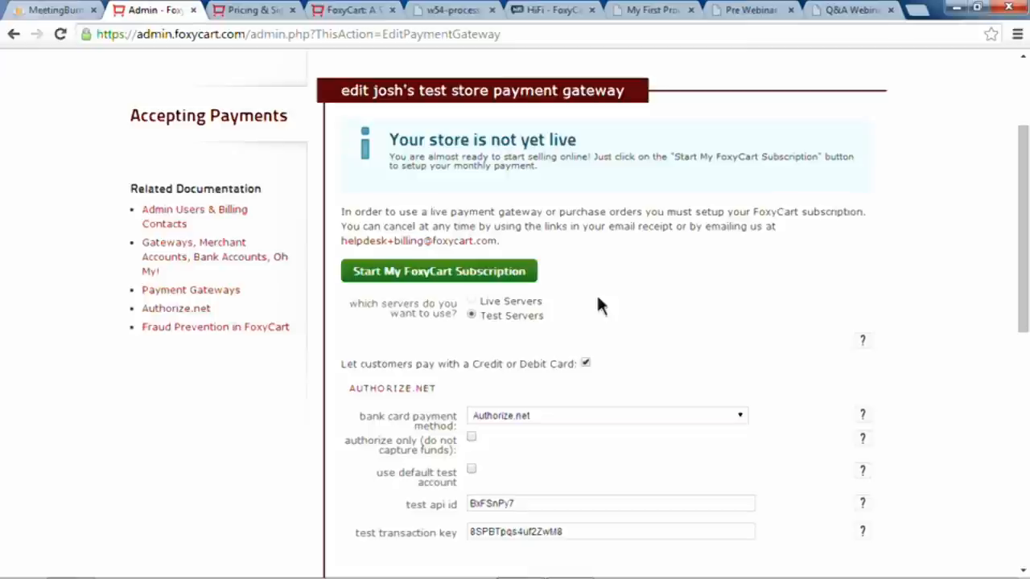
scroll(down, 3)
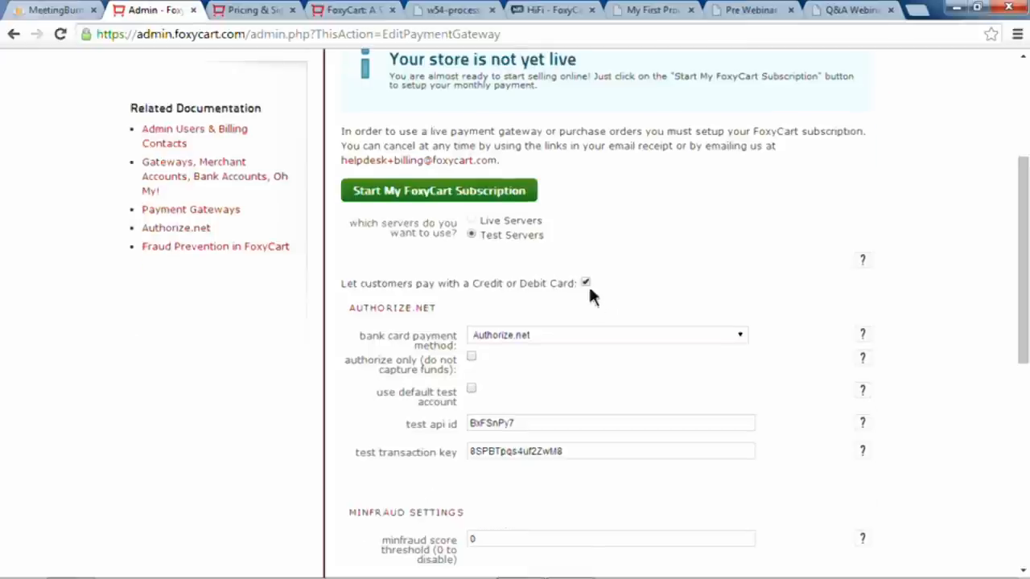
mouse_move(539, 293)
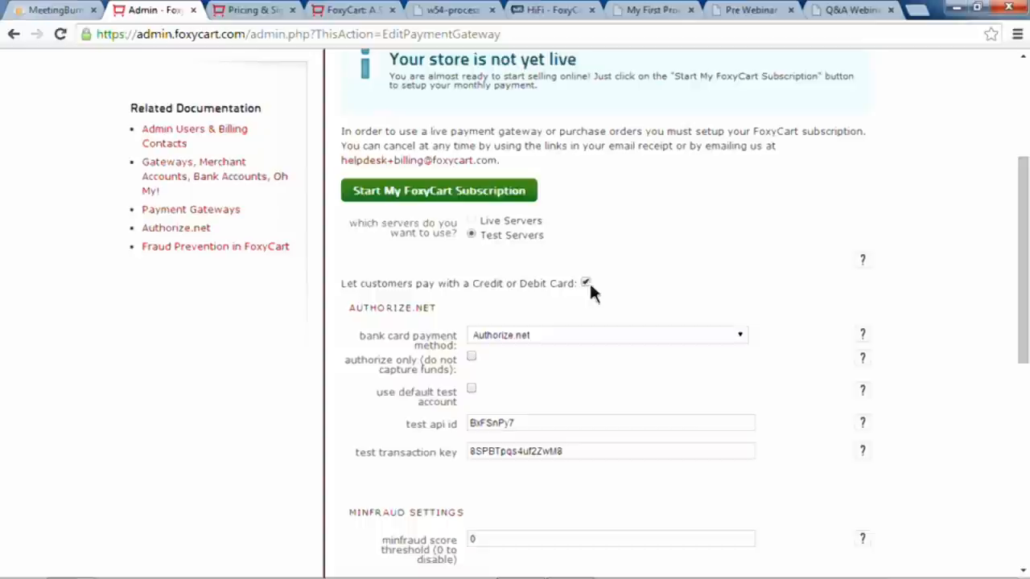
mouse_move(544, 339)
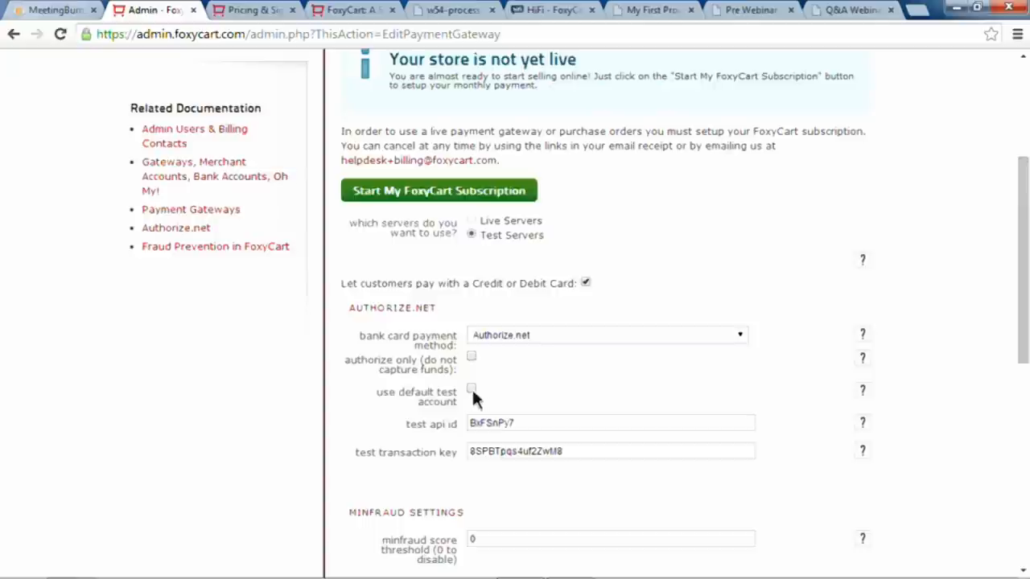
click(472, 388)
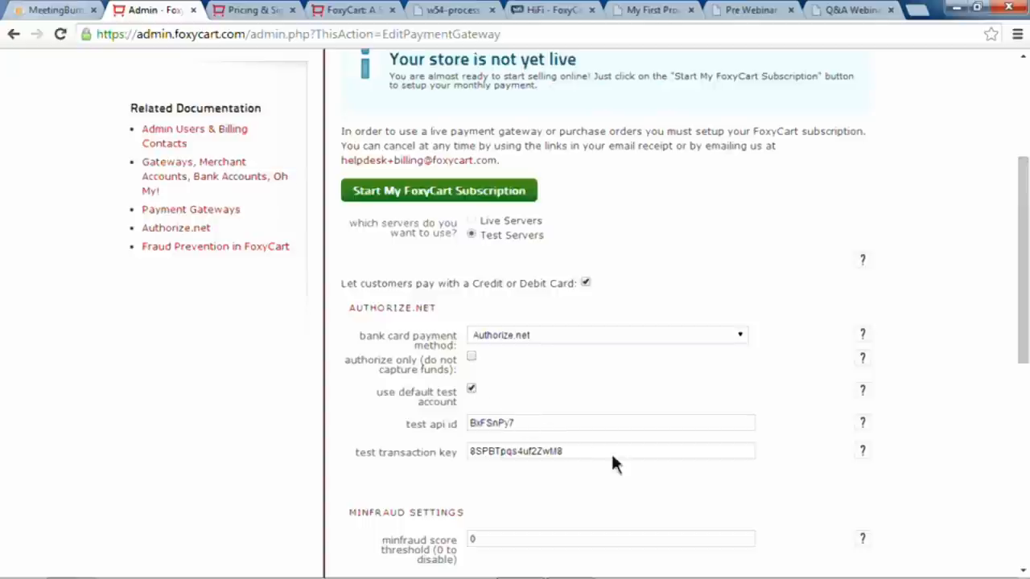
mouse_move(599, 461)
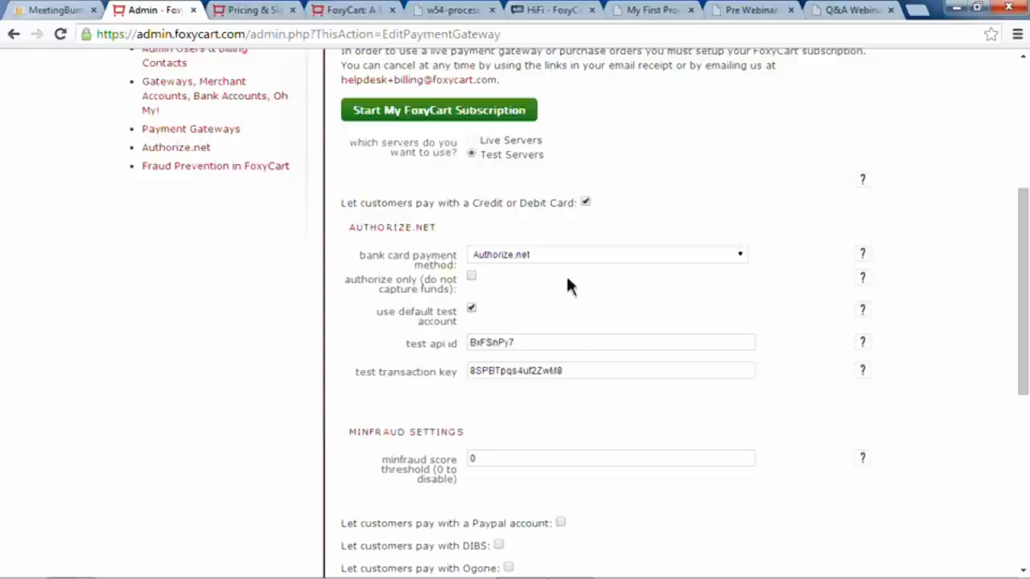
Review the remaining gateway options and update the payment gateway on test servers.
click(605, 254)
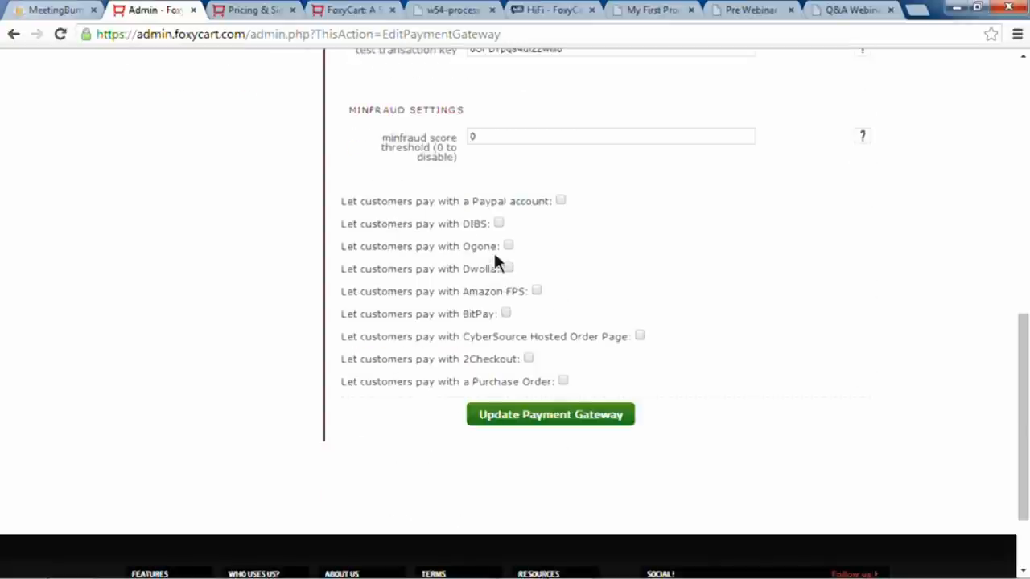
mouse_move(571, 386)
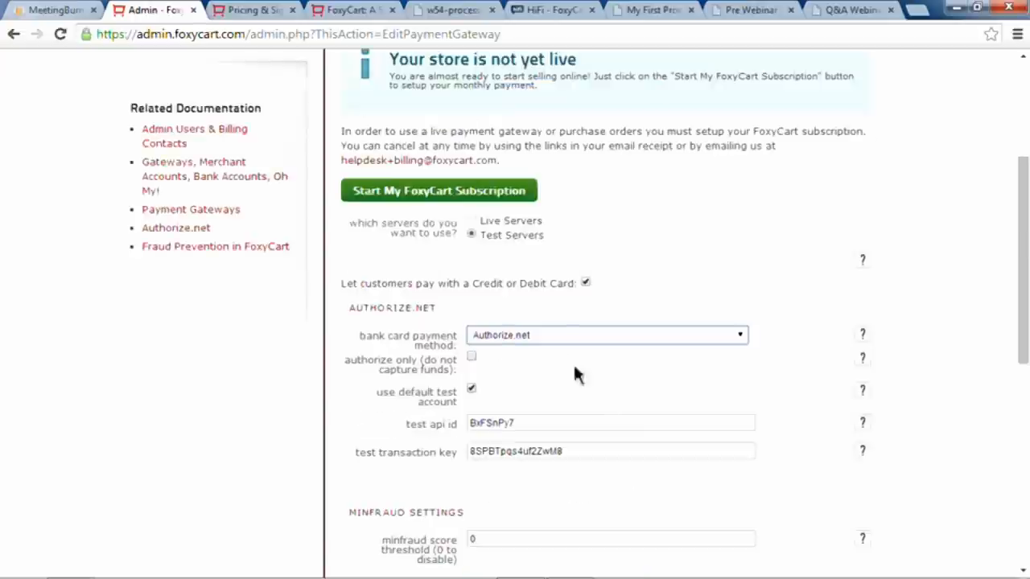
scroll(down, 3)
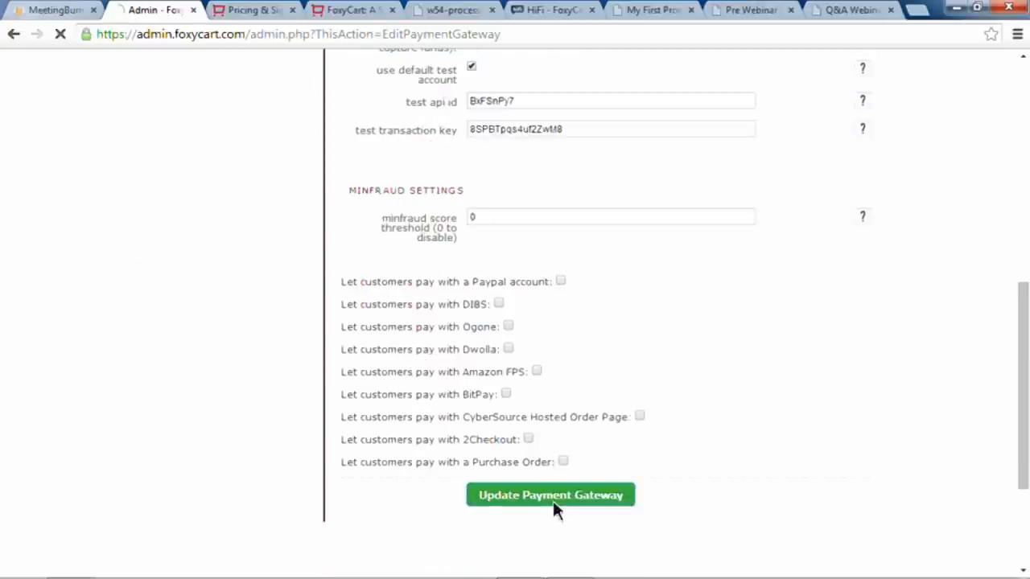
click(551, 496)
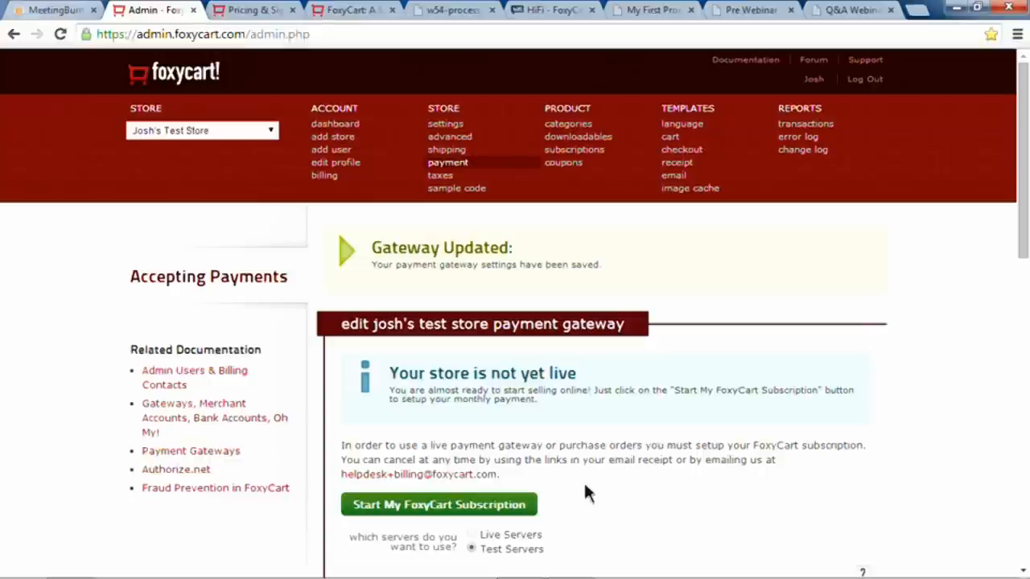
mouse_move(579, 489)
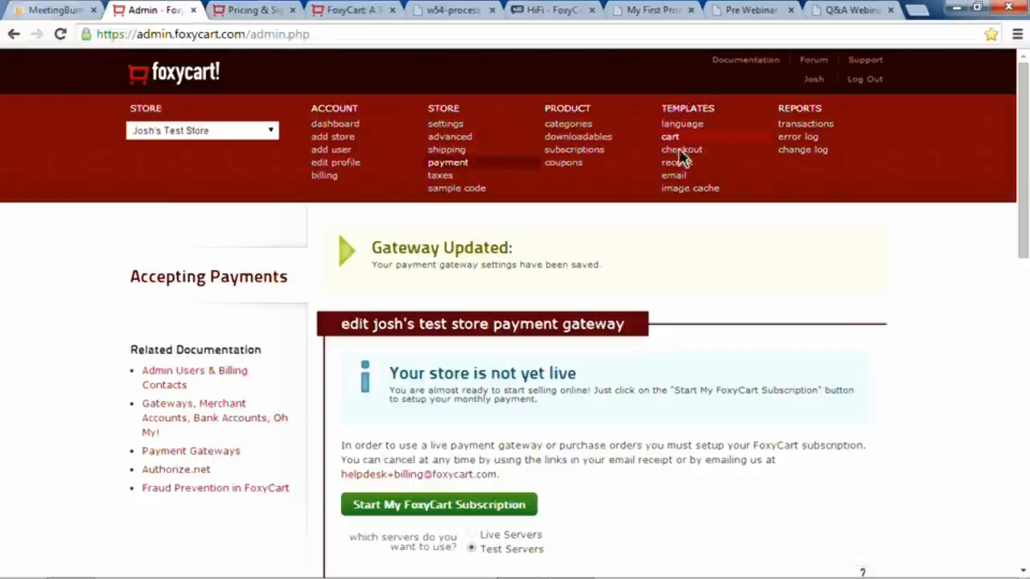
Switch the cart template to the FoxyCart Standard theme and update it.
click(669, 135)
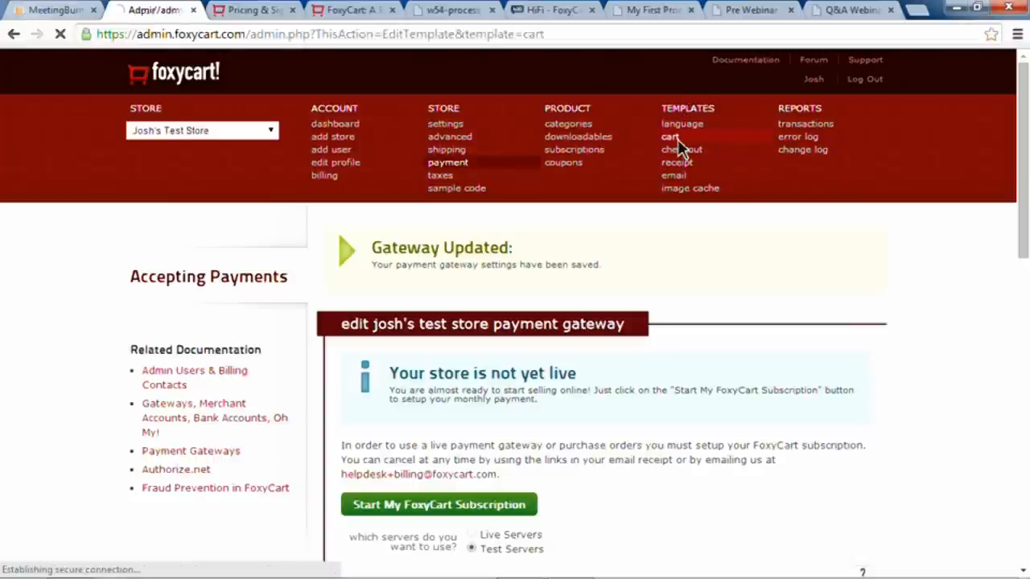
click(670, 135)
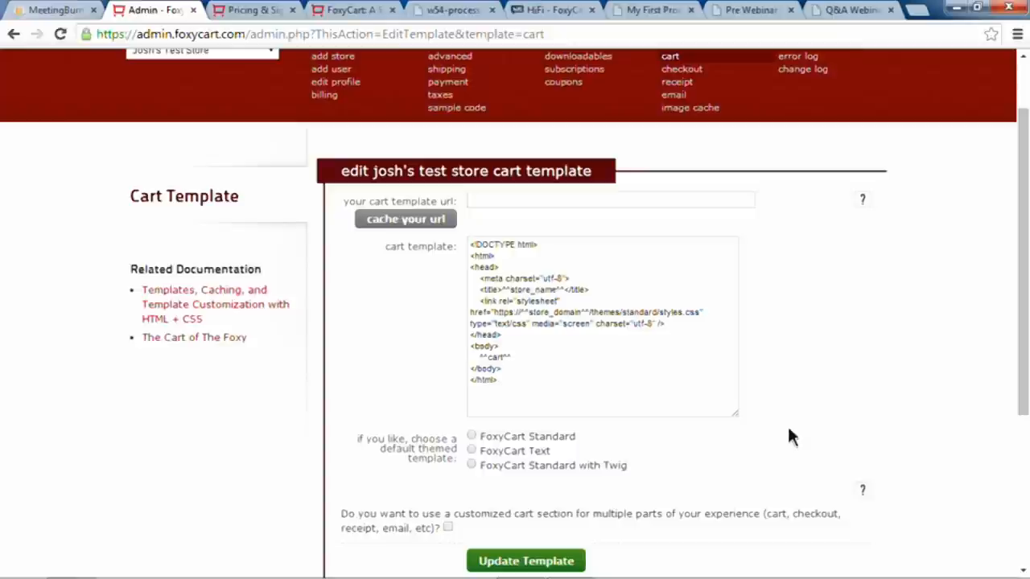
mouse_move(792, 405)
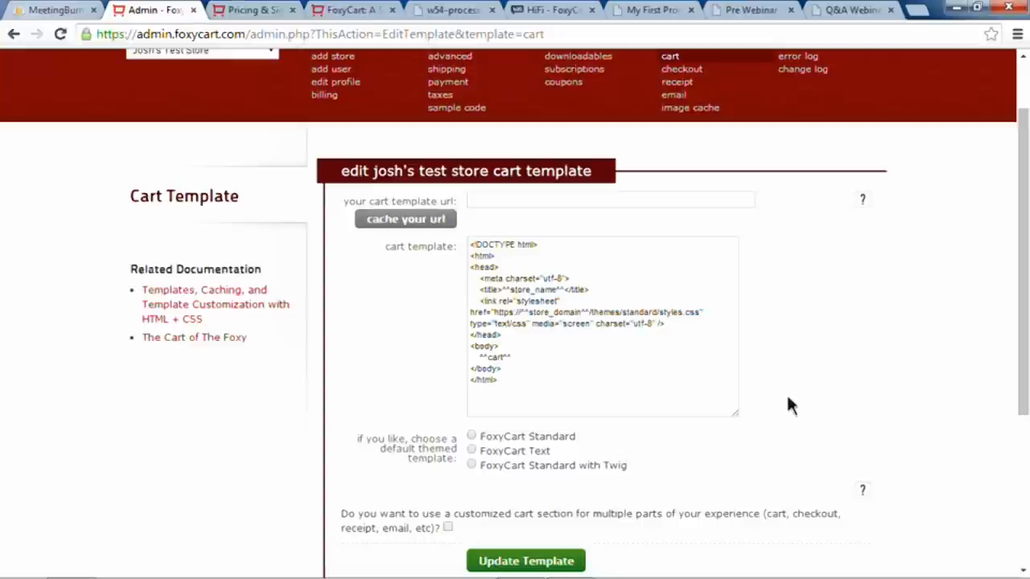
click(471, 437)
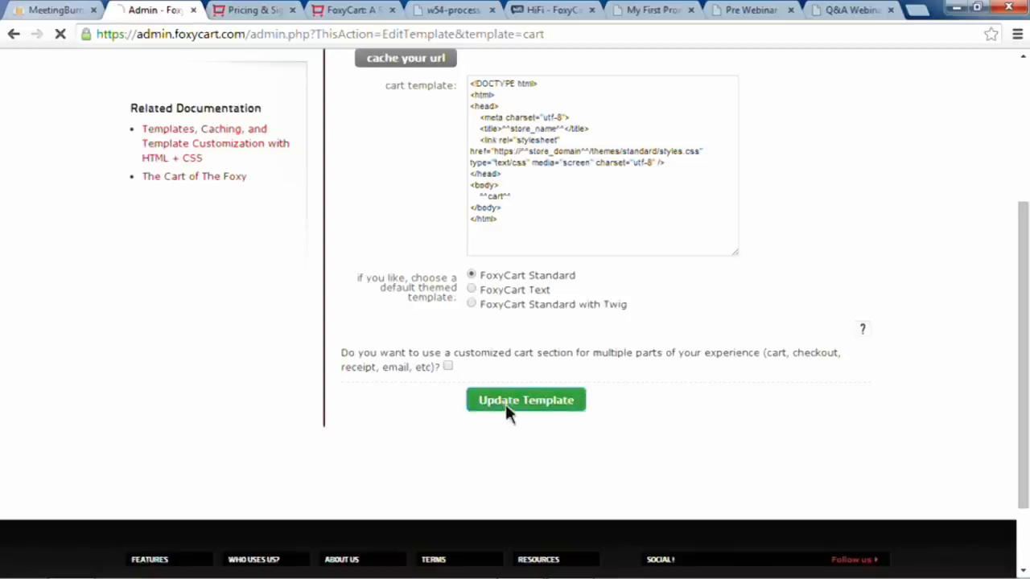
click(524, 399)
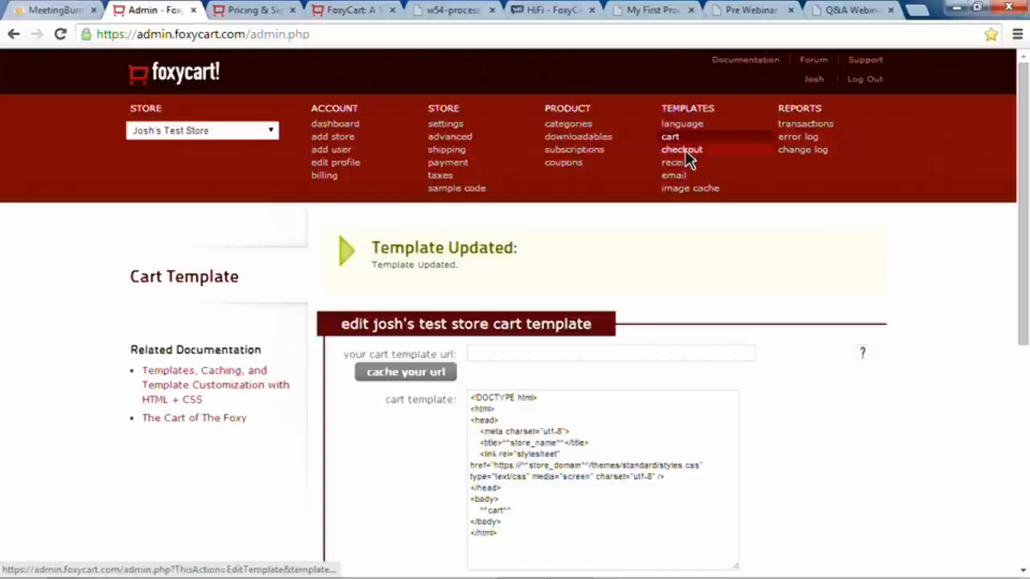
Switch the checkout template to FoxyCart Standard, keep the account checkout type, and update it.
click(682, 149)
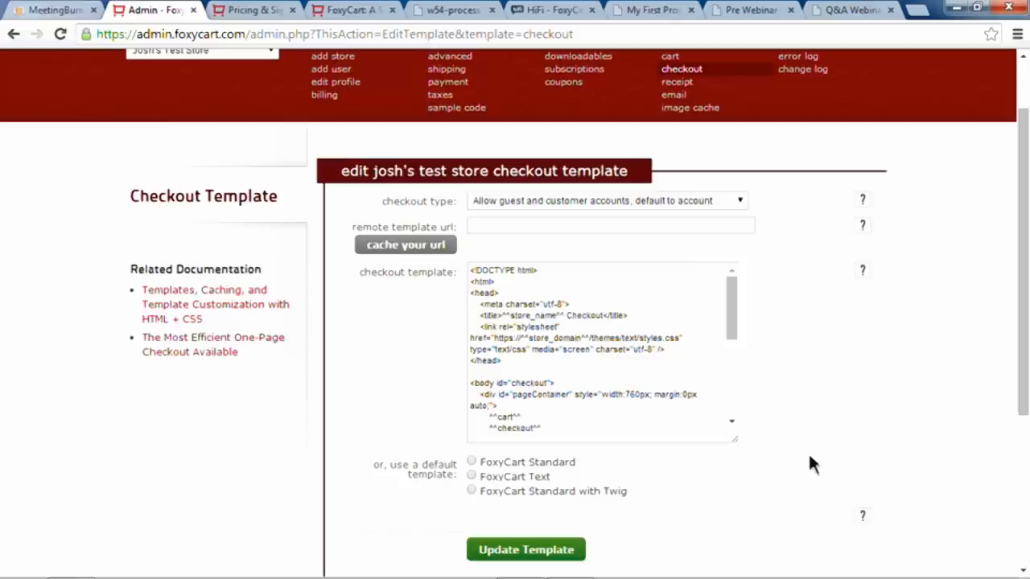
click(472, 380)
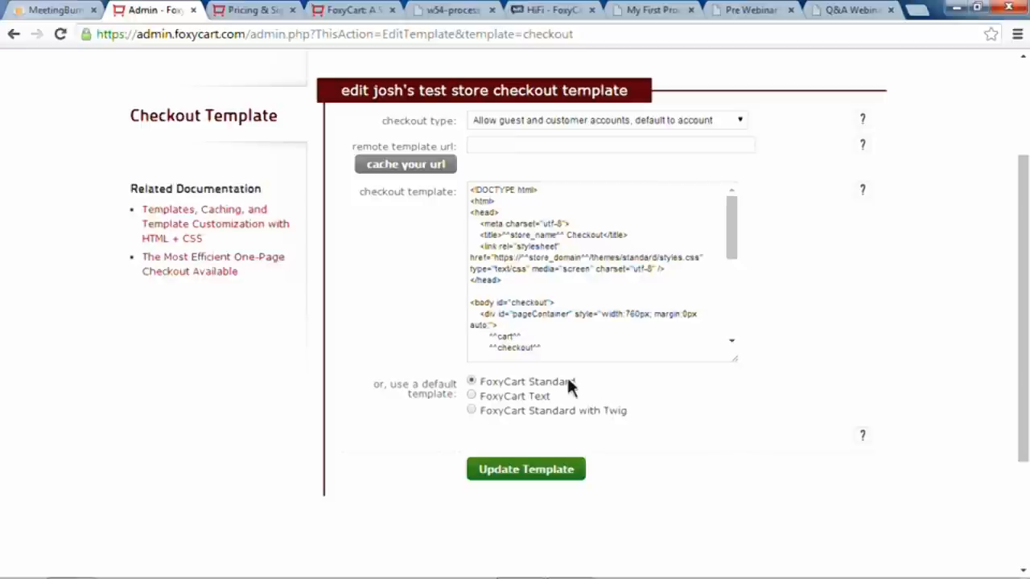
mouse_move(810, 293)
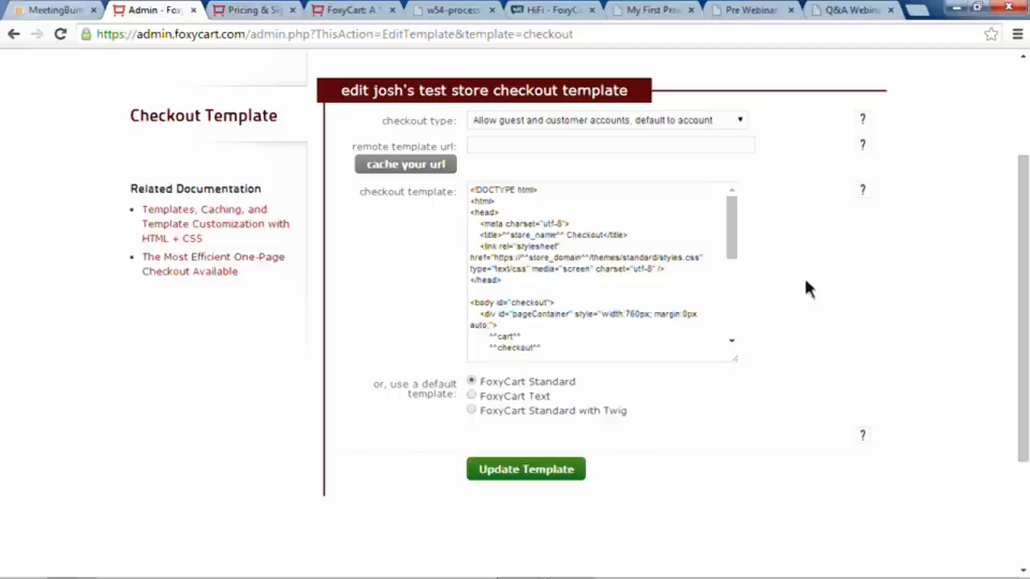
click(603, 119)
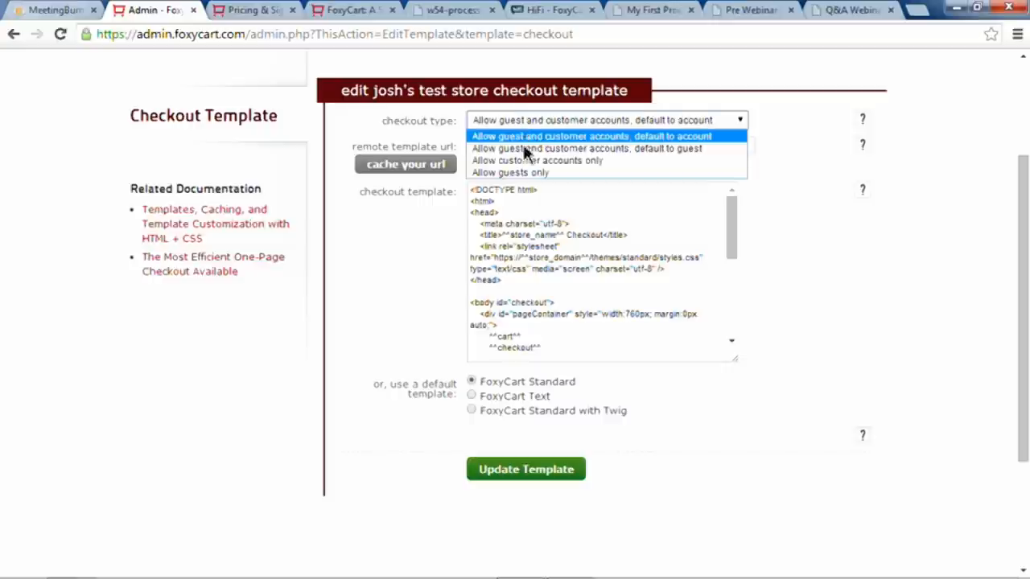
mouse_move(560, 151)
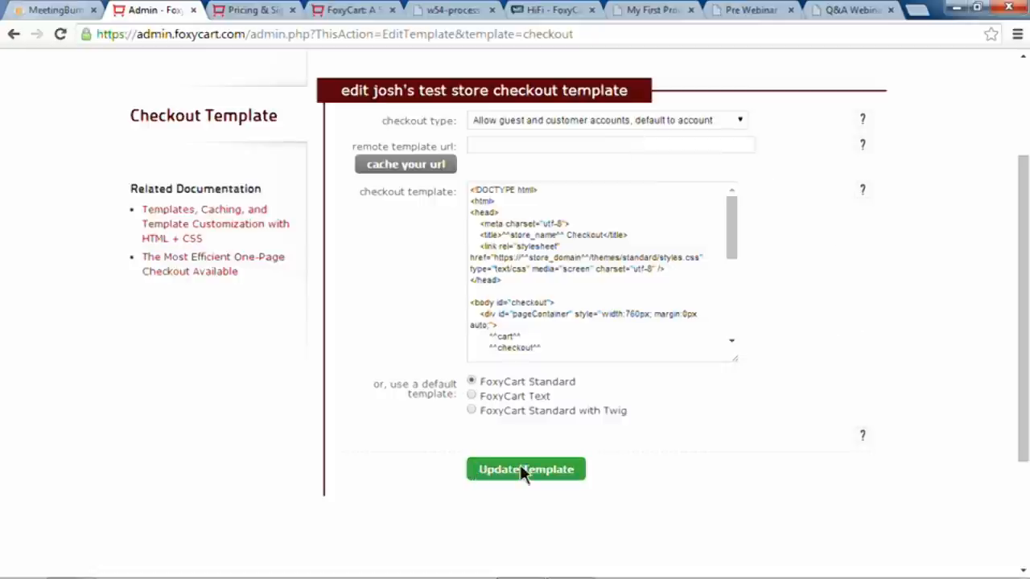
click(525, 470)
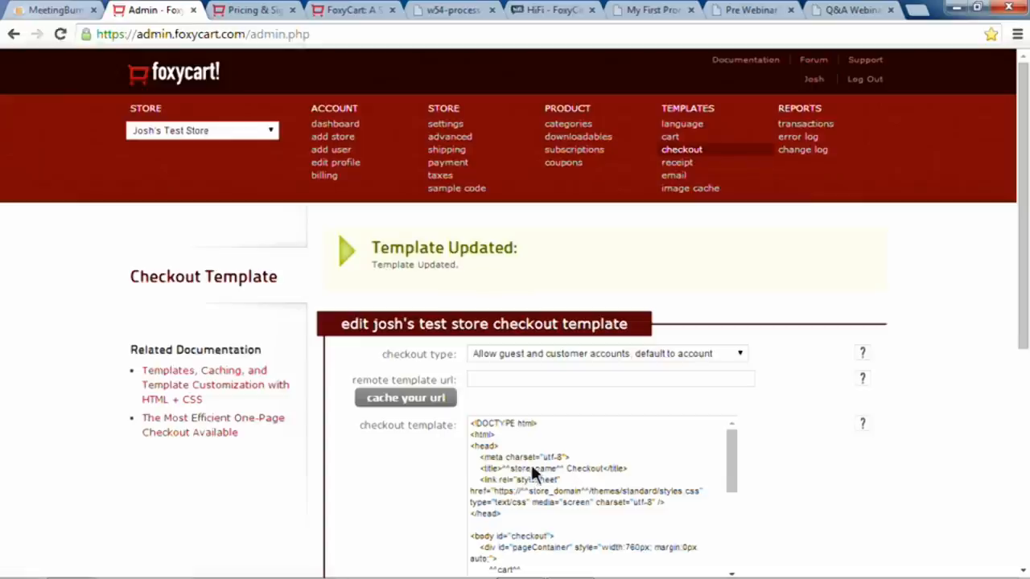
mouse_move(845, 487)
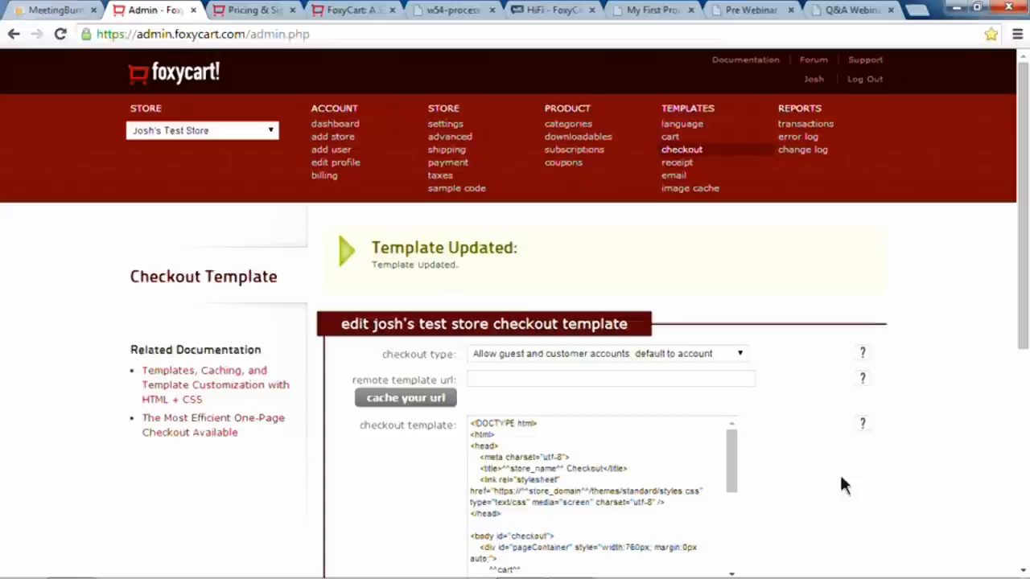
scroll(down, 3)
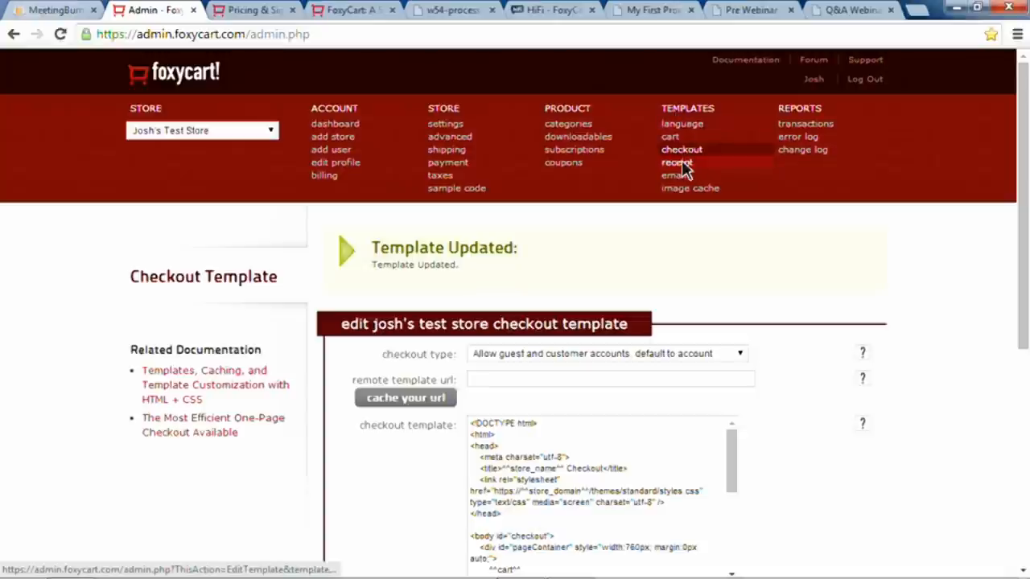
Switch the receipt template to the FoxyCart Standard theme and update it.
click(676, 163)
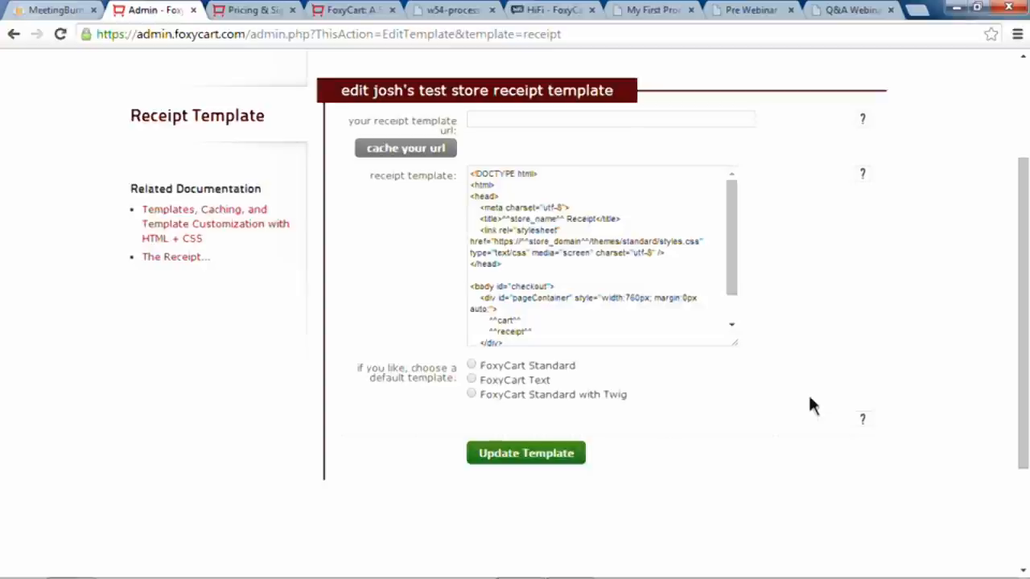
click(471, 365)
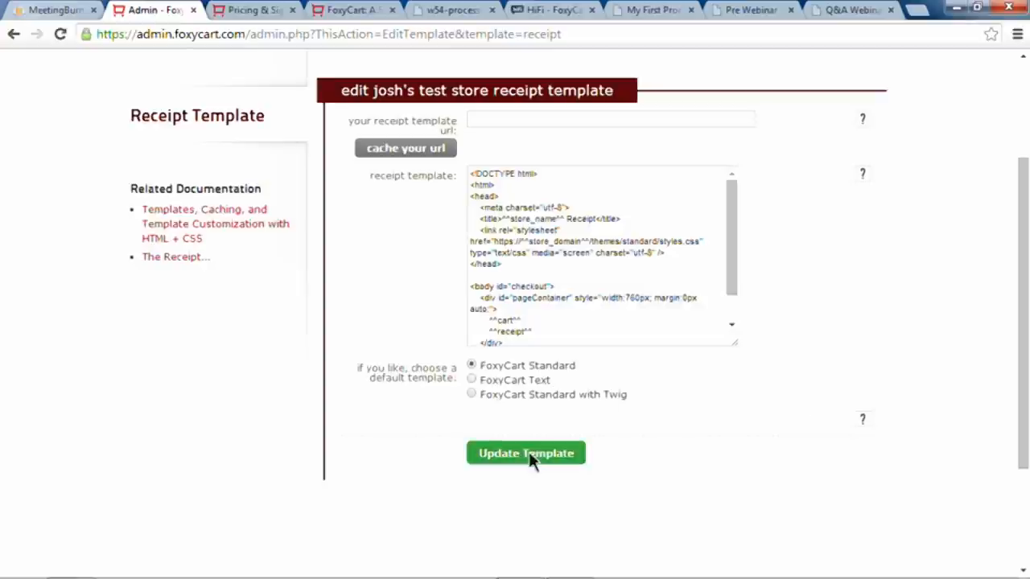
click(524, 454)
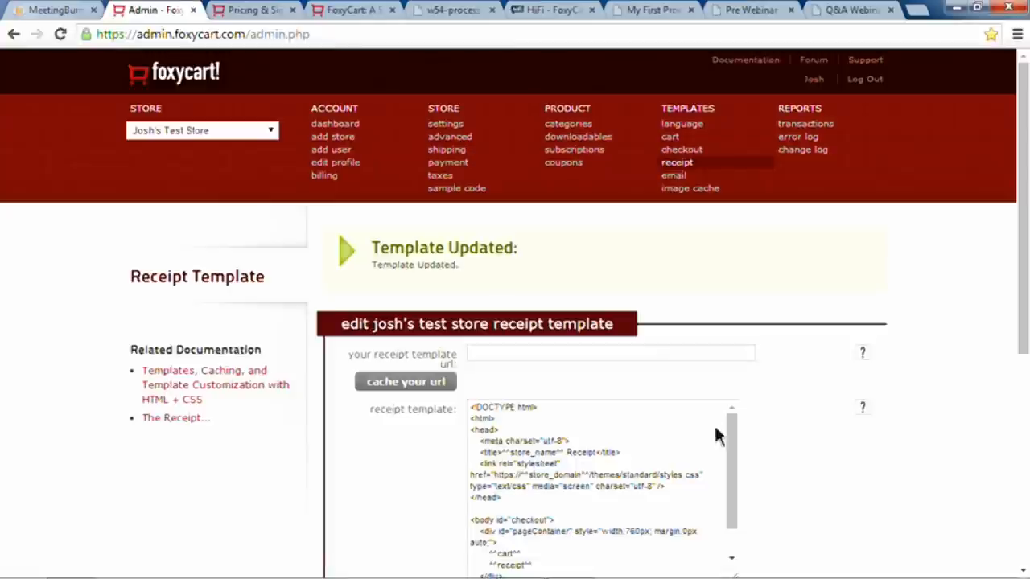
mouse_move(760, 431)
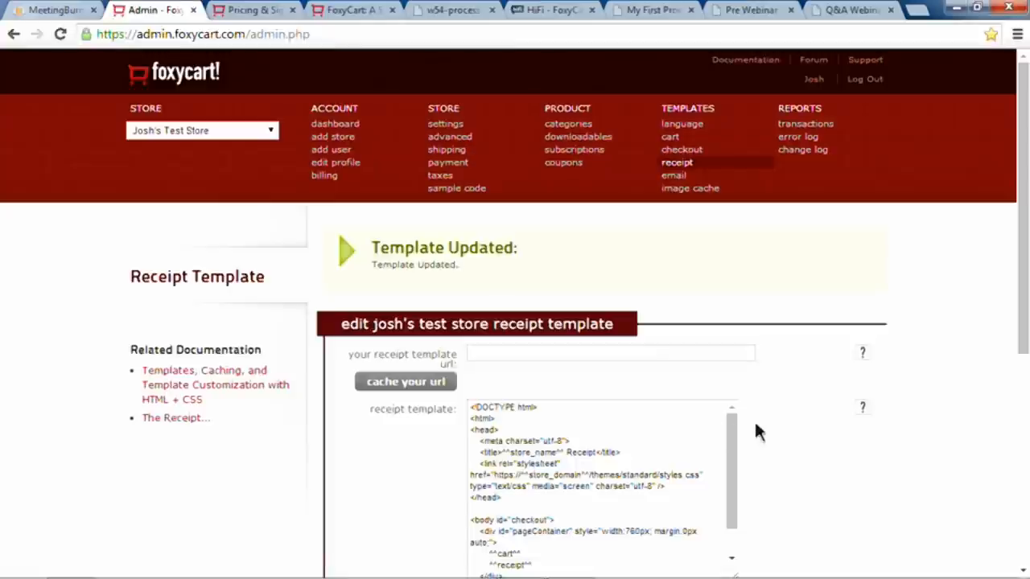
mouse_move(760, 431)
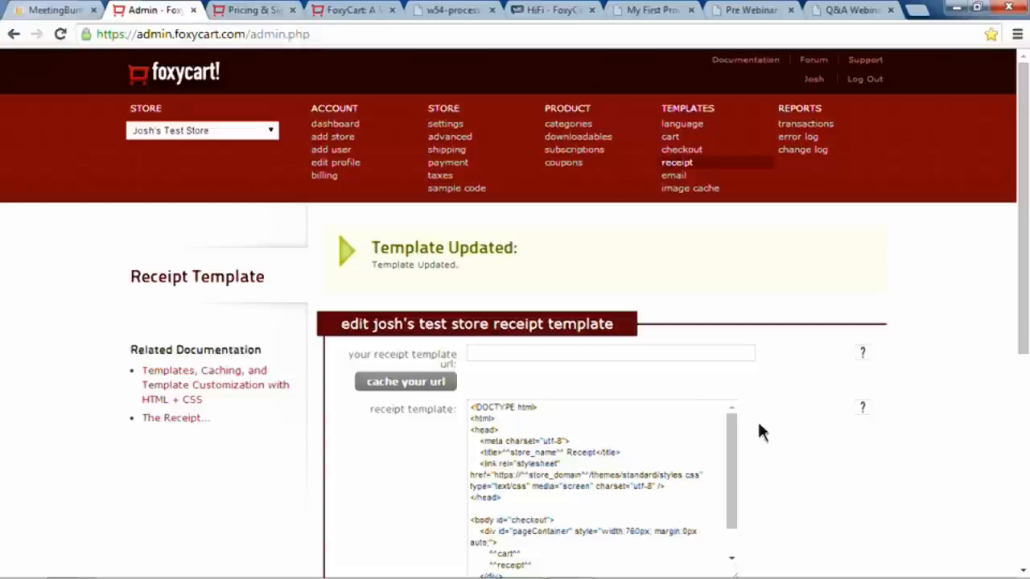
mouse_move(743, 351)
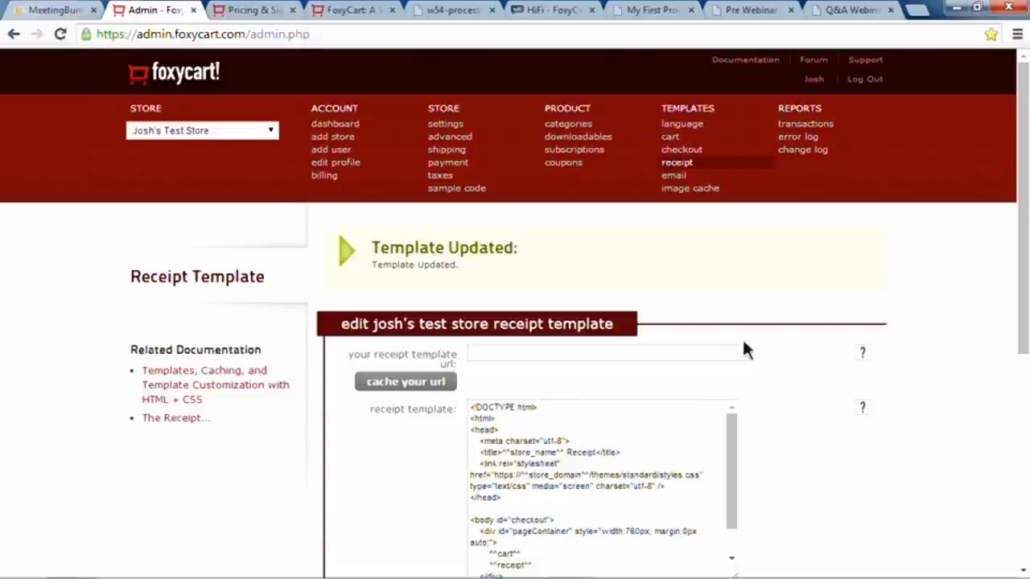
mouse_move(673, 176)
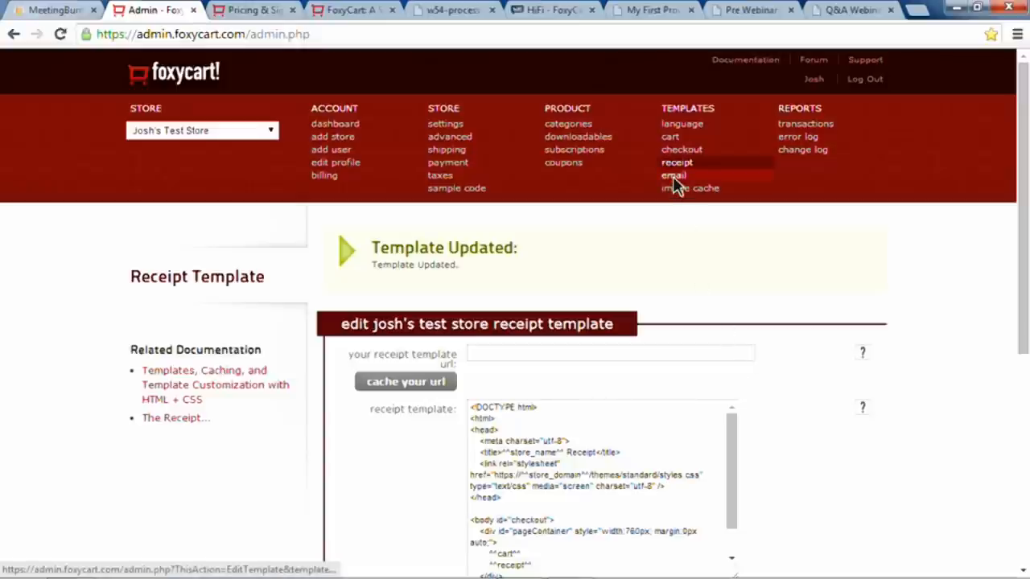
Review the receipt email template's subject, store bcc option and text body.
click(672, 174)
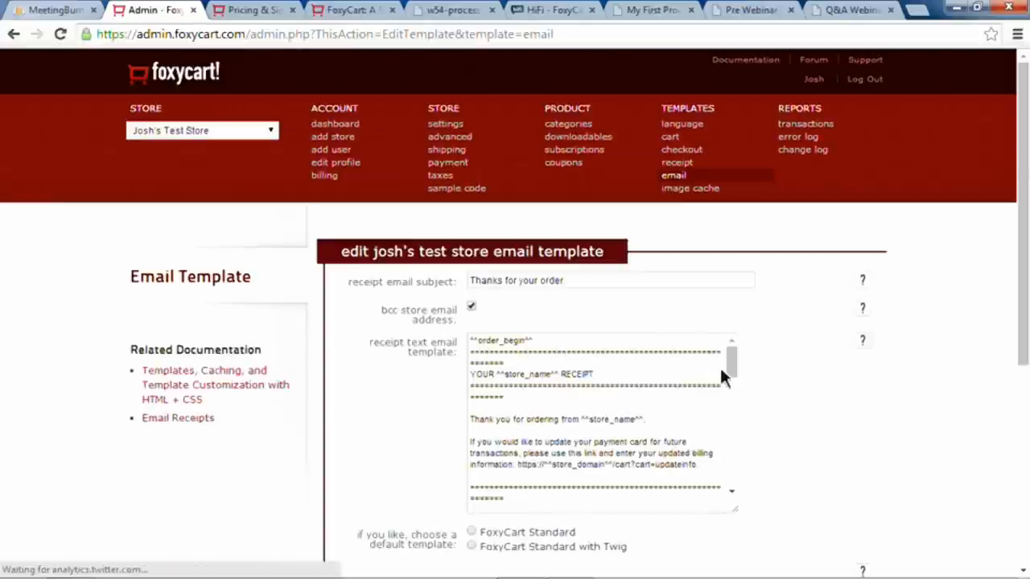
scroll(down, 3)
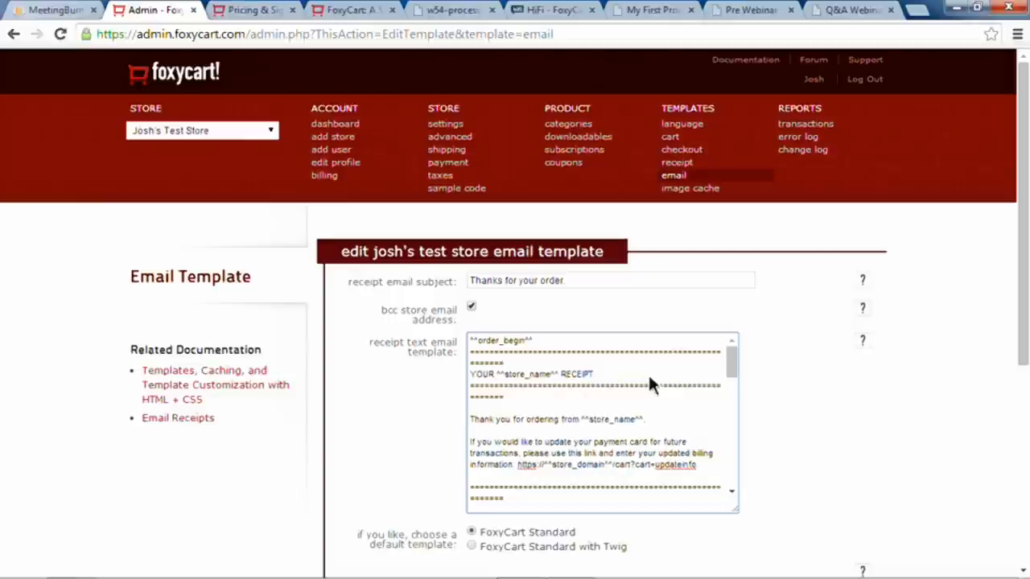
mouse_move(749, 380)
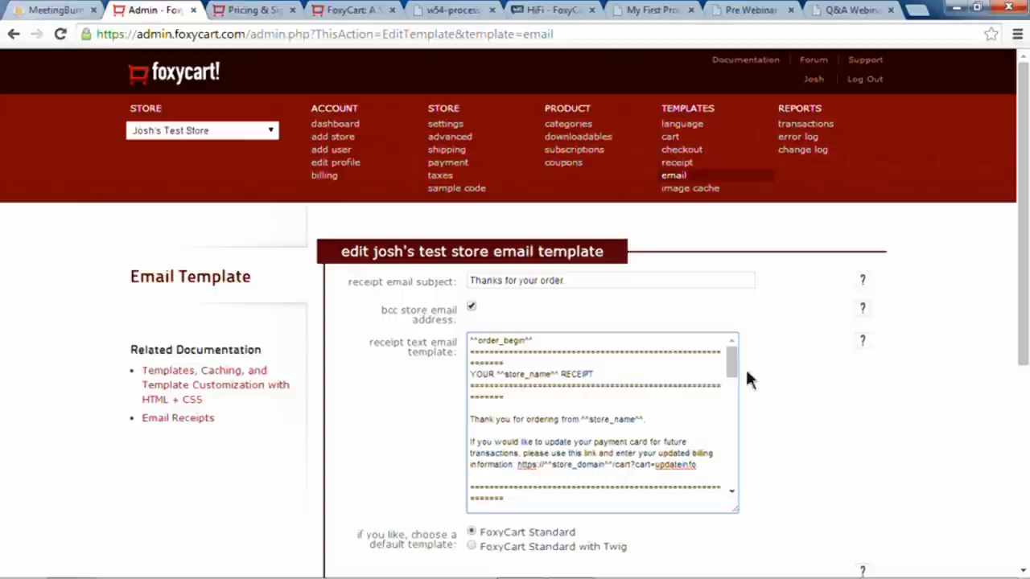
scroll(down, 3)
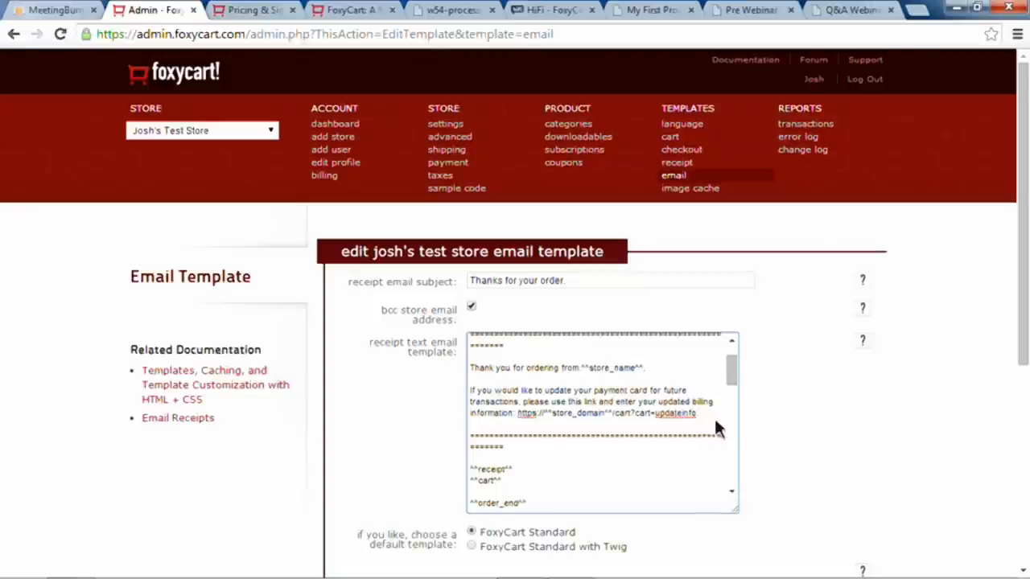
scroll(down, 3)
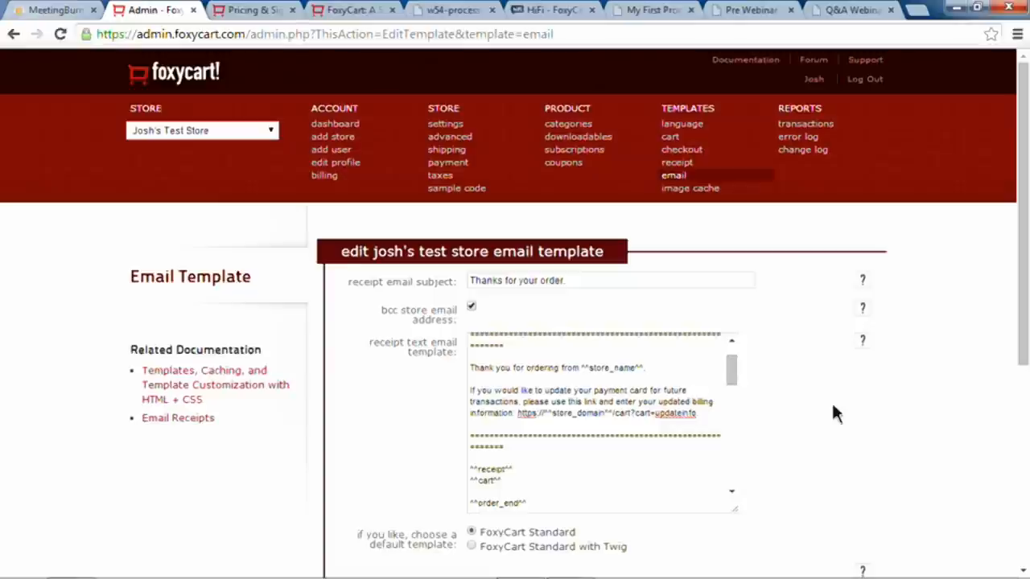
mouse_move(425, 296)
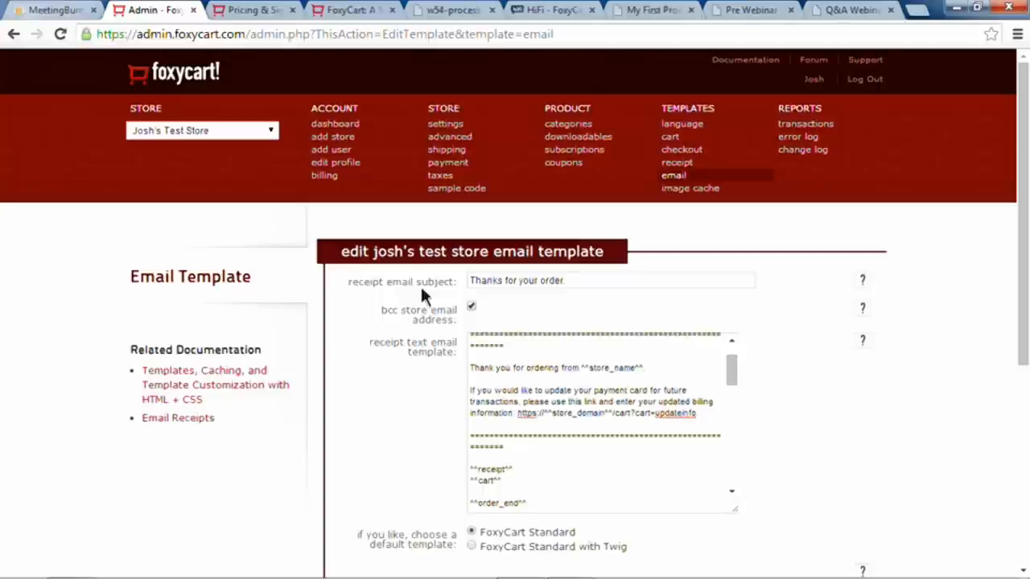
mouse_move(608, 298)
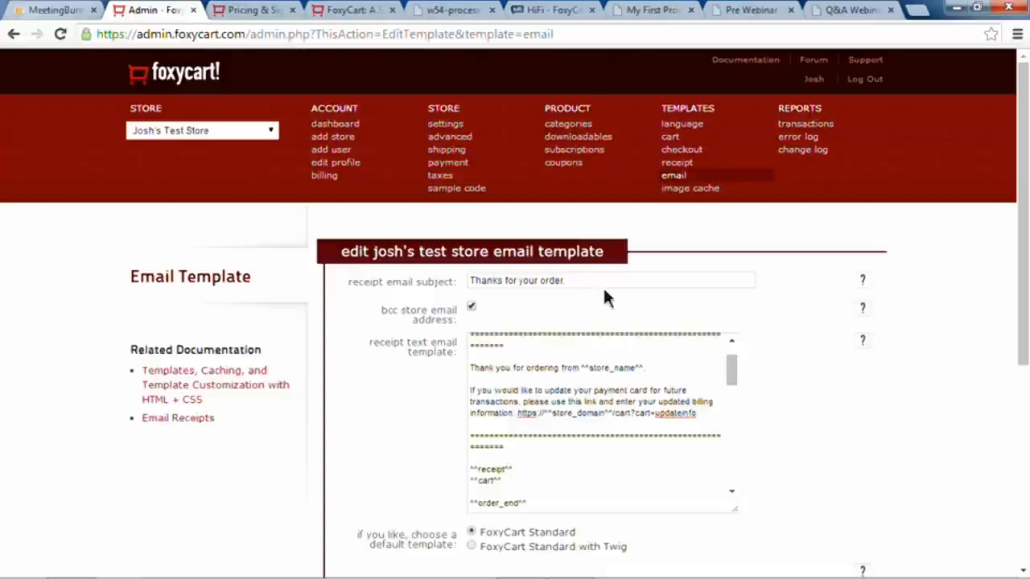
mouse_move(788, 322)
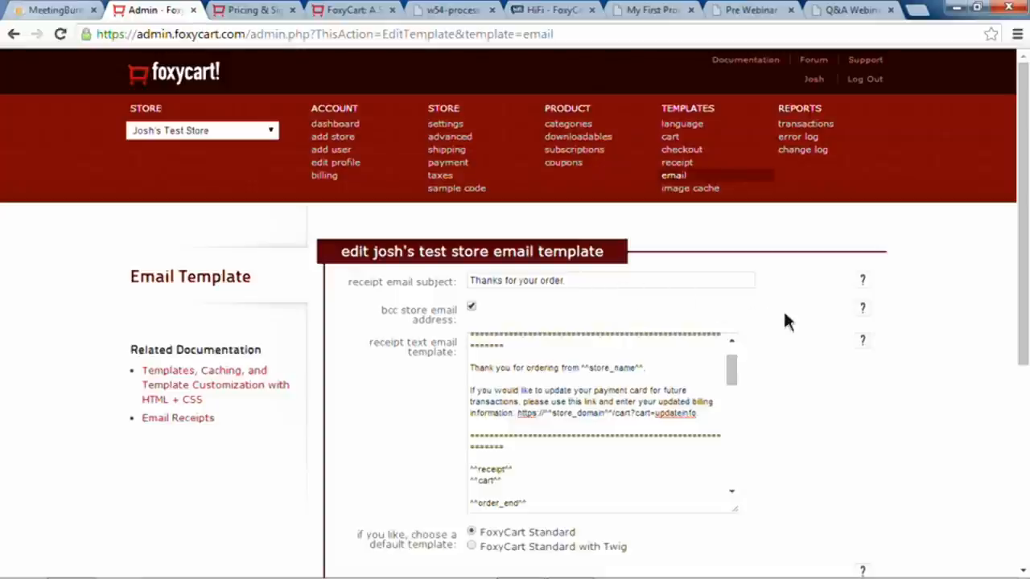
mouse_move(427, 330)
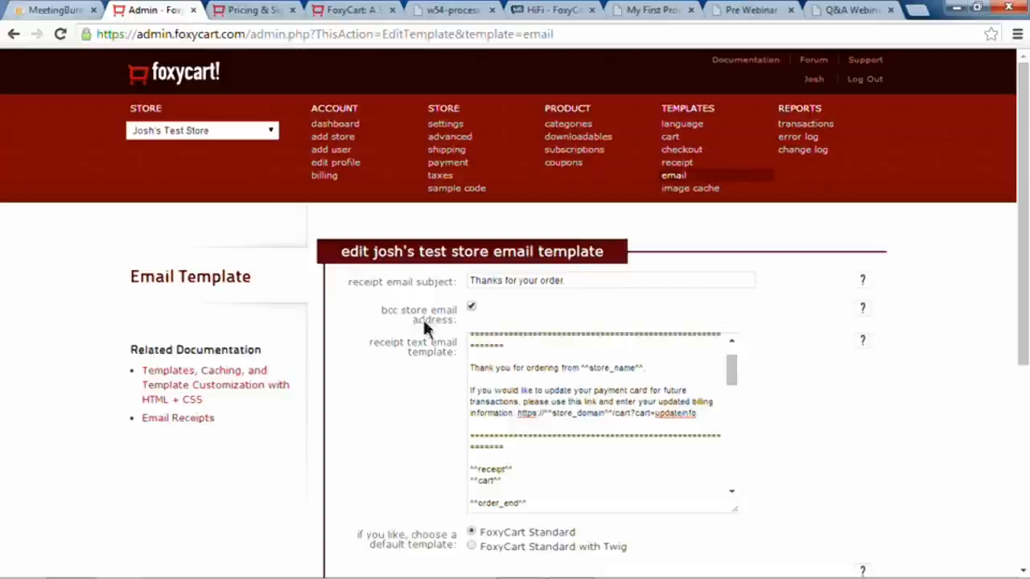
mouse_move(605, 326)
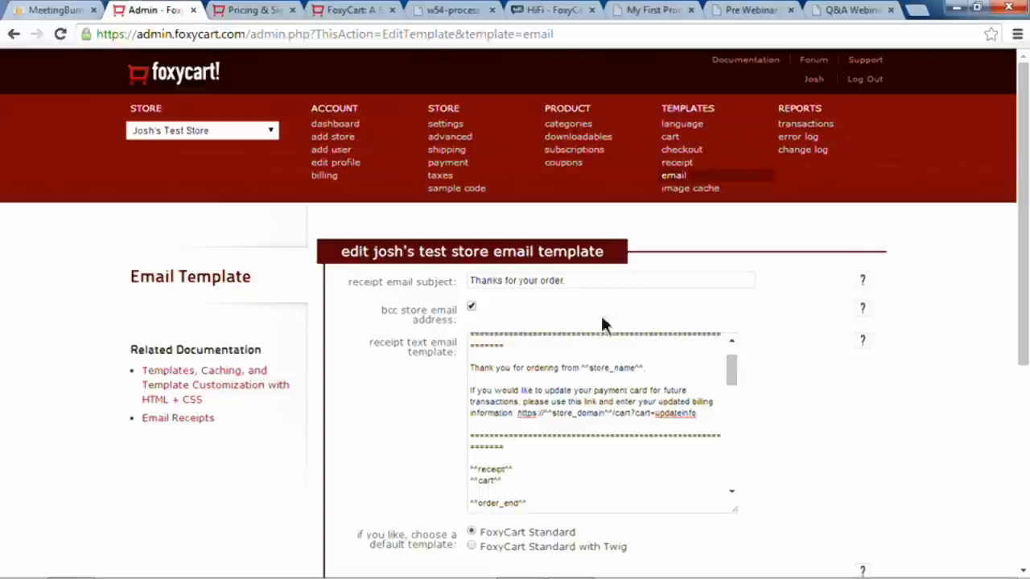
mouse_move(801, 358)
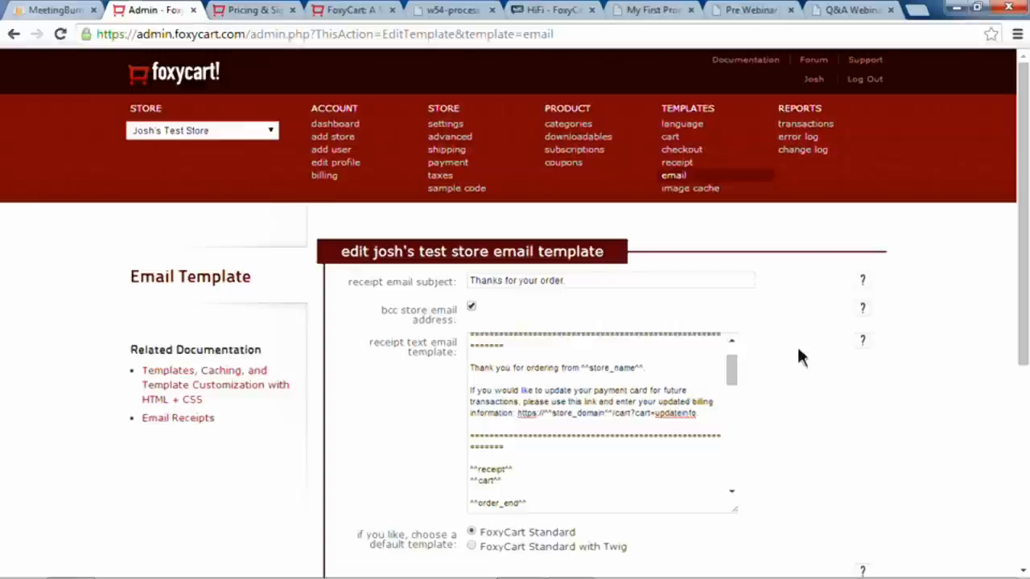
Toggle the bcc store email checkbox back and forth, then move to Store settings.
click(471, 307)
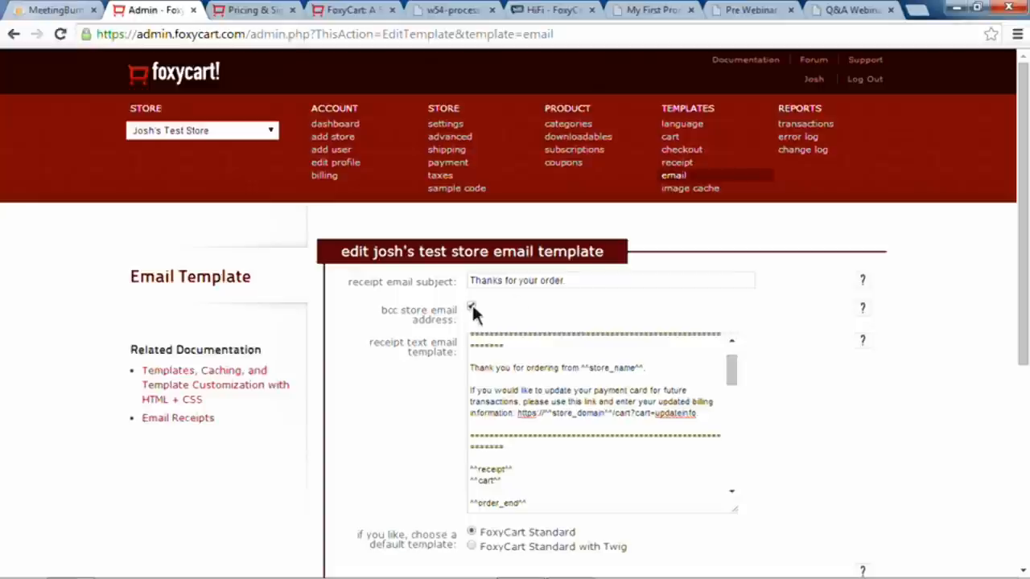
click(471, 306)
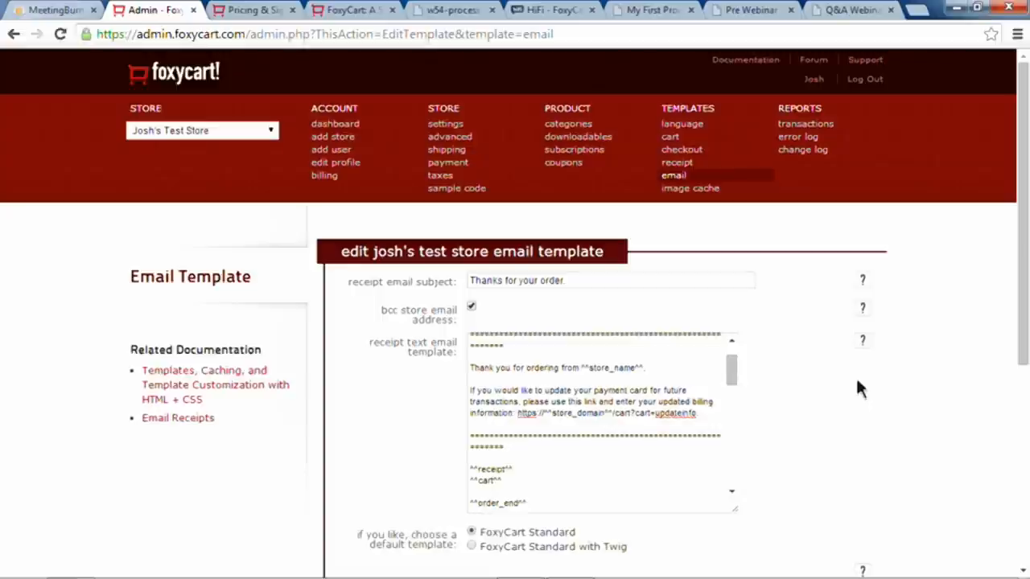
mouse_move(605, 315)
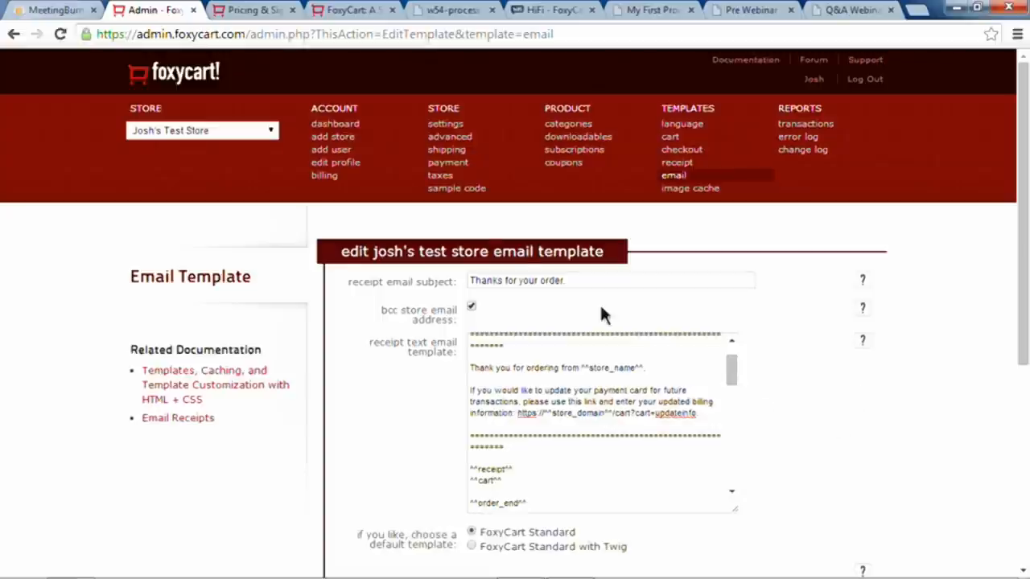
click(444, 124)
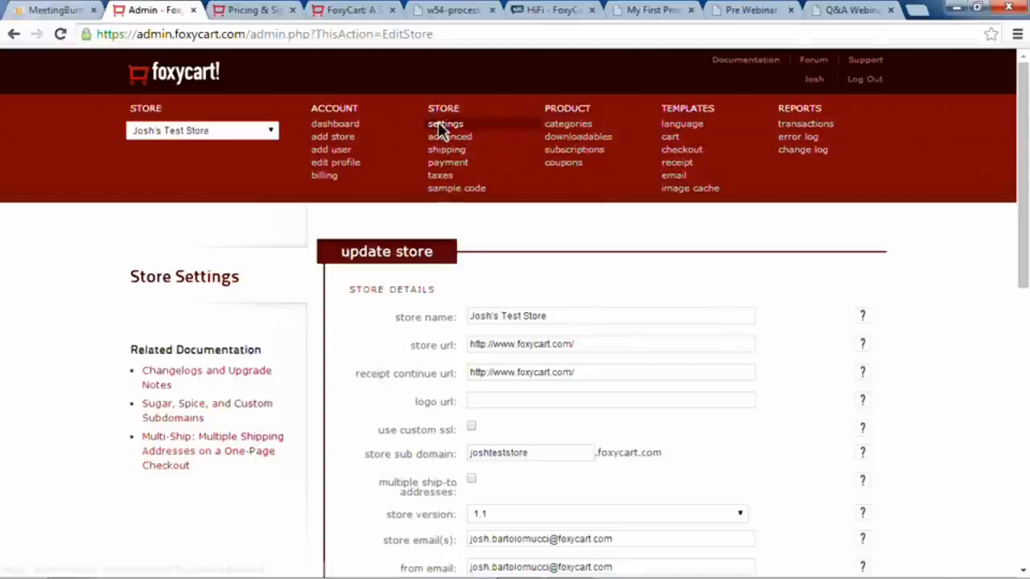
scroll(down, 3)
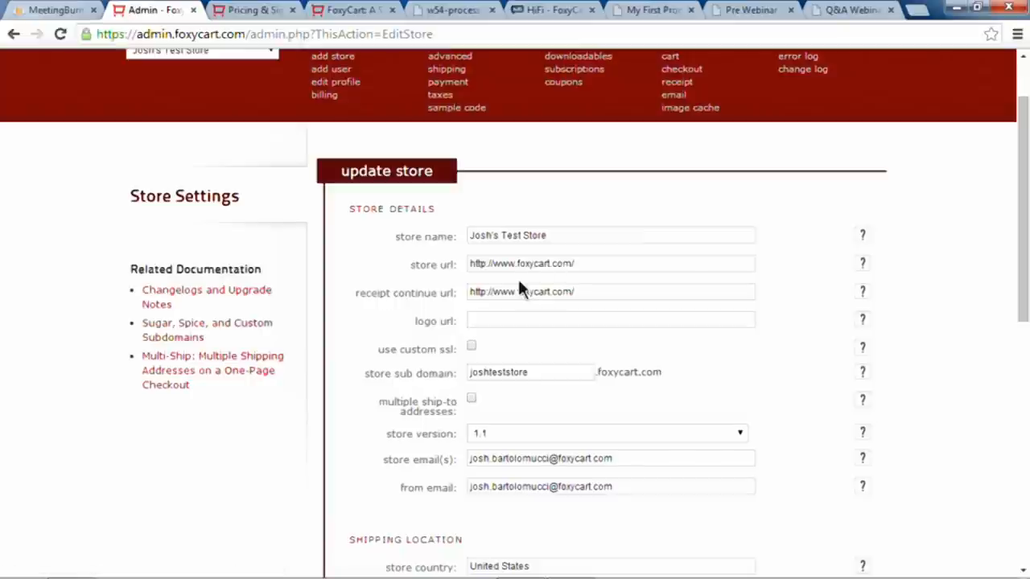
mouse_move(594, 250)
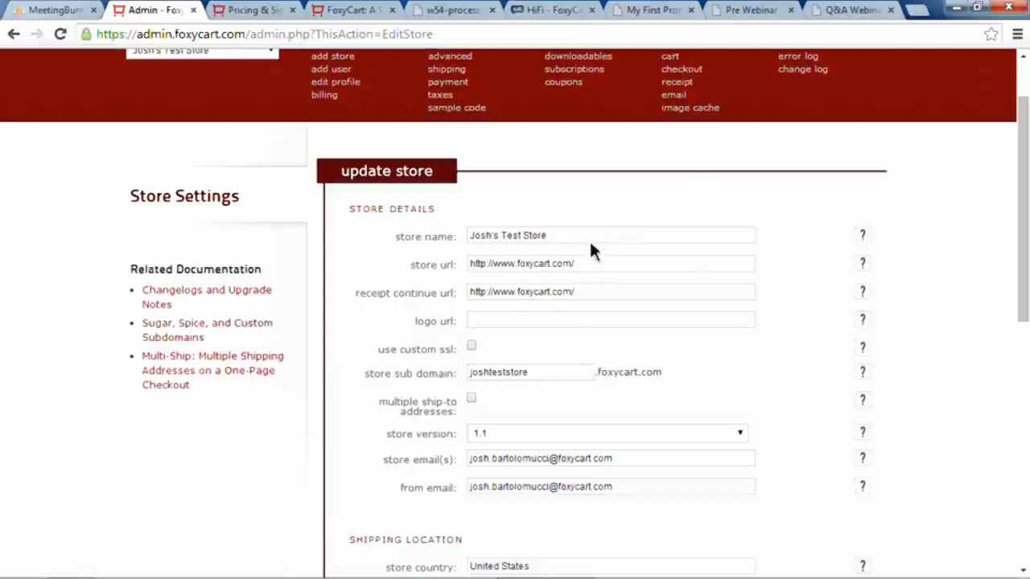
mouse_move(604, 272)
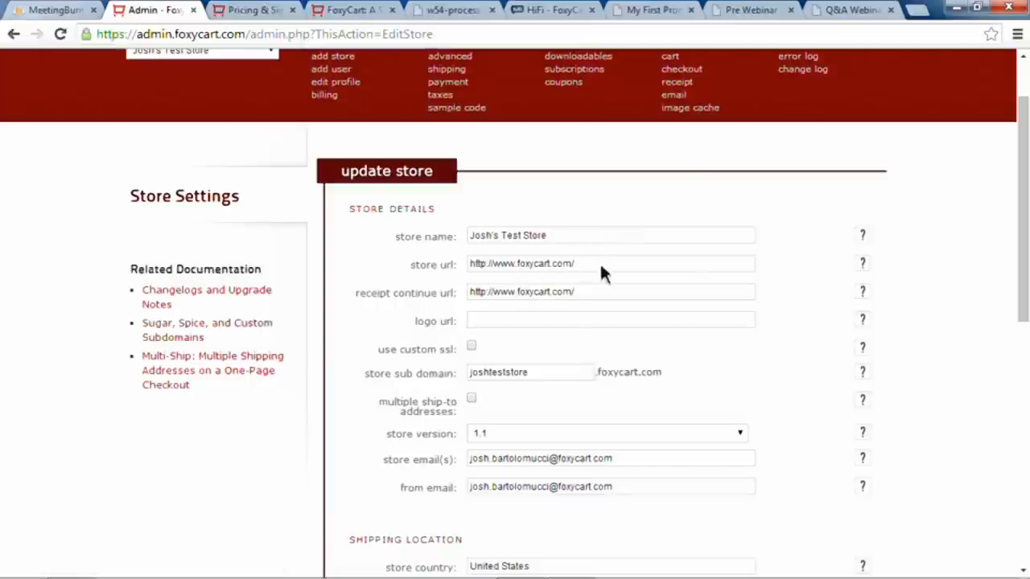
mouse_move(494, 367)
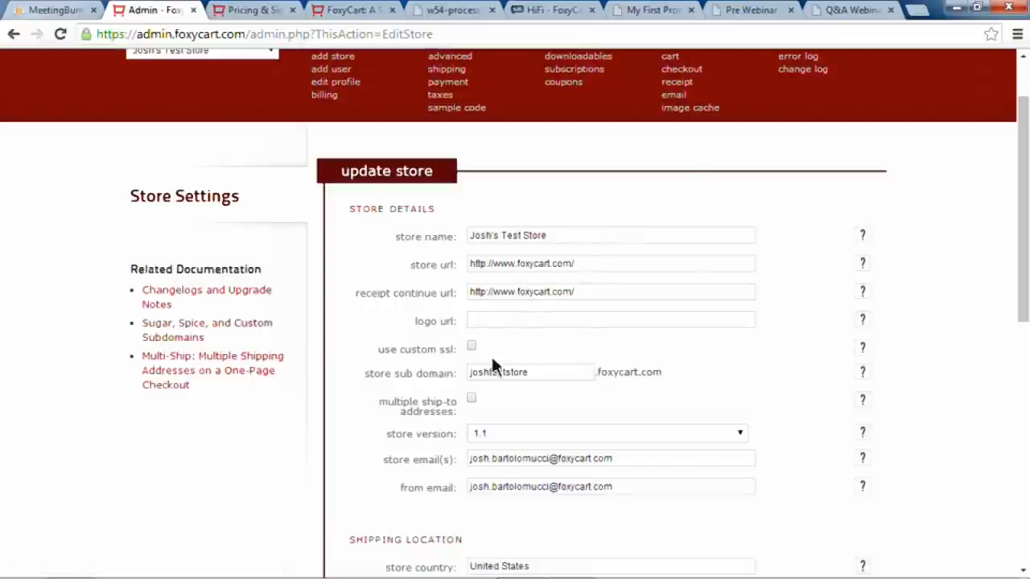
double_click(497, 371)
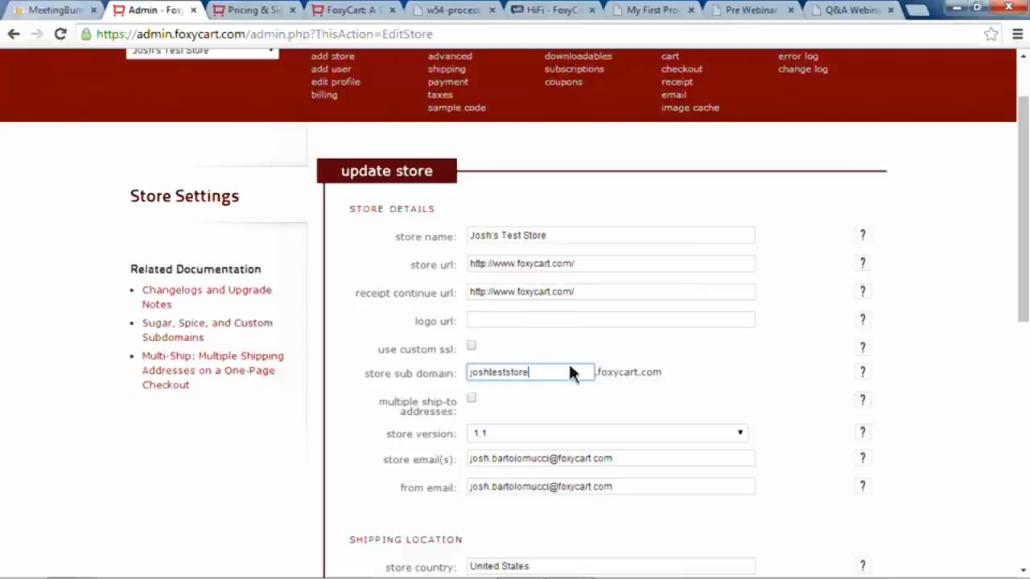
mouse_move(496, 470)
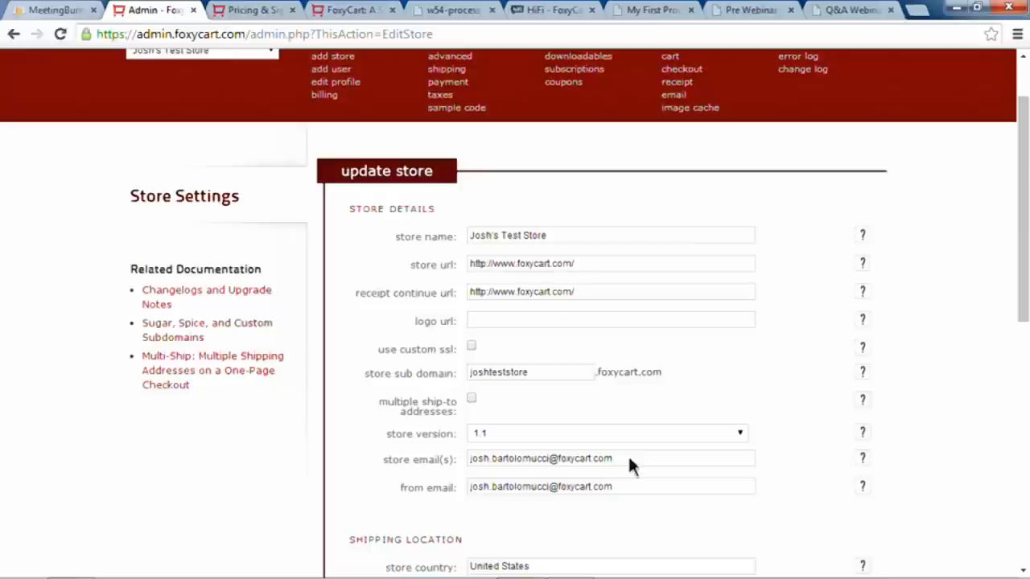
scroll(up, 3)
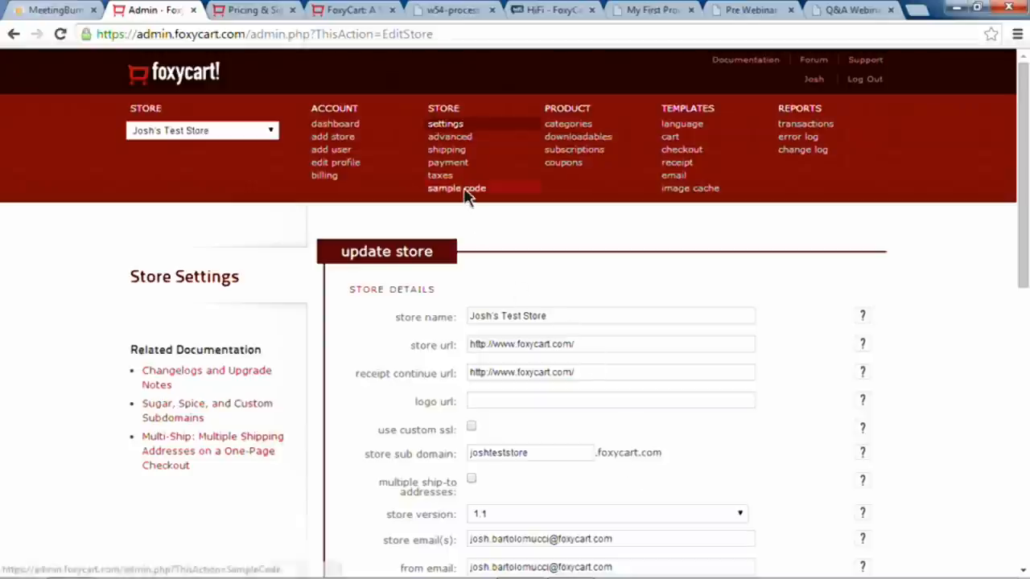
Bring up the store's sample code page at the Step 1 header snippet.
click(457, 187)
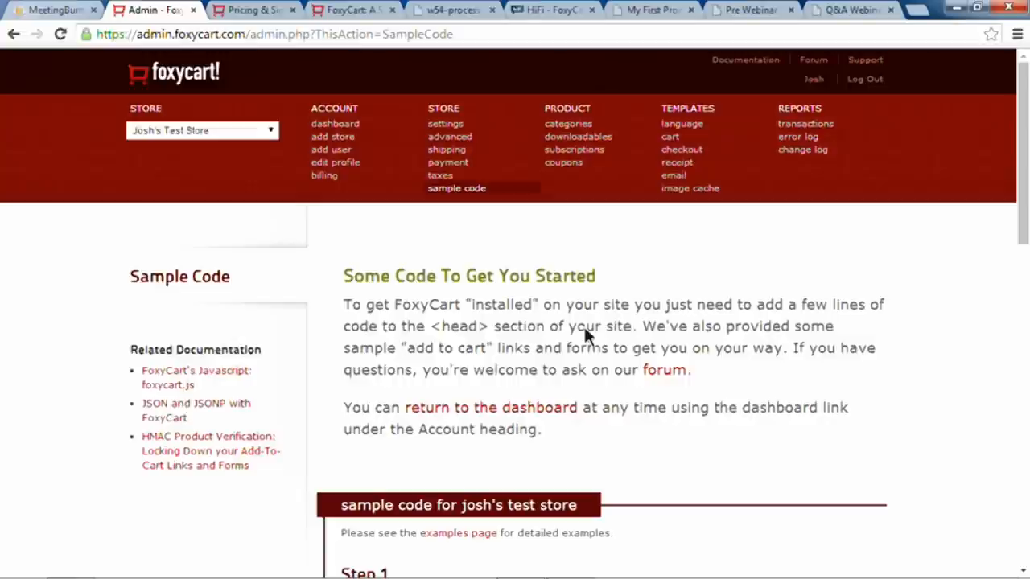
mouse_move(453, 119)
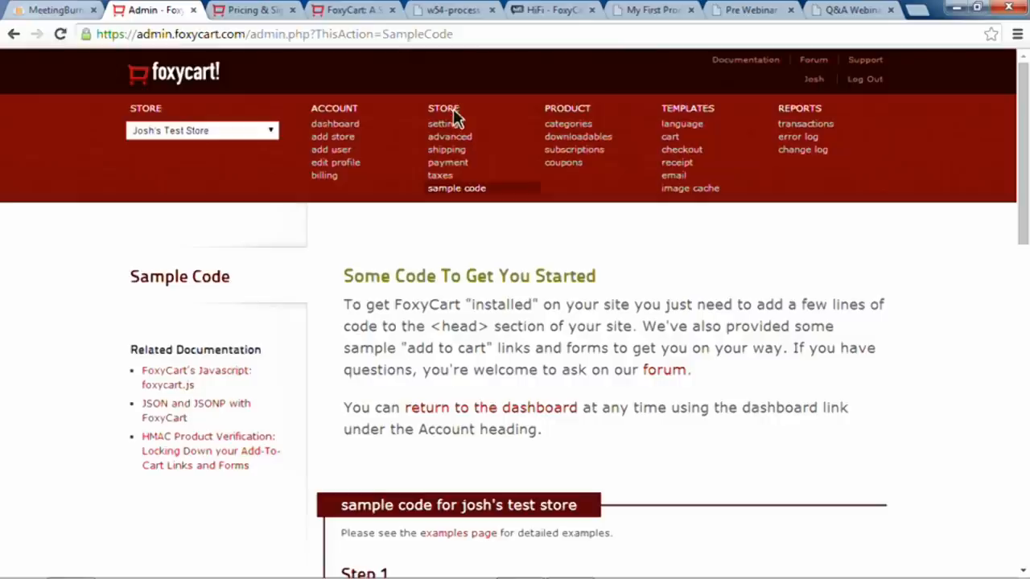
mouse_move(457, 187)
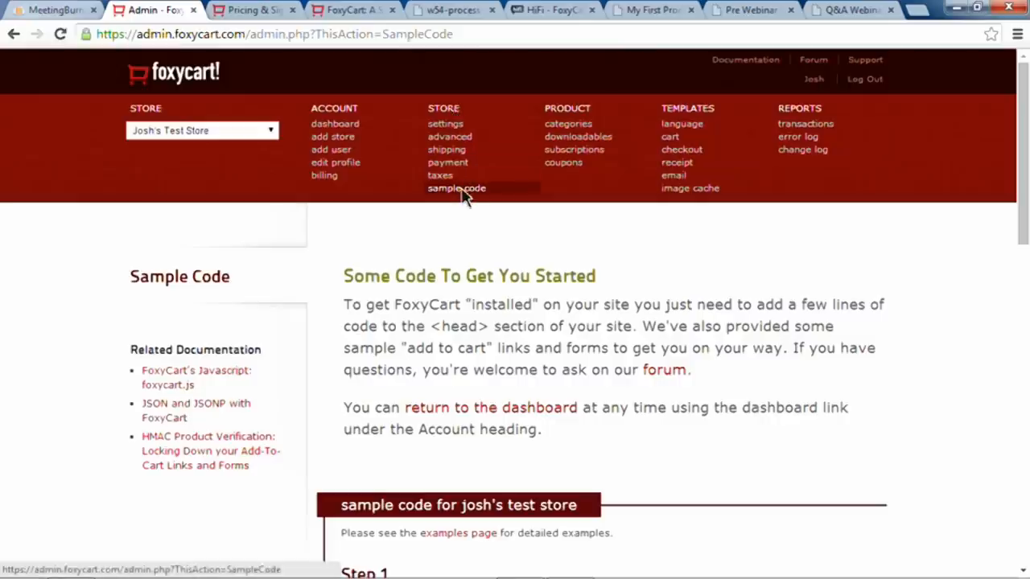
mouse_move(463, 351)
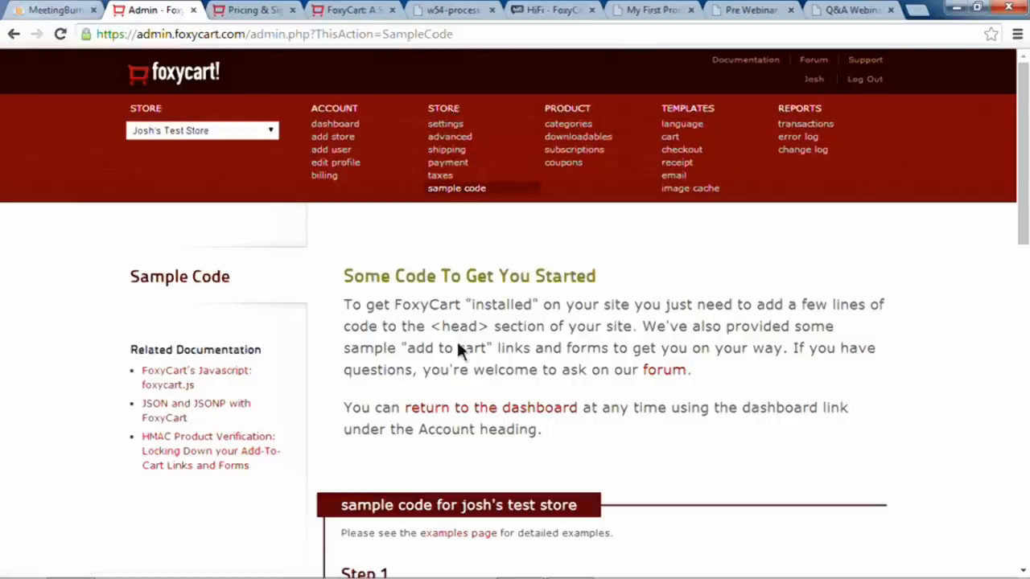
scroll(down, 3)
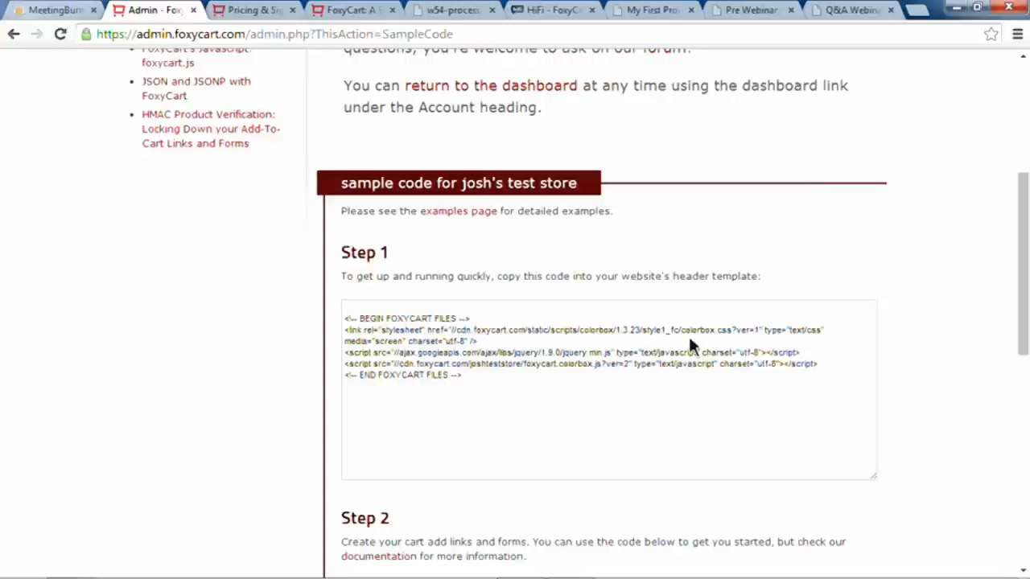
mouse_move(483, 396)
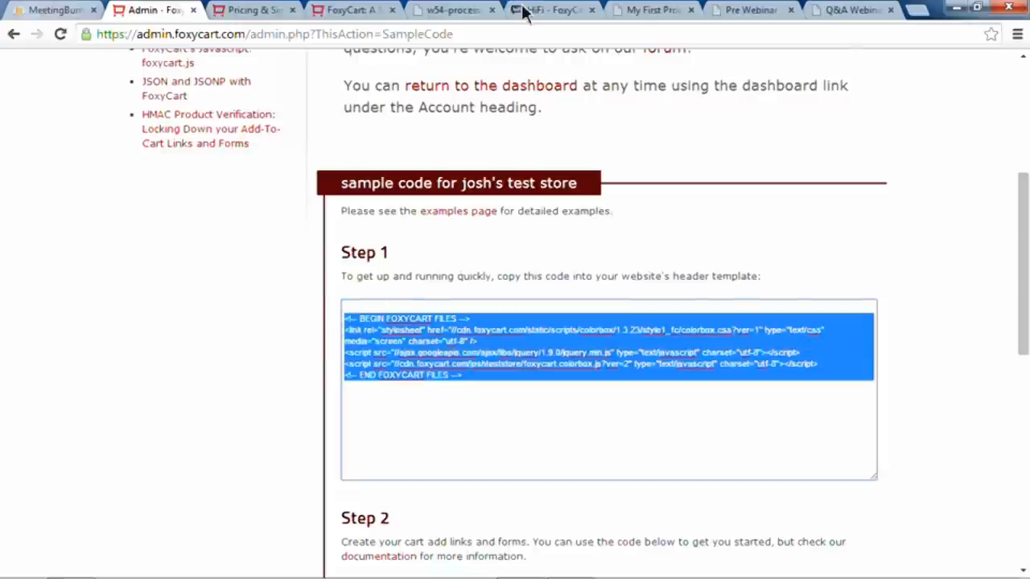
Carry the Step 1 header and Step 2 link/form code from sample code into my-first-product.html.
click(551, 9)
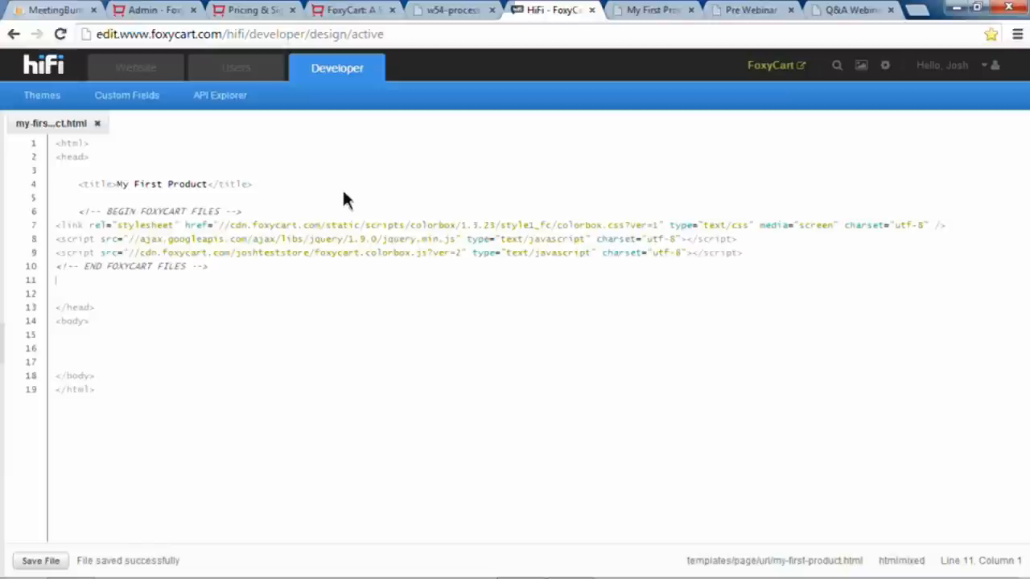
click(153, 10)
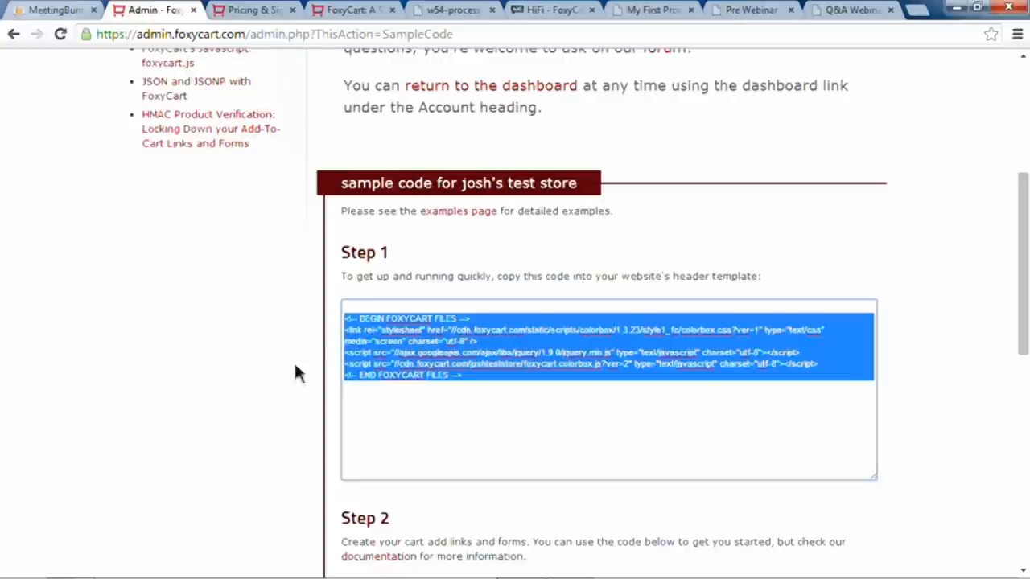
scroll(down, 3)
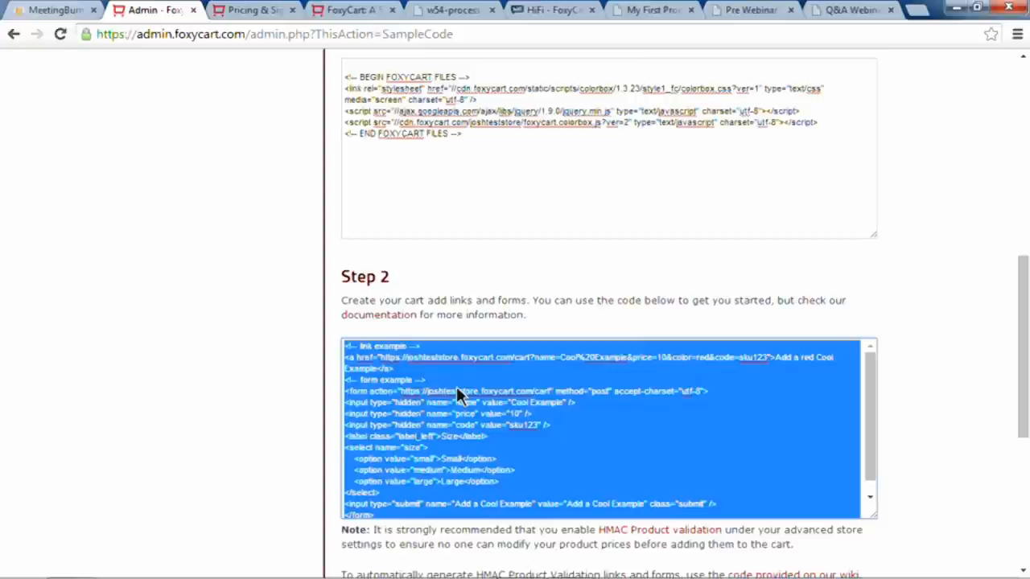
mouse_move(554, 9)
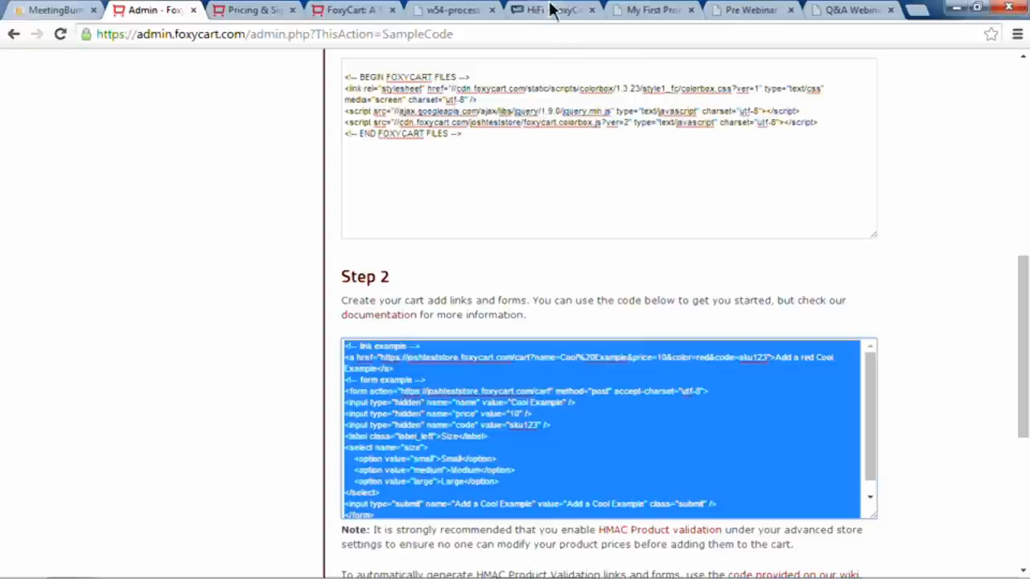
click(550, 10)
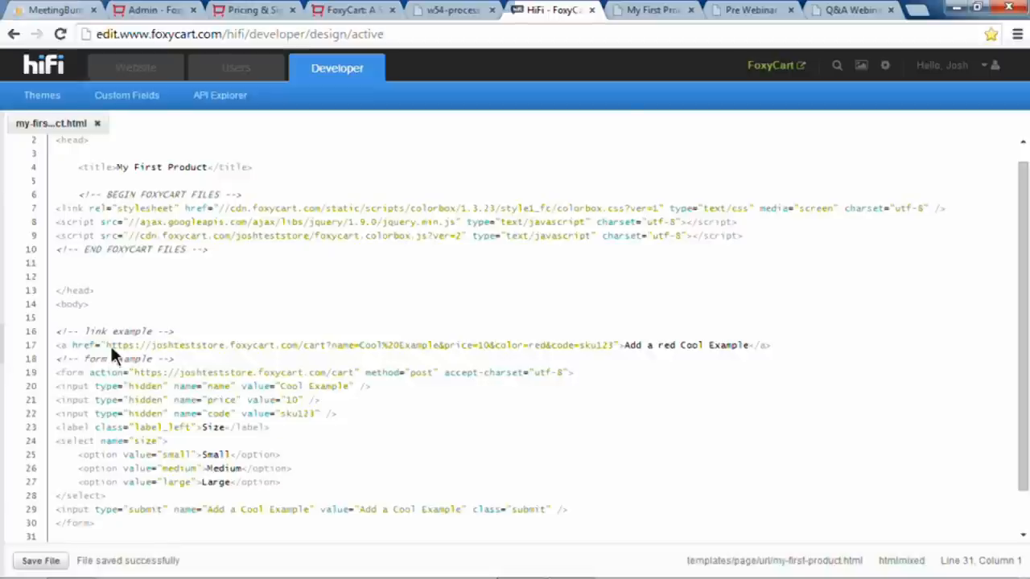
mouse_move(161, 341)
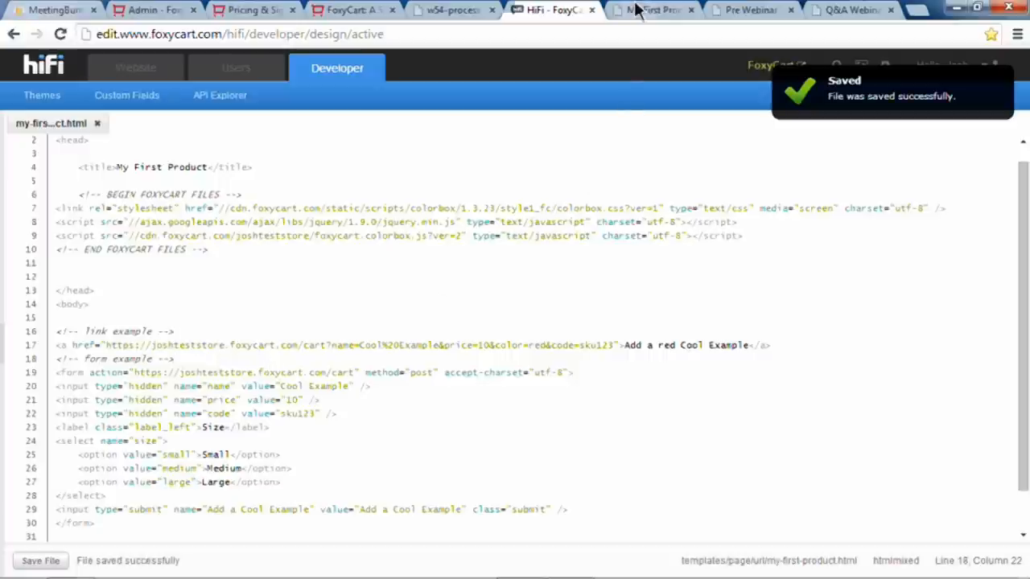
On the published My First Product page, choose the Large size for Cool Example.
click(652, 10)
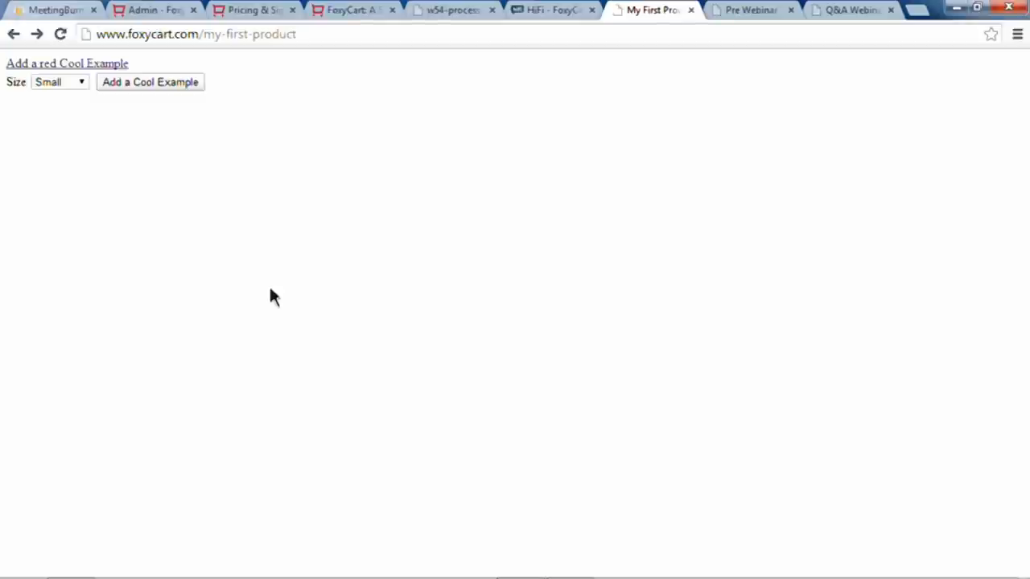
mouse_move(233, 267)
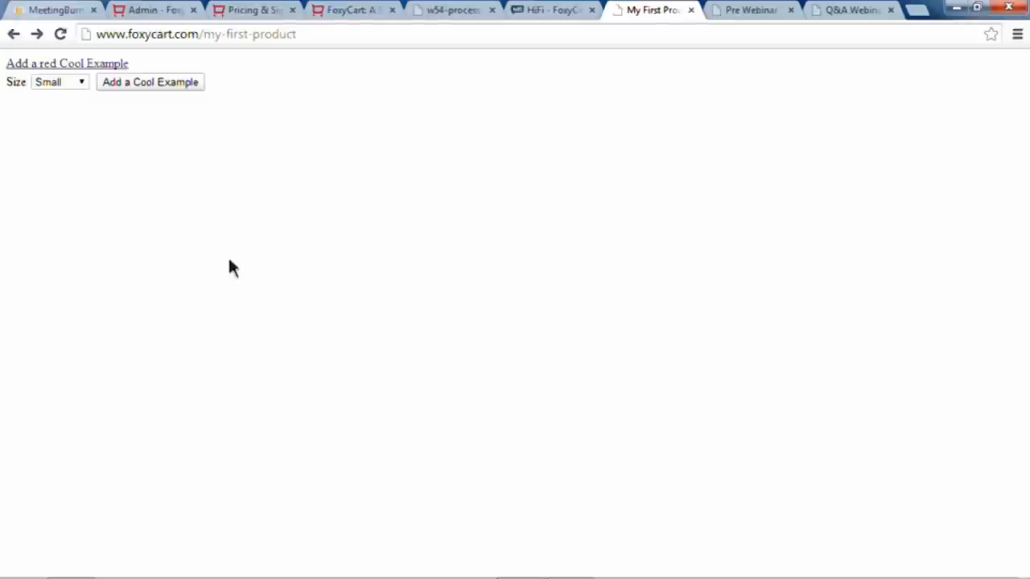
mouse_move(103, 67)
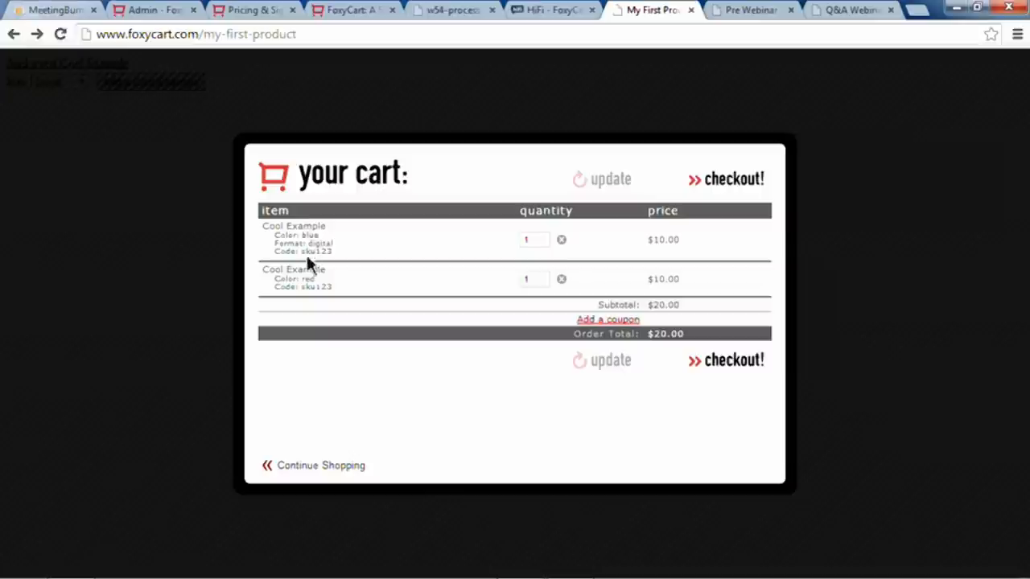
mouse_move(304, 280)
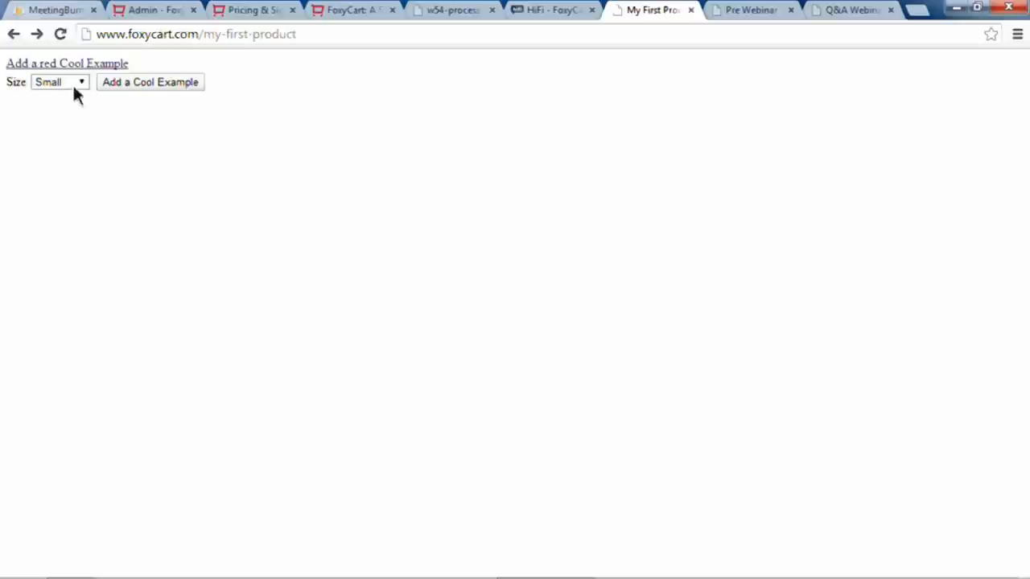
click(58, 80)
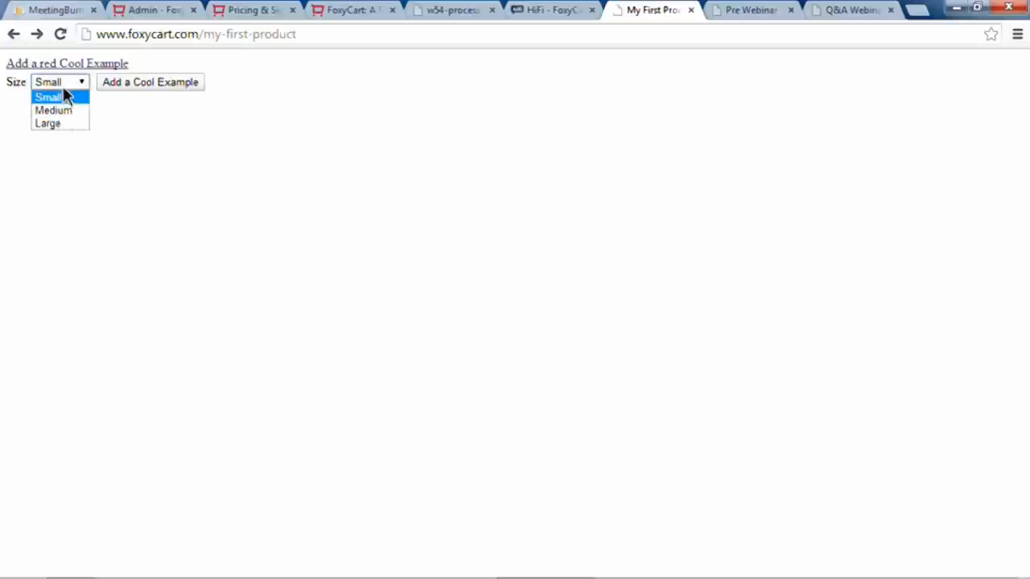
mouse_move(52, 122)
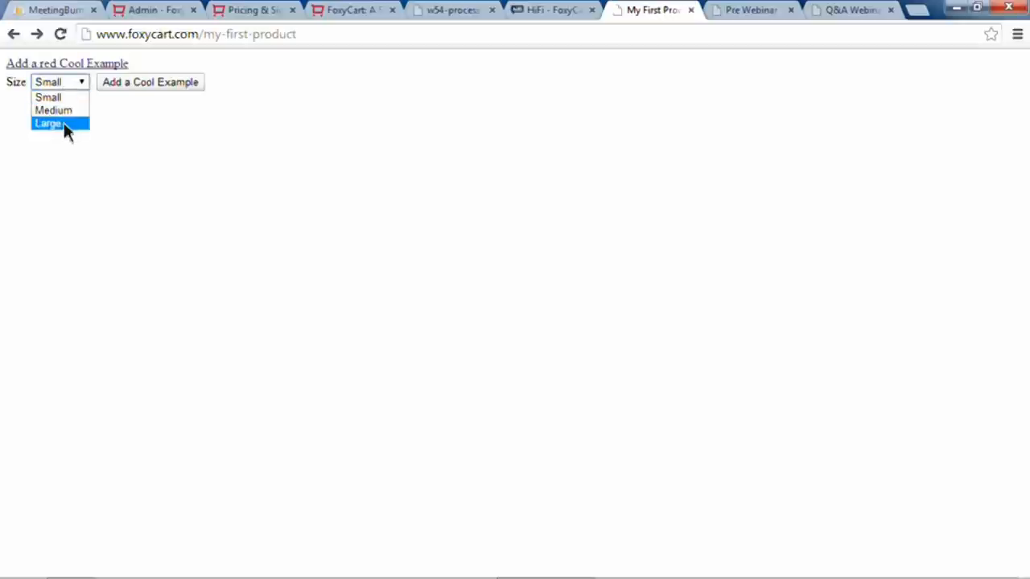
click(49, 123)
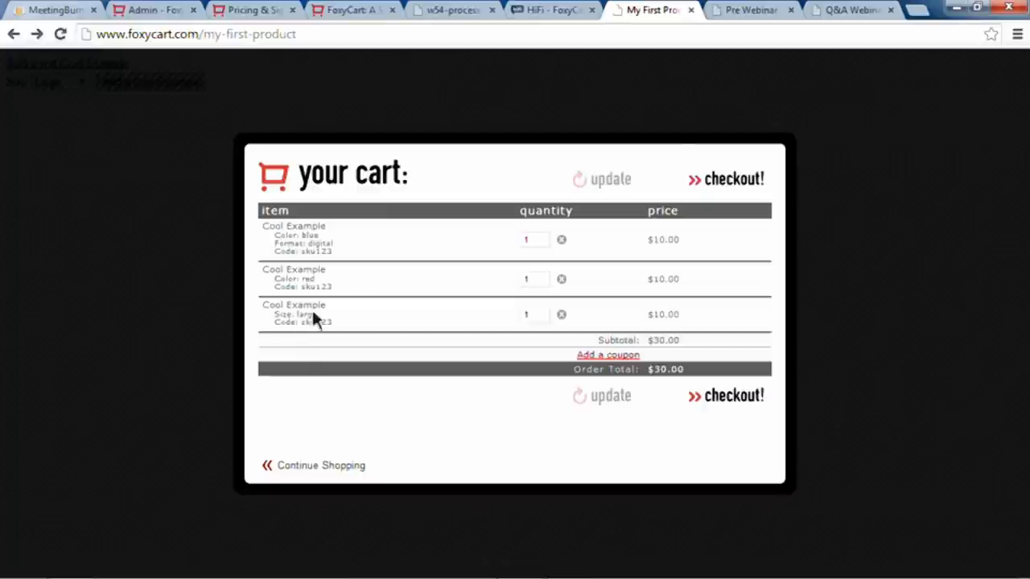
mouse_move(305, 322)
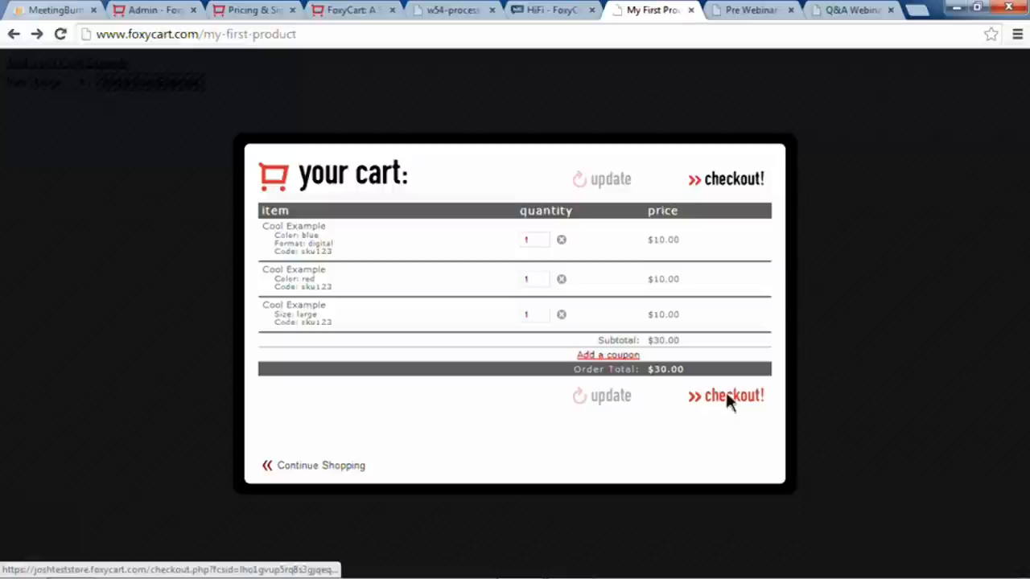
click(724, 396)
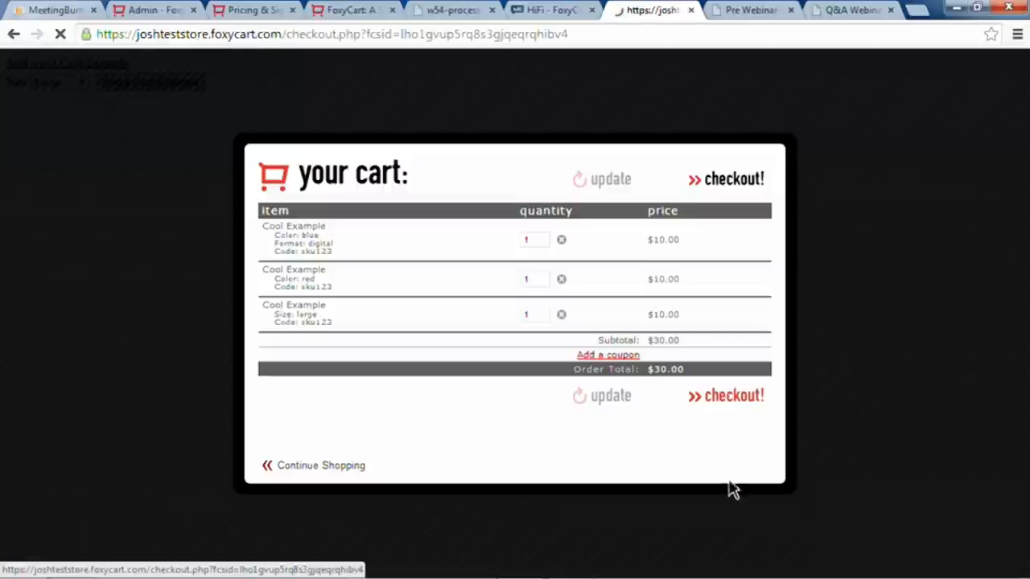
click(724, 177)
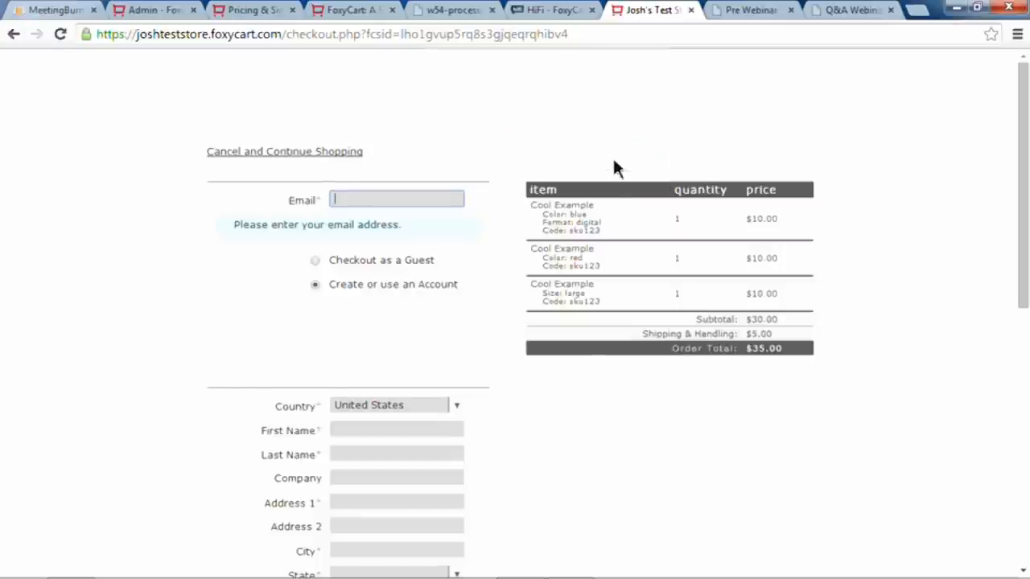
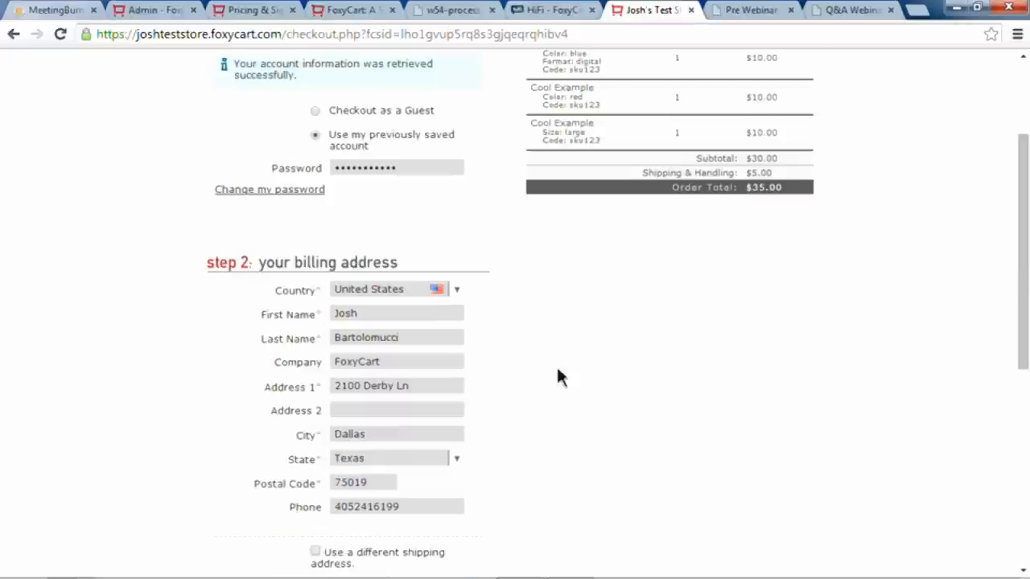
scroll(up, 3)
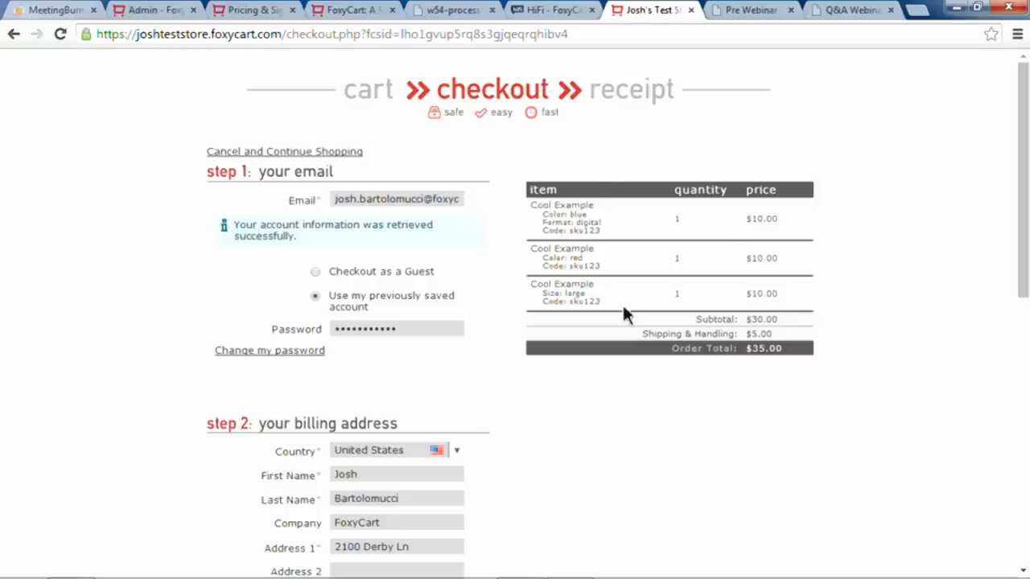
scroll(down, 3)
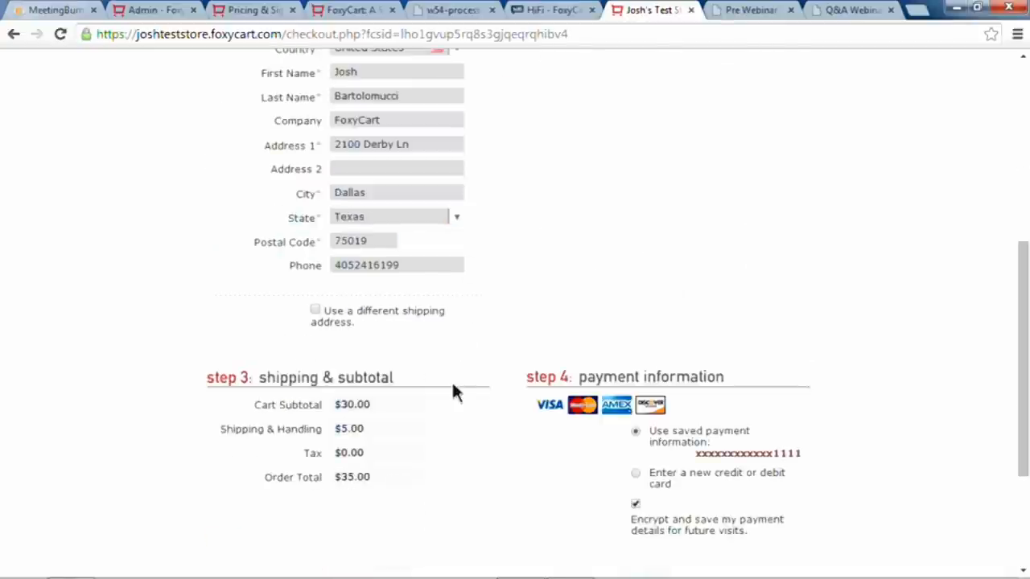
scroll(down, 3)
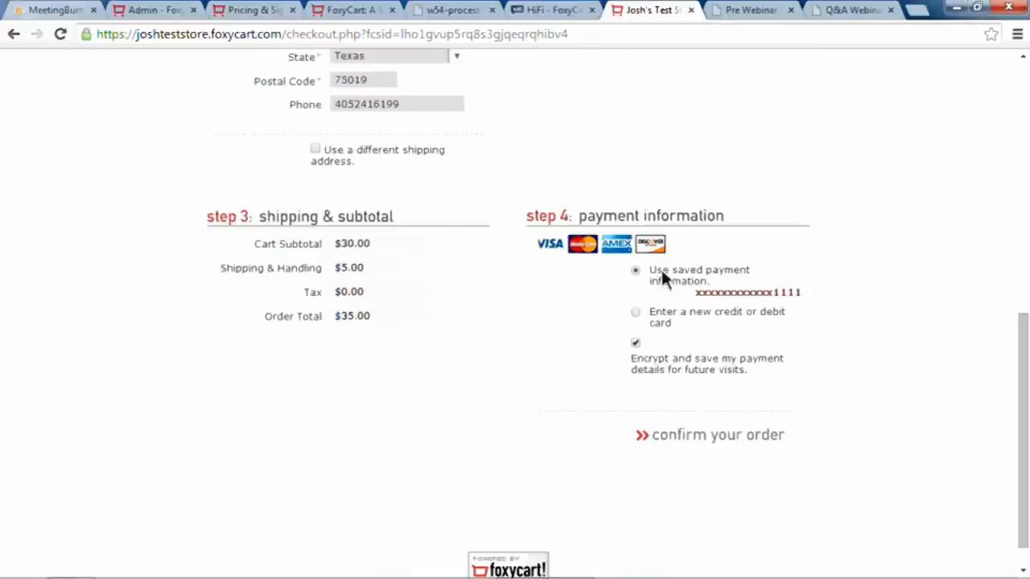
mouse_move(753, 302)
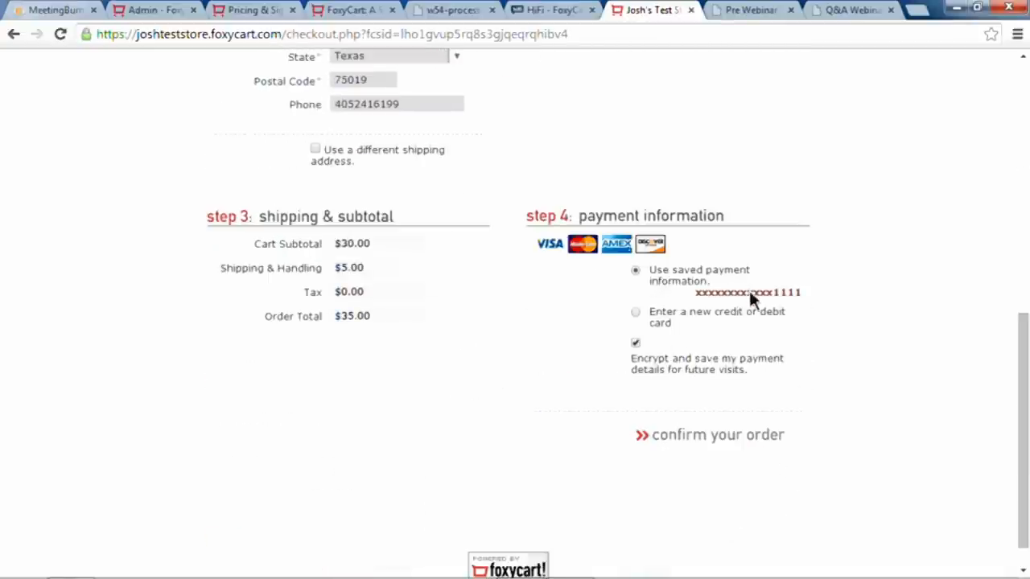
mouse_move(873, 362)
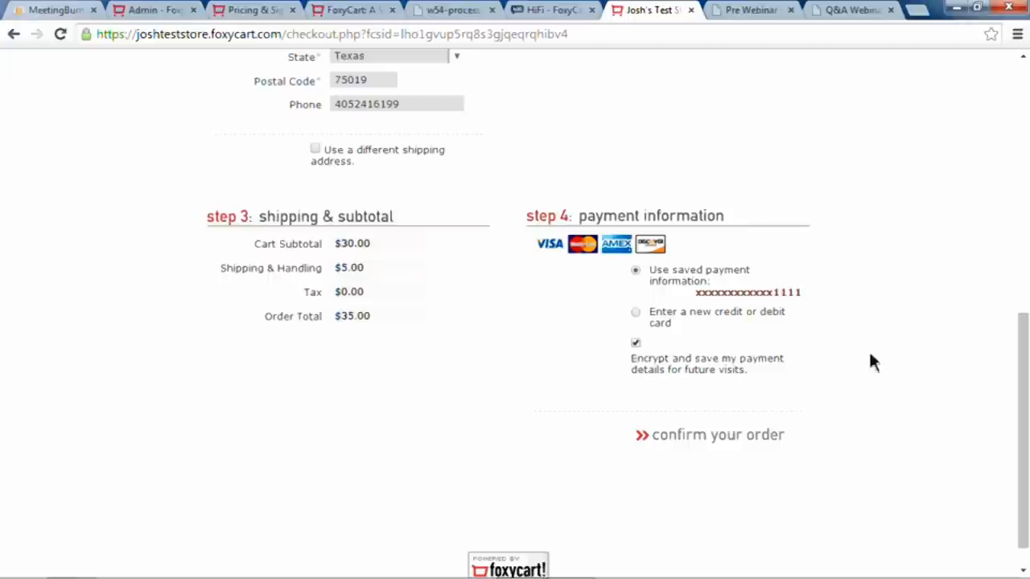
mouse_move(743, 280)
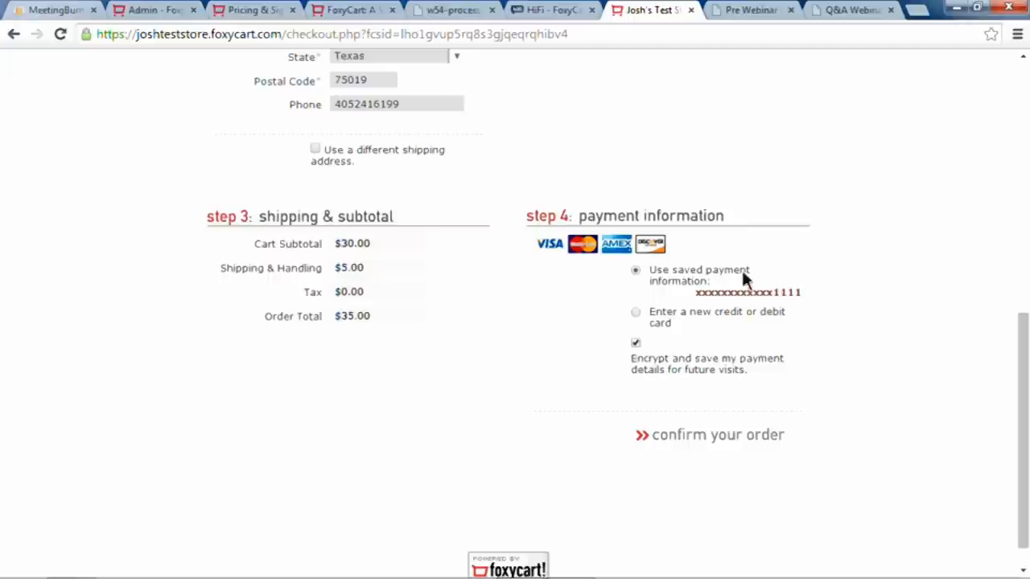
Confirm and place the $35 order with the saved payment details.
scroll(down, 3)
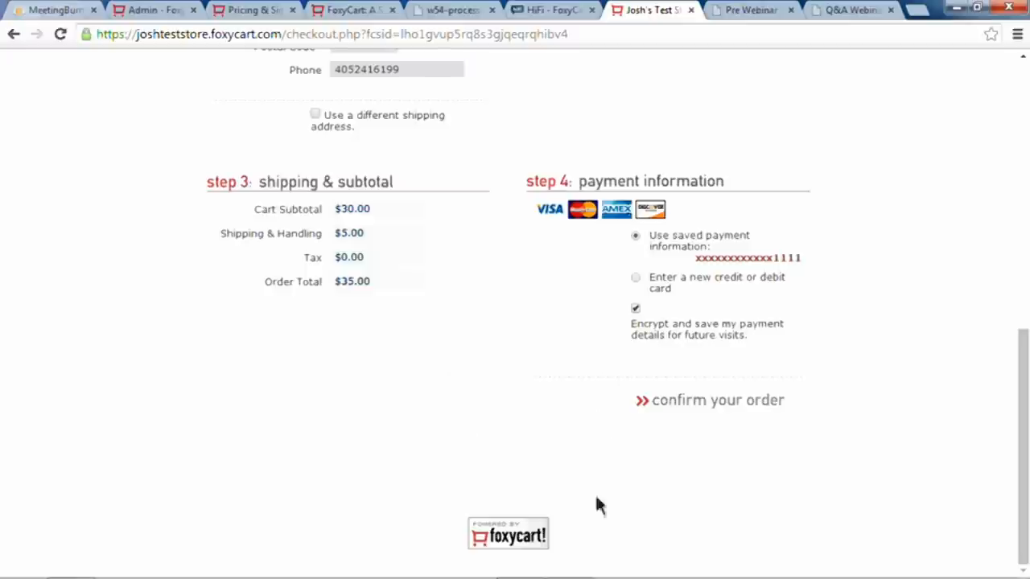
click(716, 399)
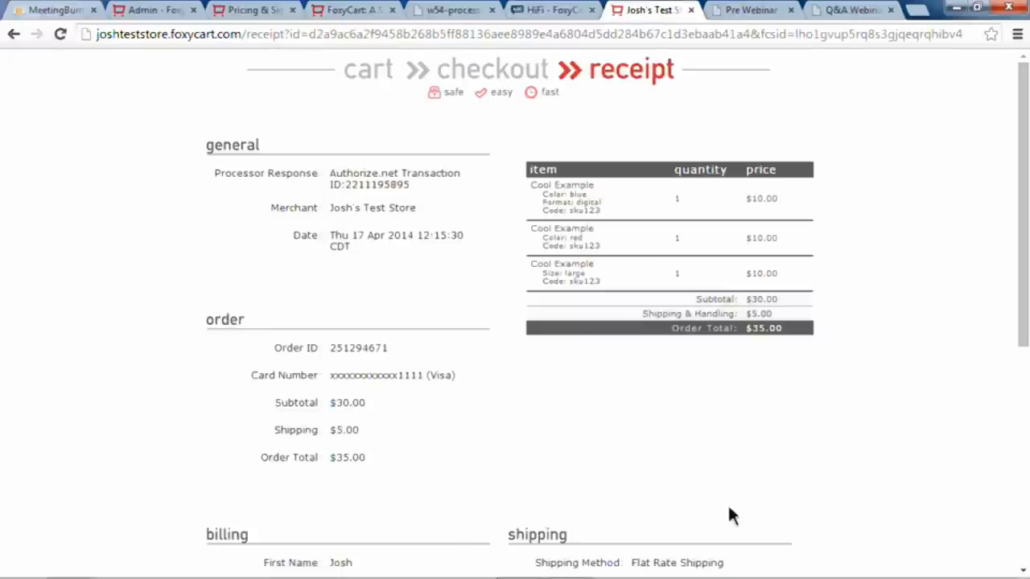
mouse_move(834, 376)
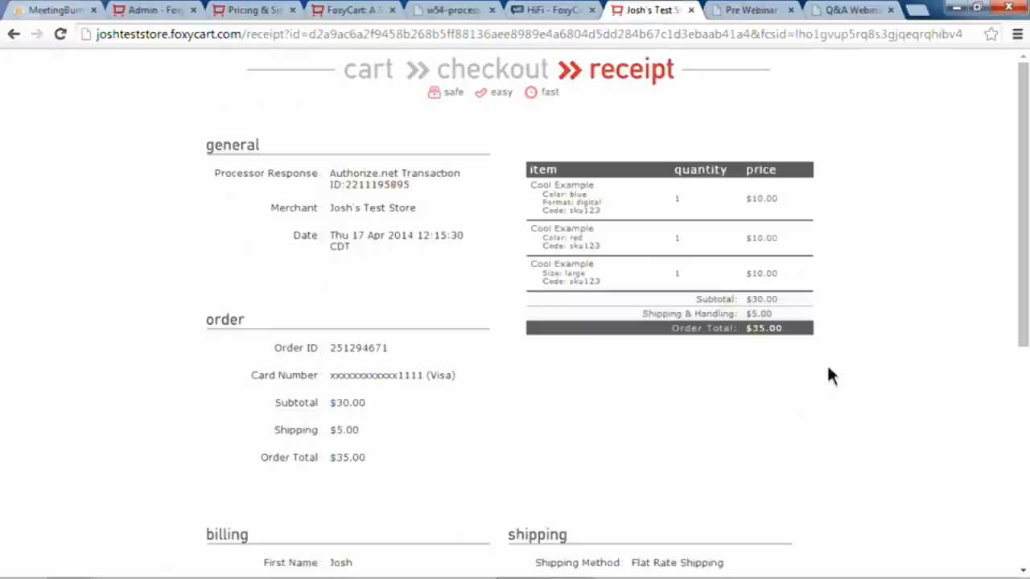
Review the receipt's Authorize.net transaction ID, then return to the HiFi my-first-product.html editor.
scroll(down, 3)
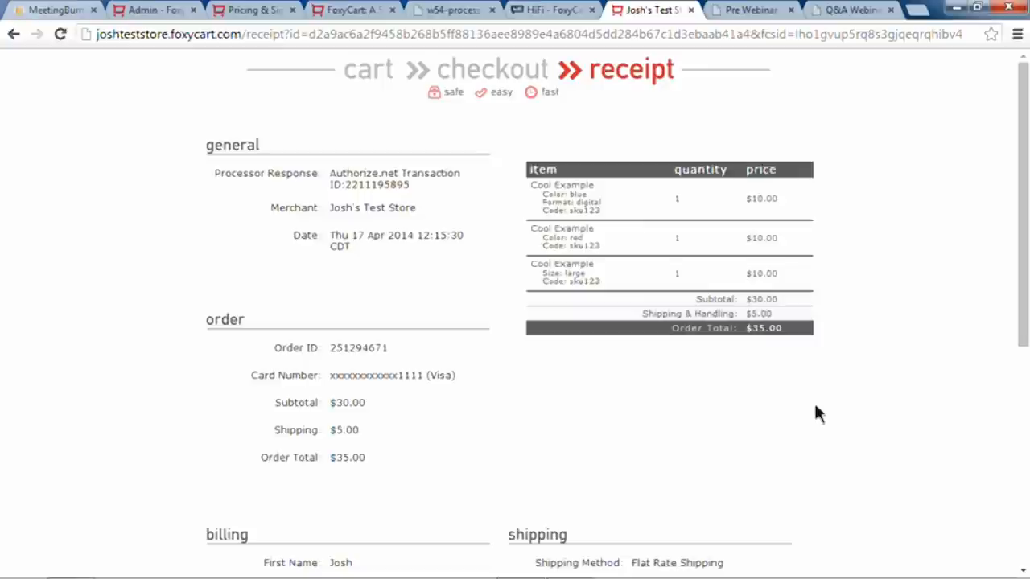
mouse_move(831, 409)
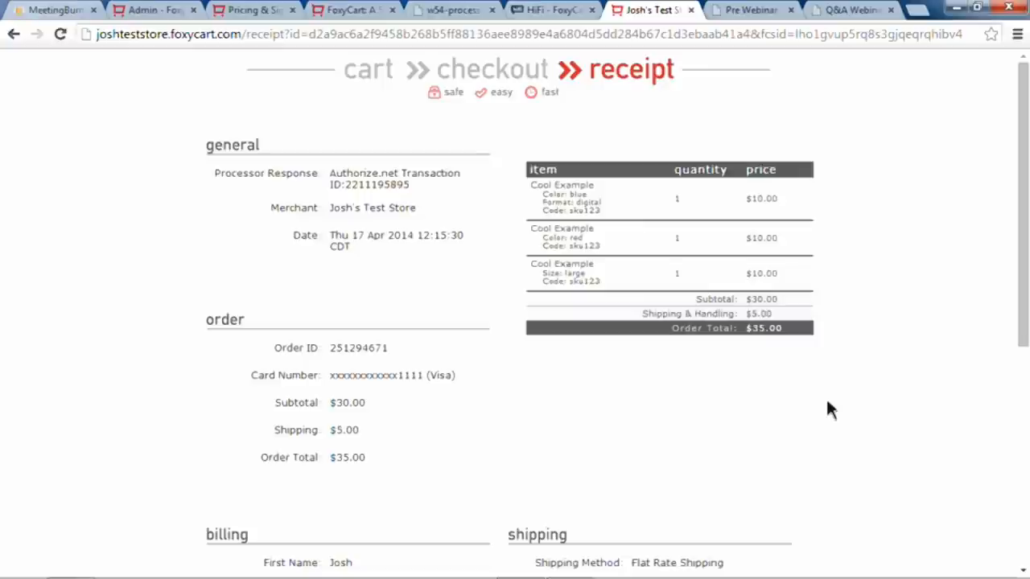
mouse_move(813, 406)
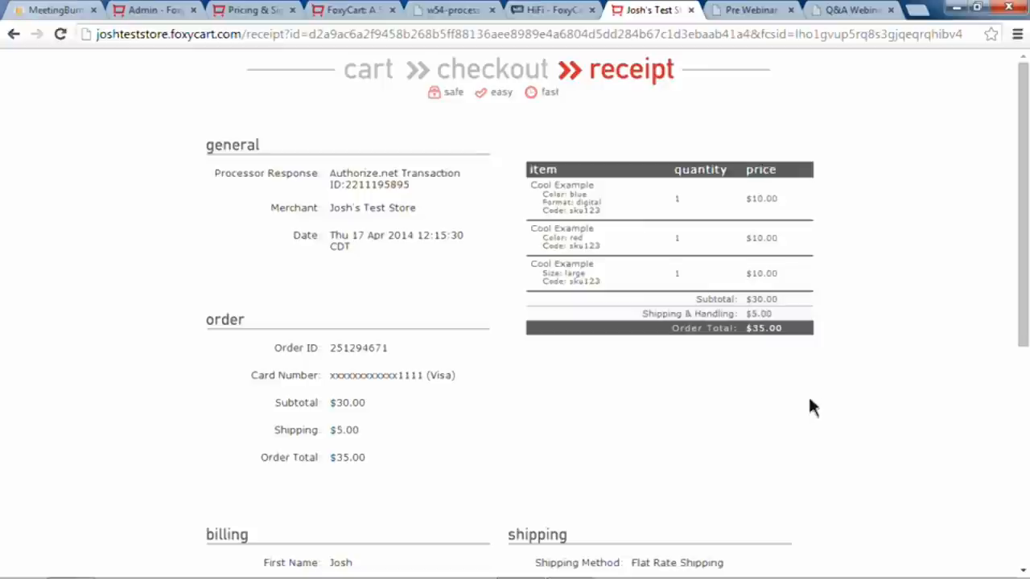
click(550, 10)
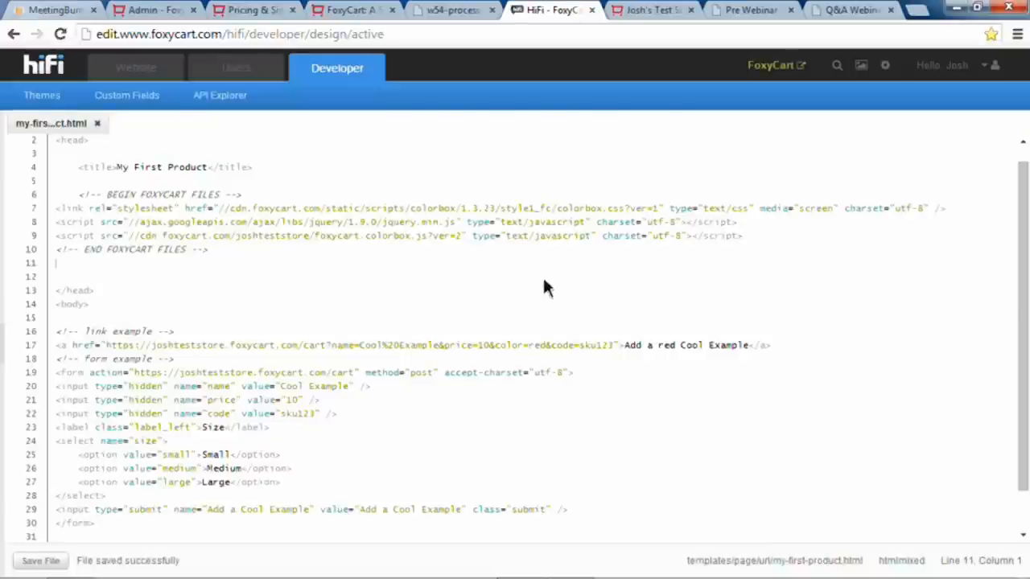
scroll(down, 3)
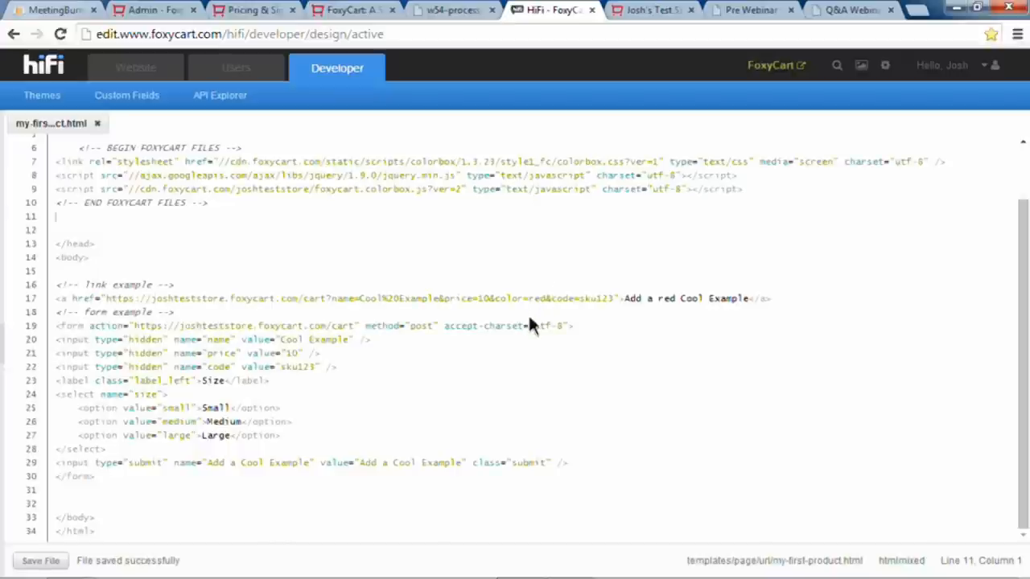
mouse_move(322, 312)
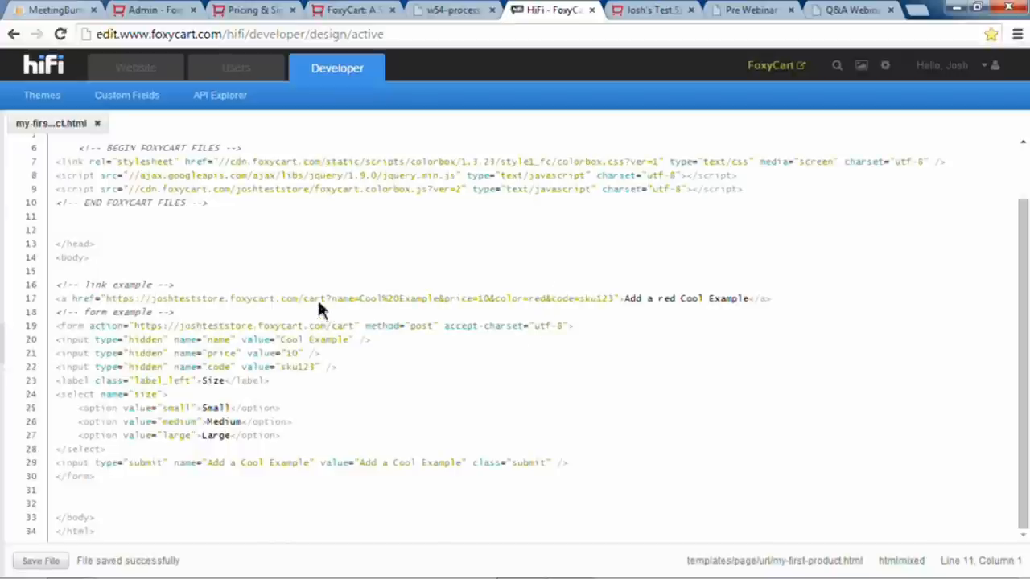
mouse_move(406, 315)
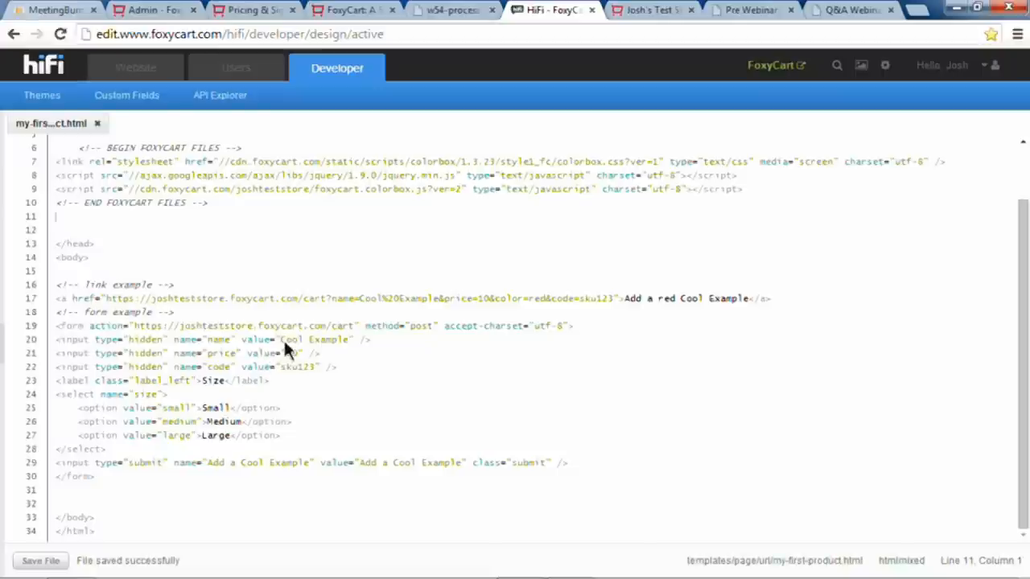
mouse_move(290, 351)
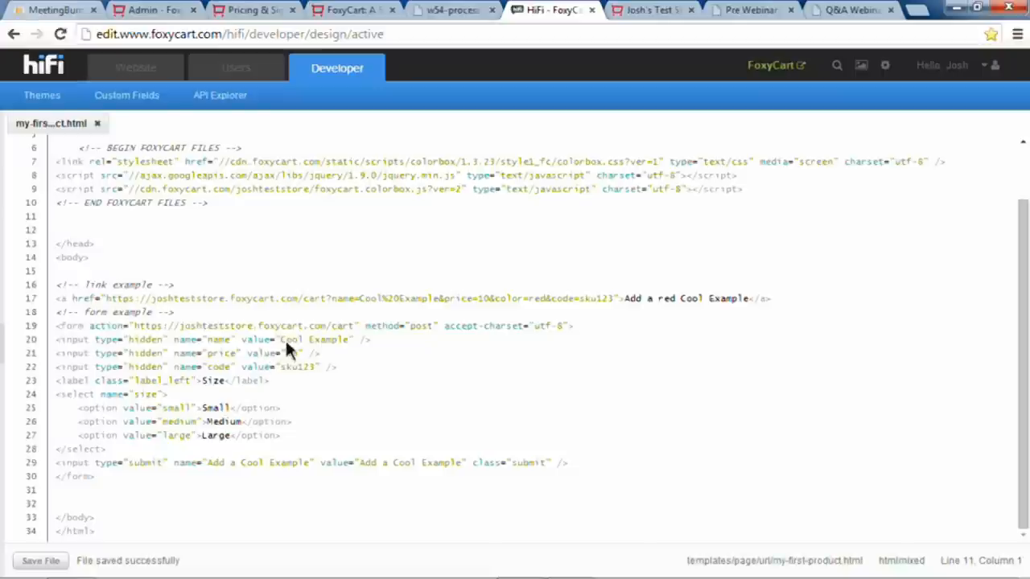
Add the $270 yearly Subscription demo product to the cart, then remove it to leave $0.00.
click(351, 10)
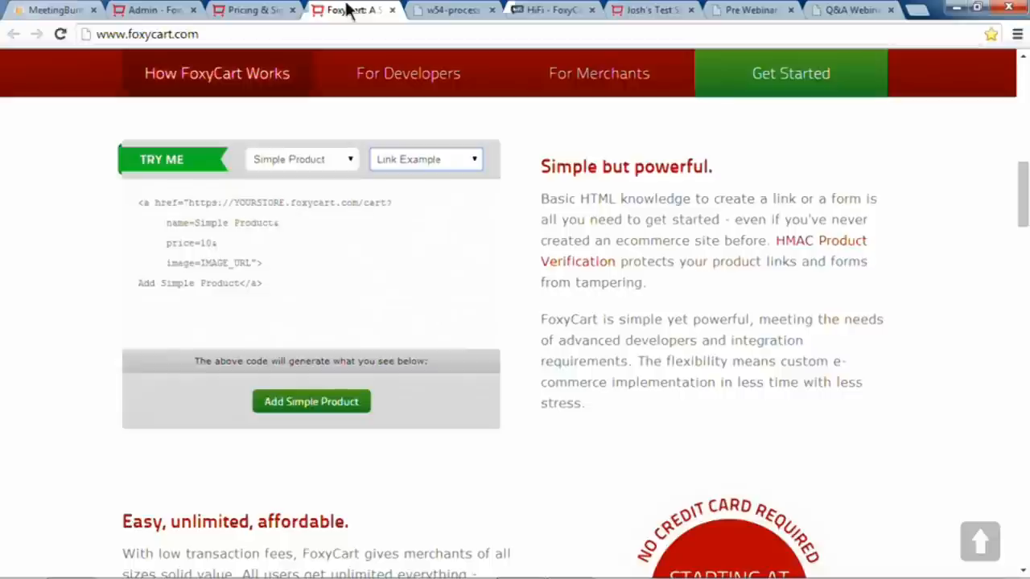
mouse_move(606, 233)
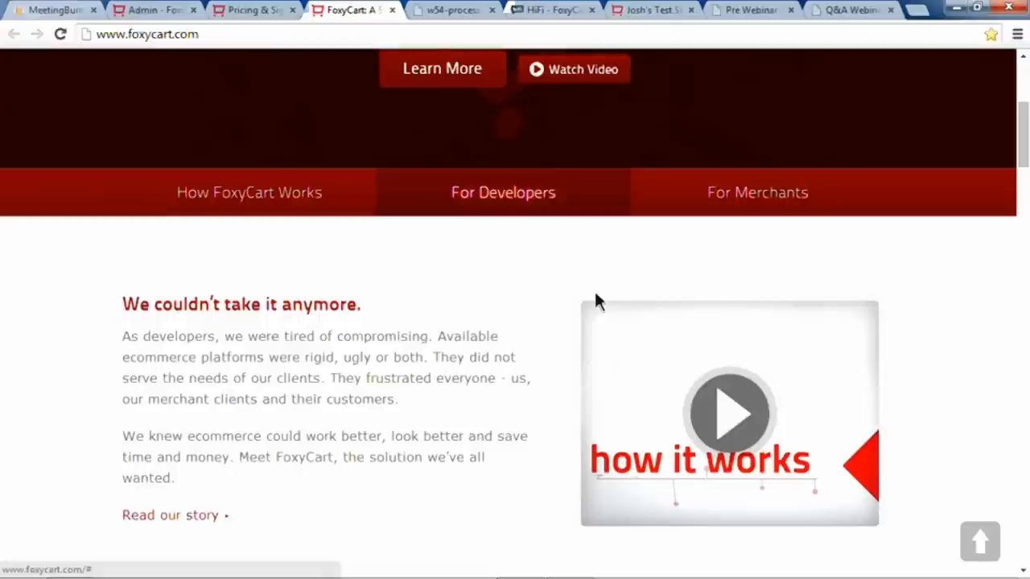
scroll(down, 3)
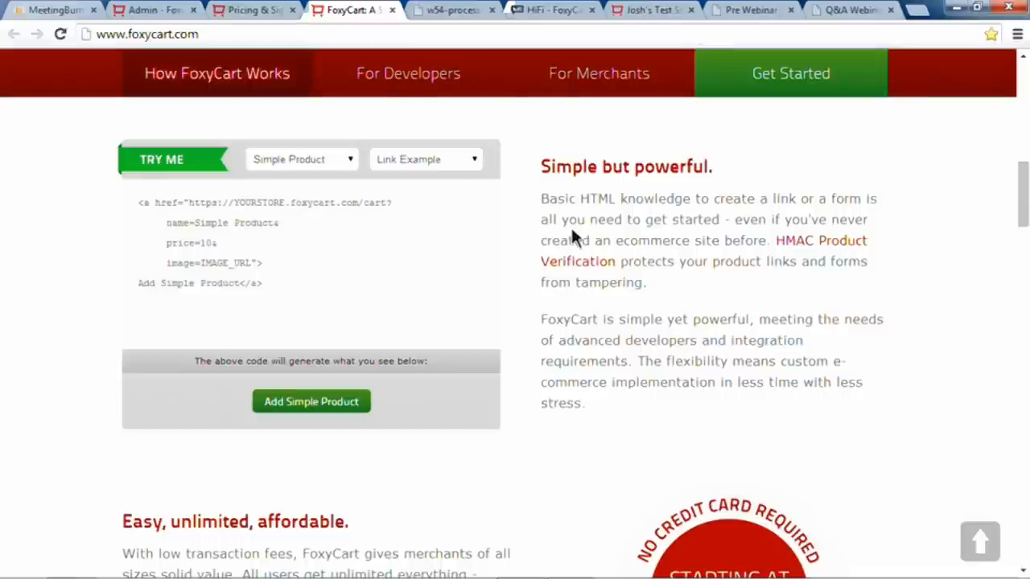
mouse_move(373, 196)
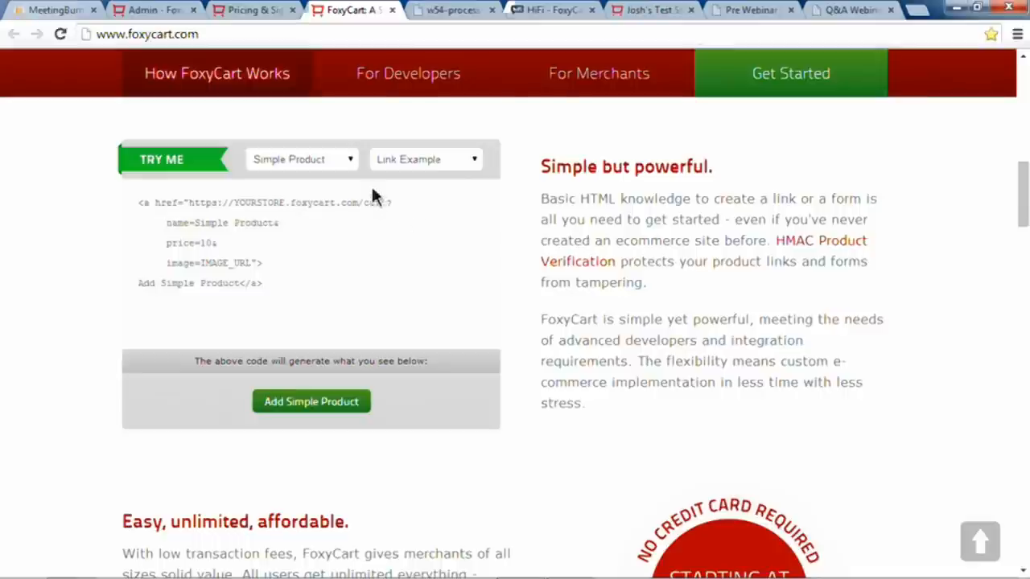
mouse_move(225, 272)
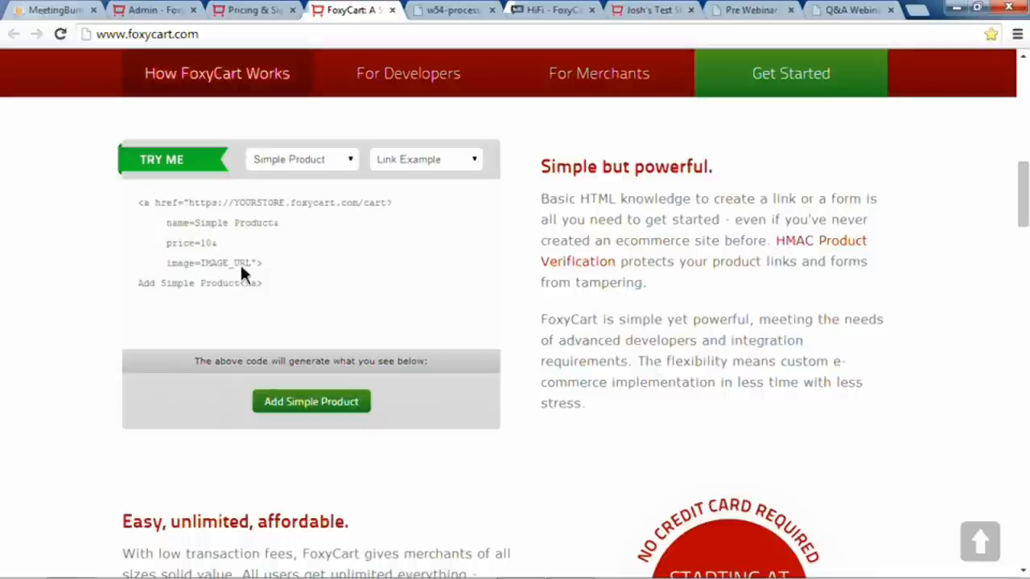
click(312, 403)
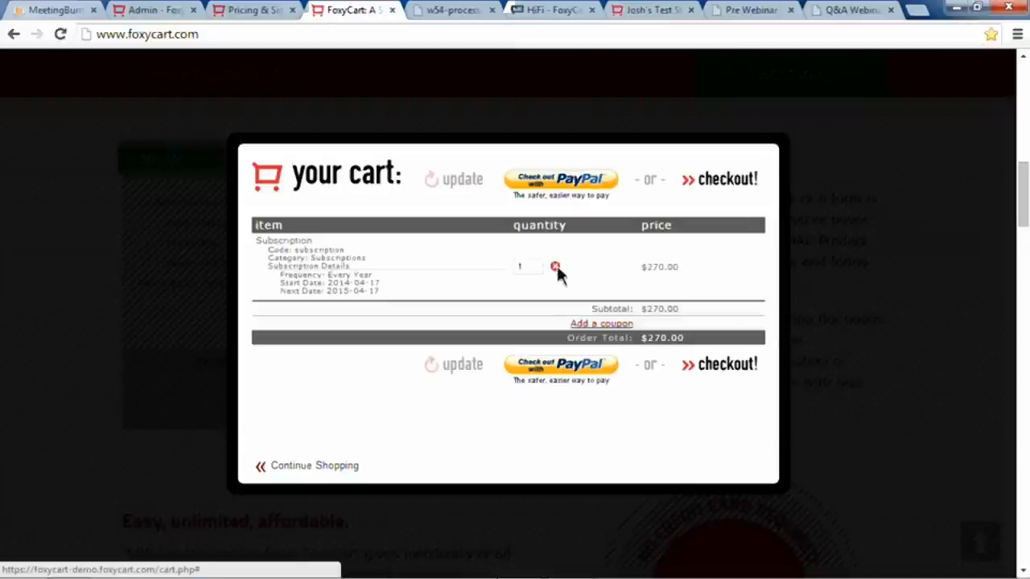
click(555, 268)
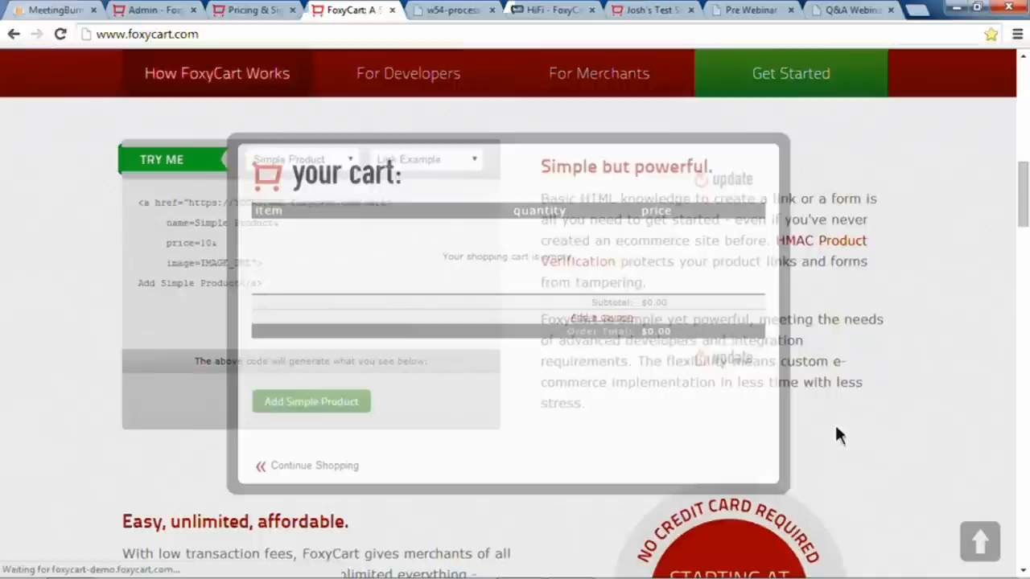
Close the empty cart and add the bundled Camera and Camera Bag for a $125.00 total.
click(302, 160)
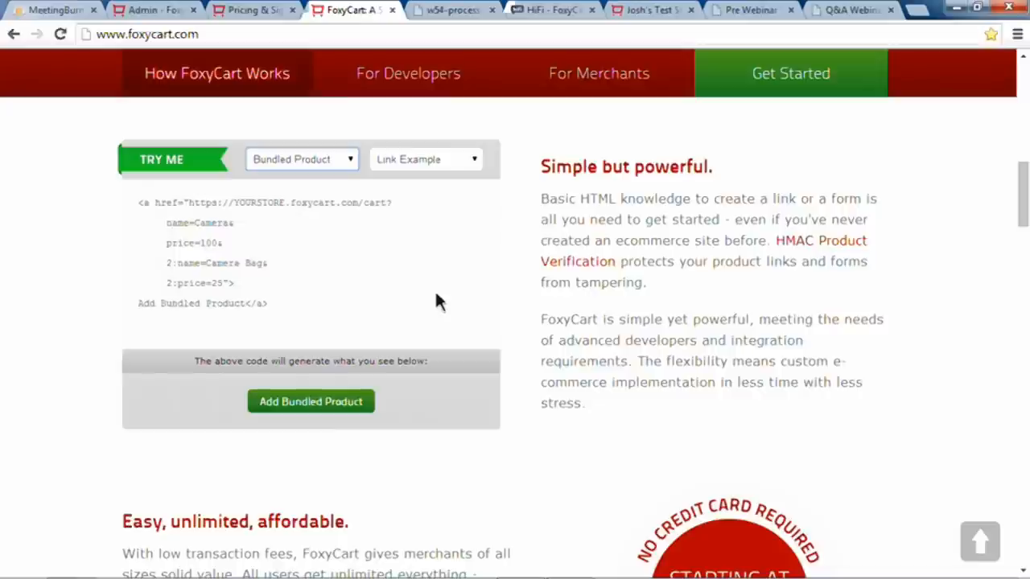
mouse_move(169, 271)
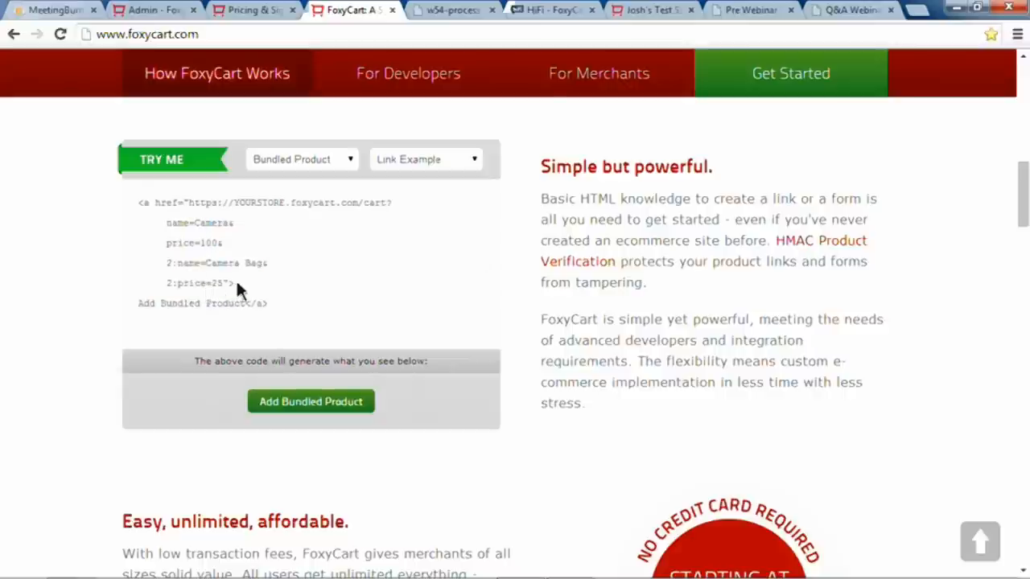
mouse_move(187, 248)
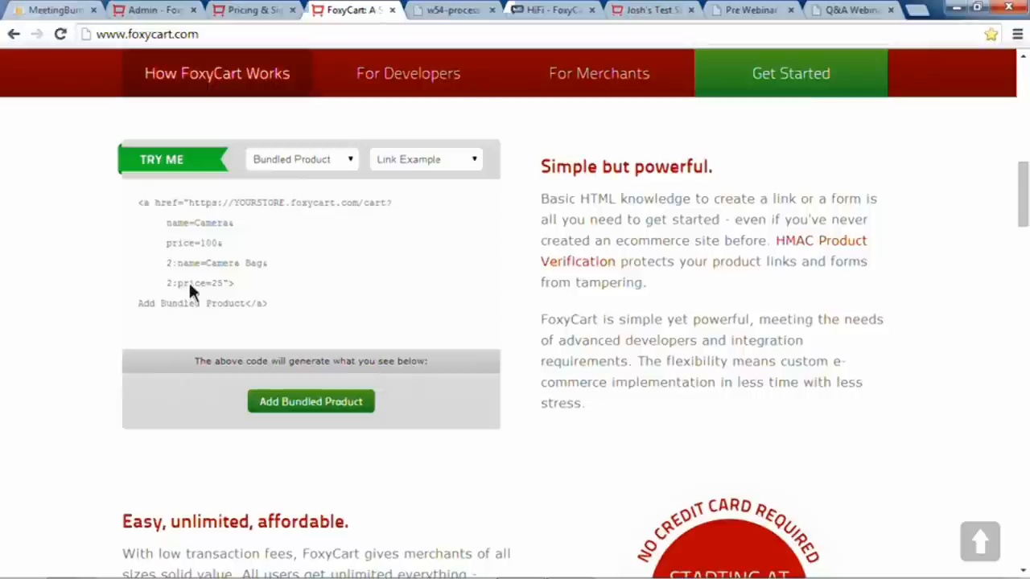
mouse_move(312, 347)
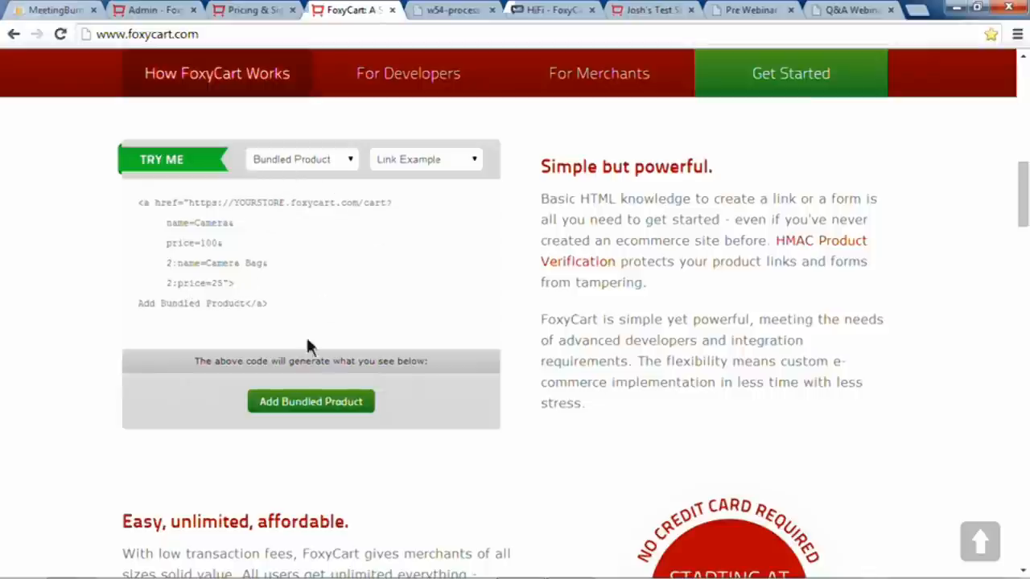
click(311, 403)
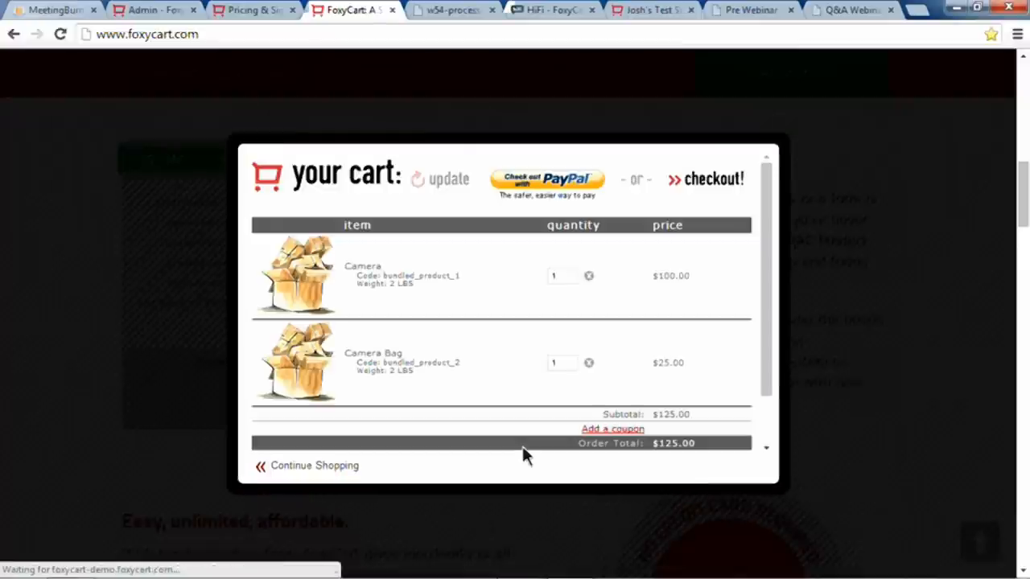
mouse_move(395, 373)
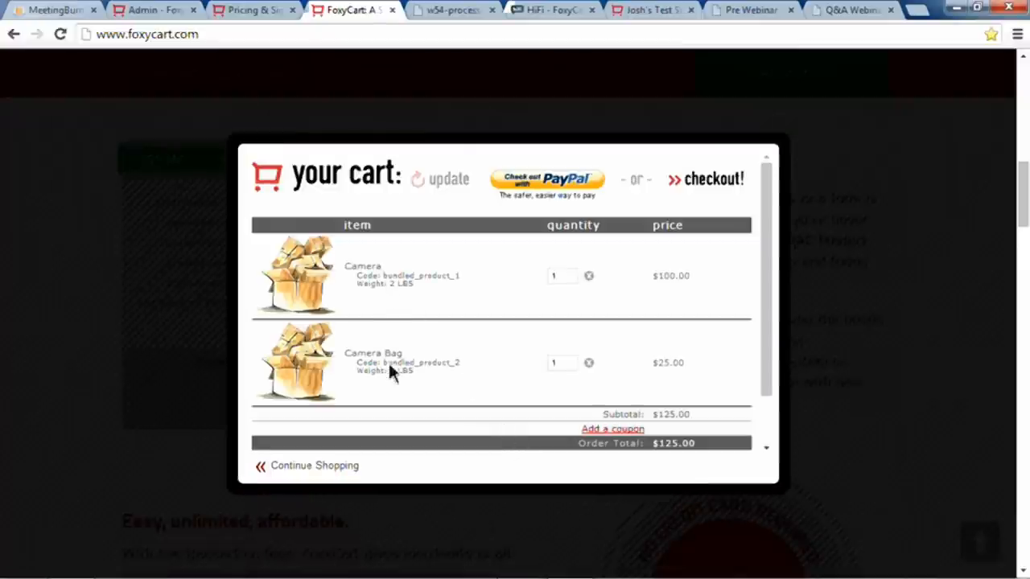
mouse_move(402, 383)
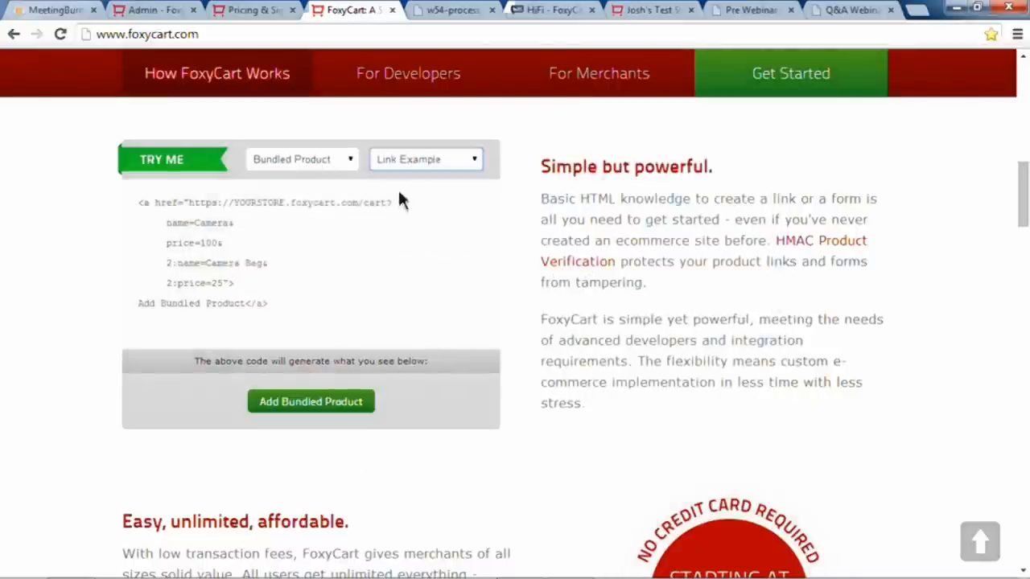
Show the Custom Product form example and choose White colour, Cotton then Silk material.
click(426, 159)
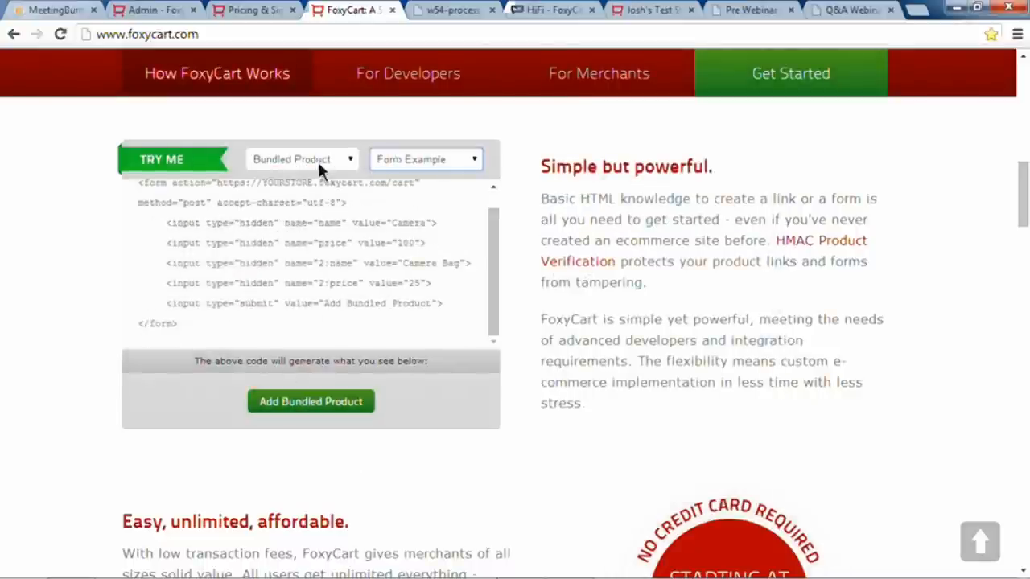
click(303, 160)
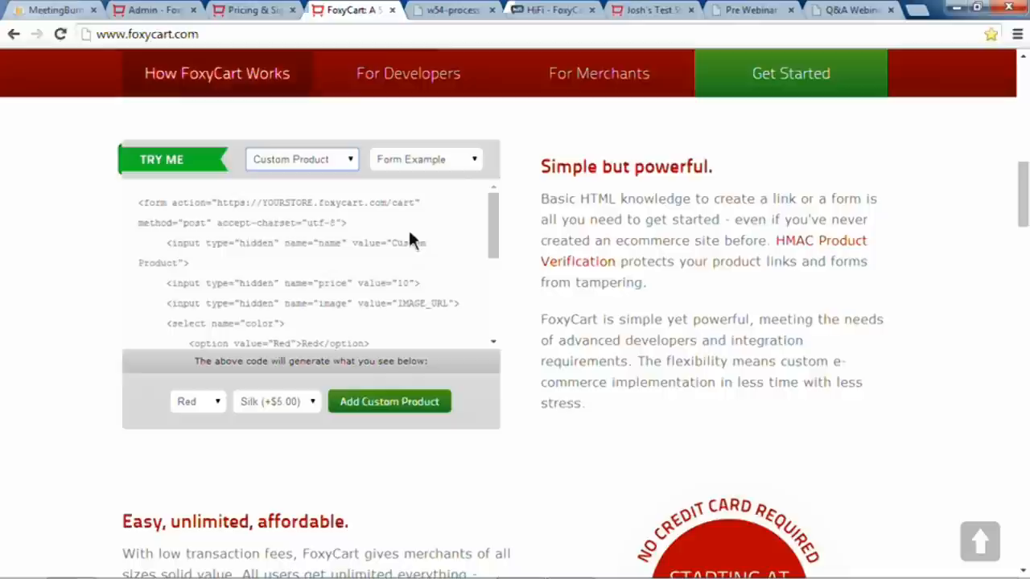
mouse_move(583, 321)
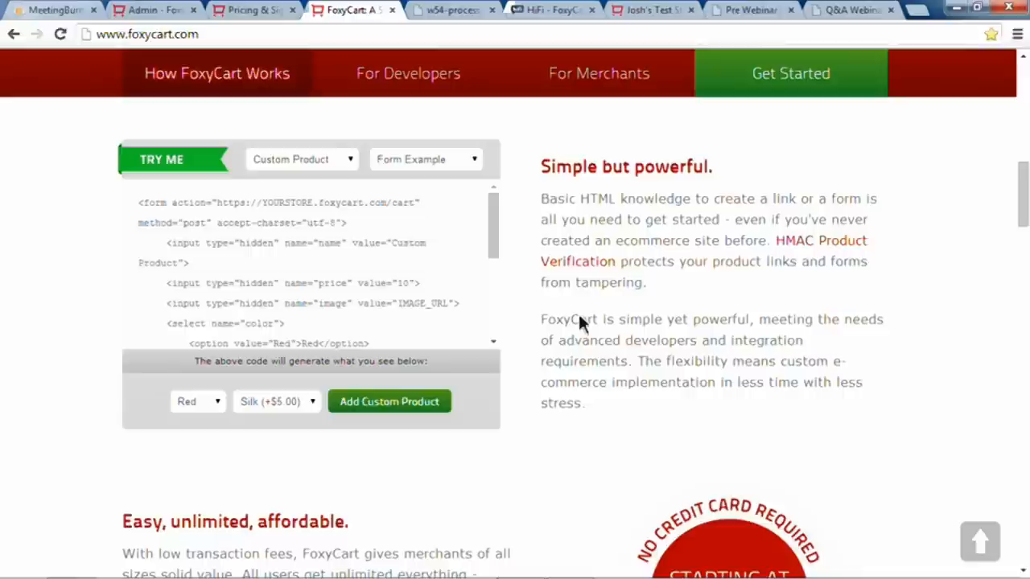
mouse_move(325, 303)
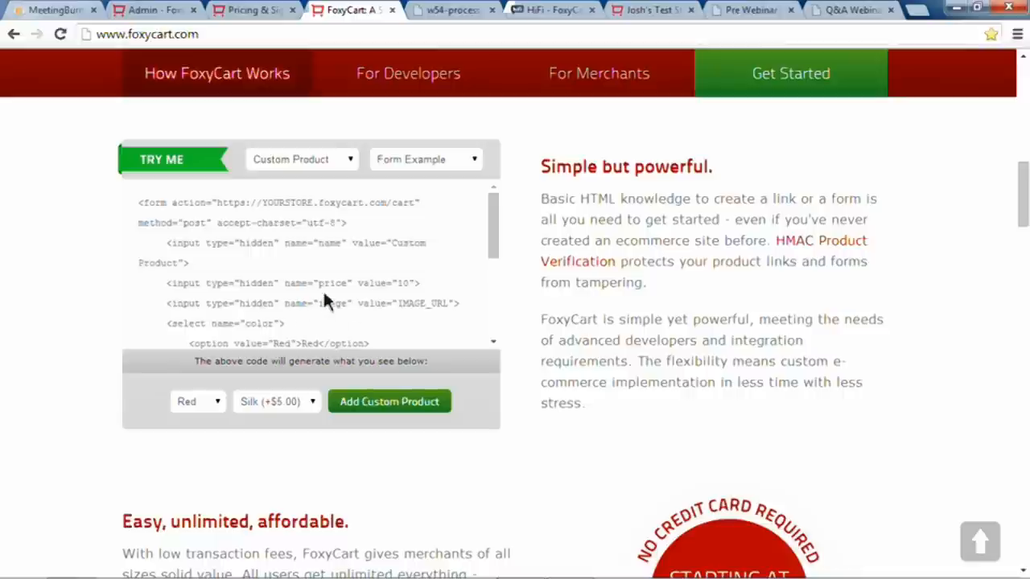
click(196, 403)
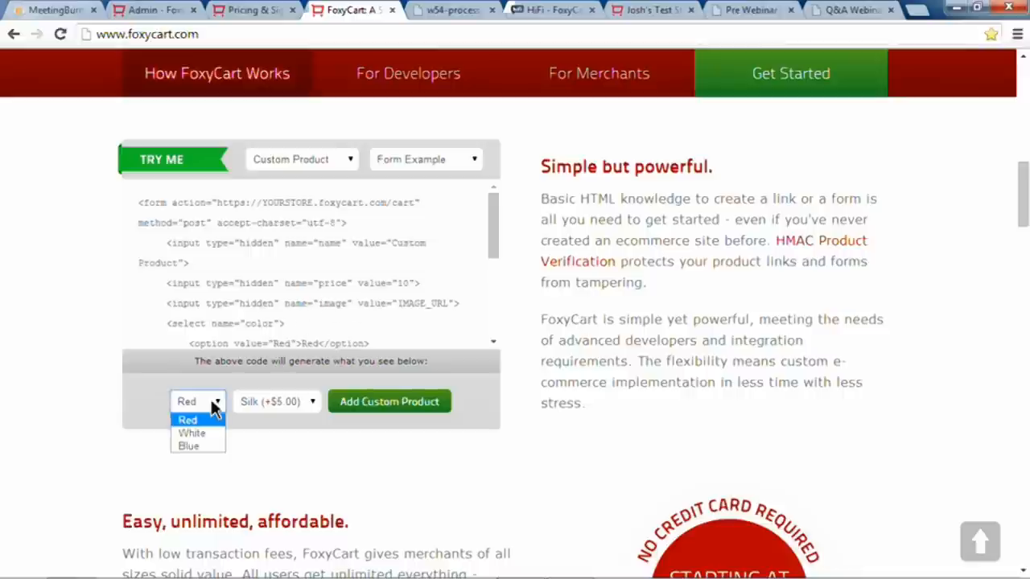
mouse_move(192, 433)
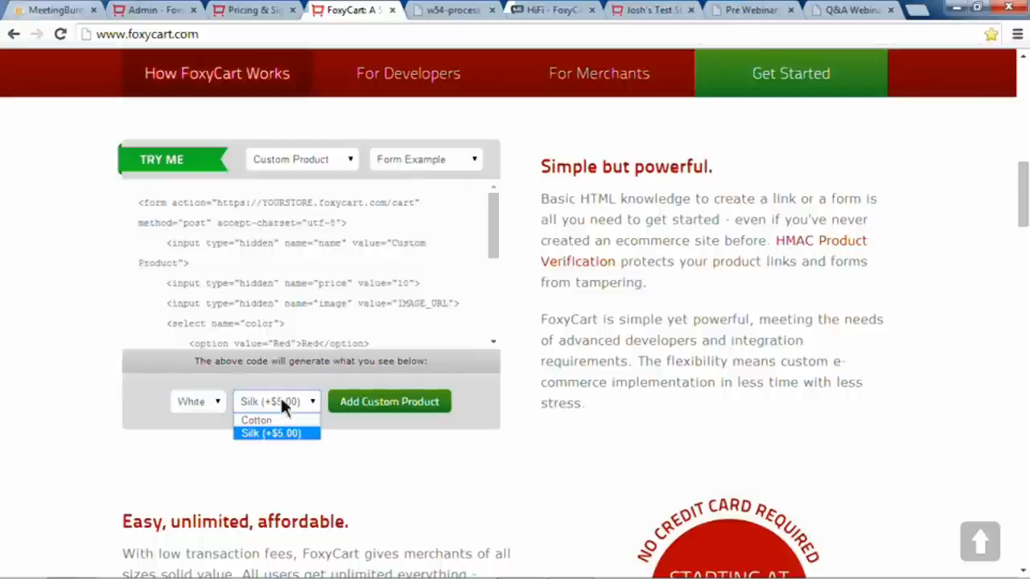
click(256, 418)
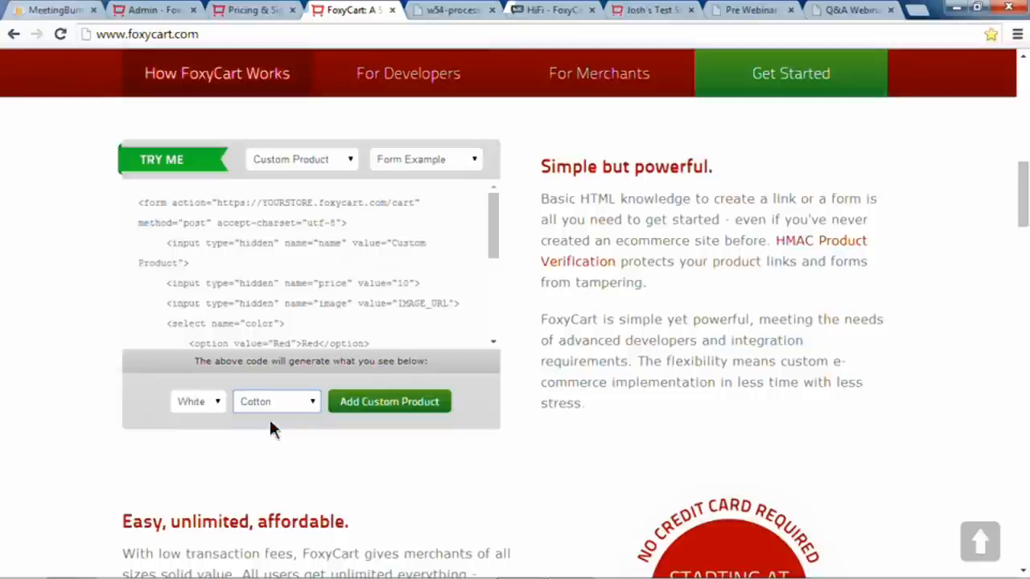
click(277, 402)
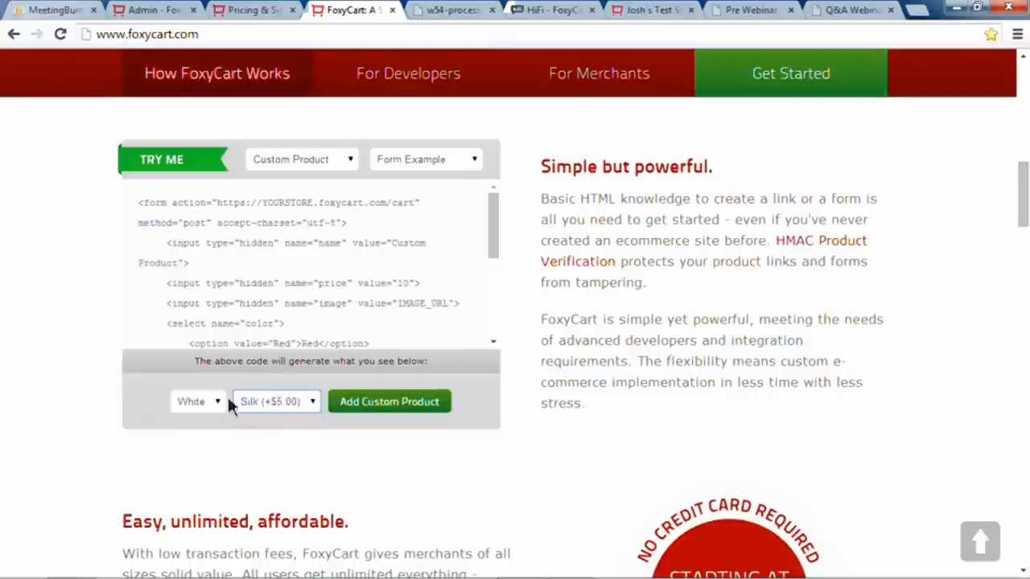
mouse_move(293, 415)
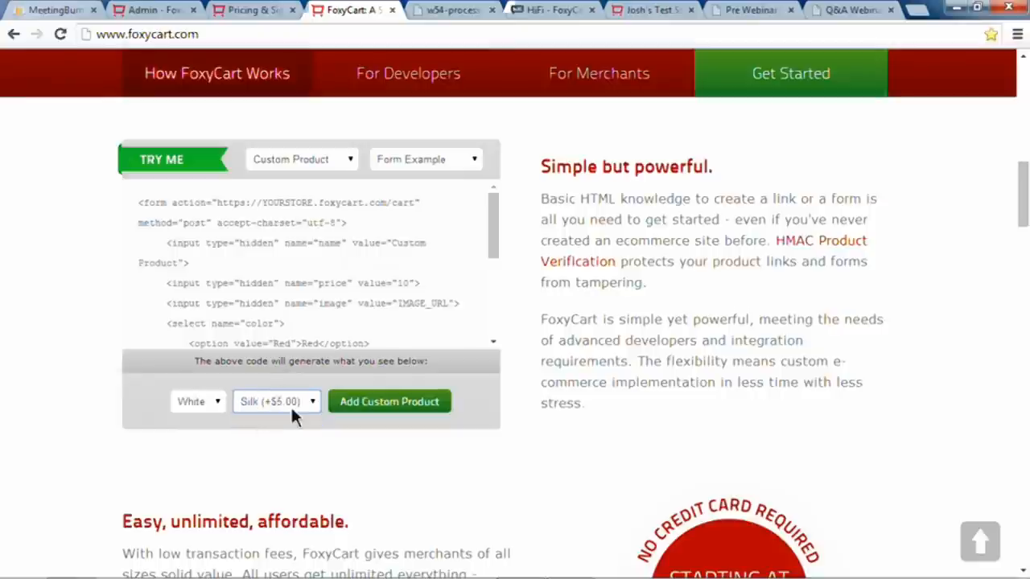
Submit the custom product form and switch the demo to the Donation type.
click(389, 402)
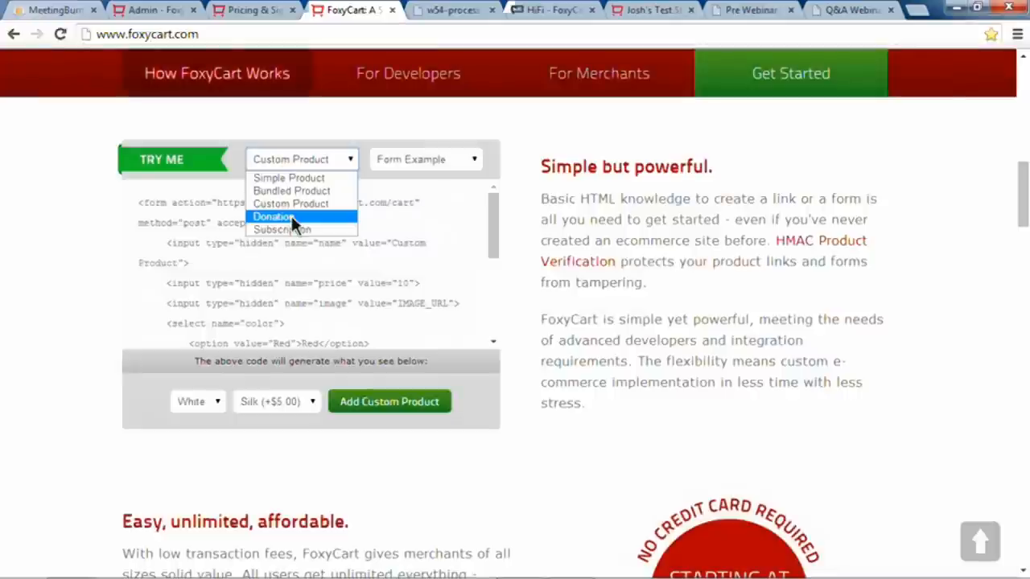
click(272, 215)
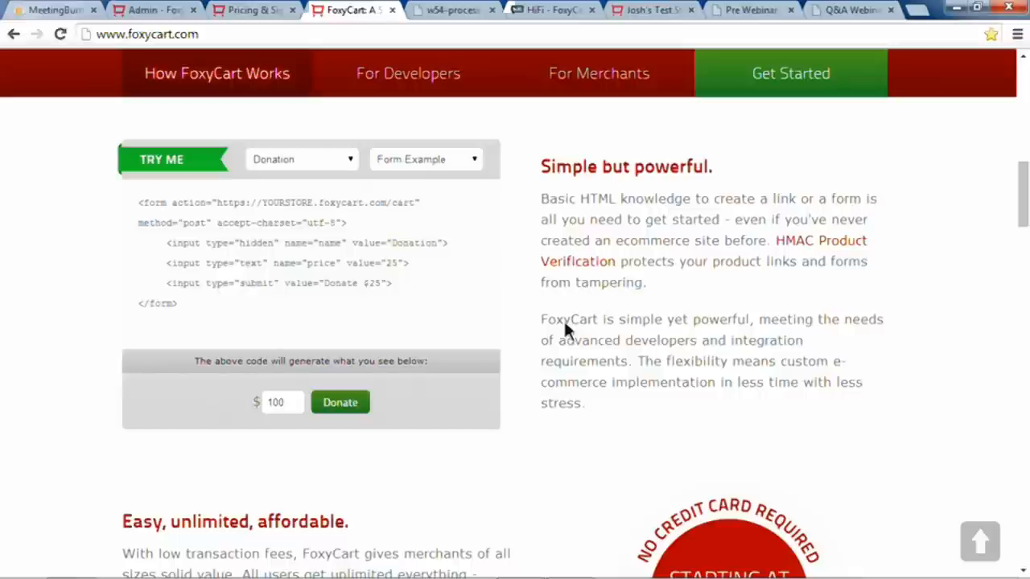
mouse_move(565, 329)
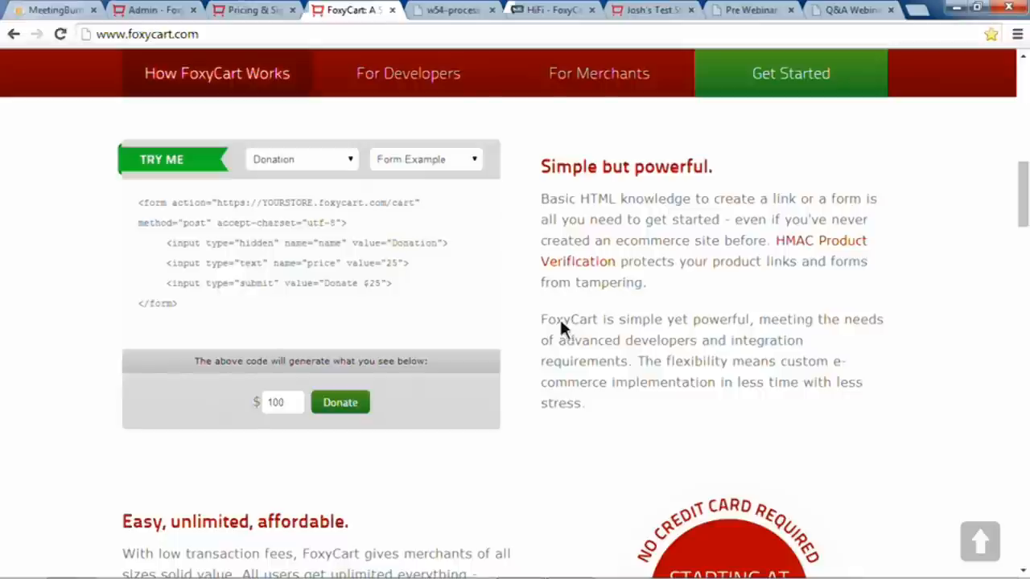
mouse_move(573, 329)
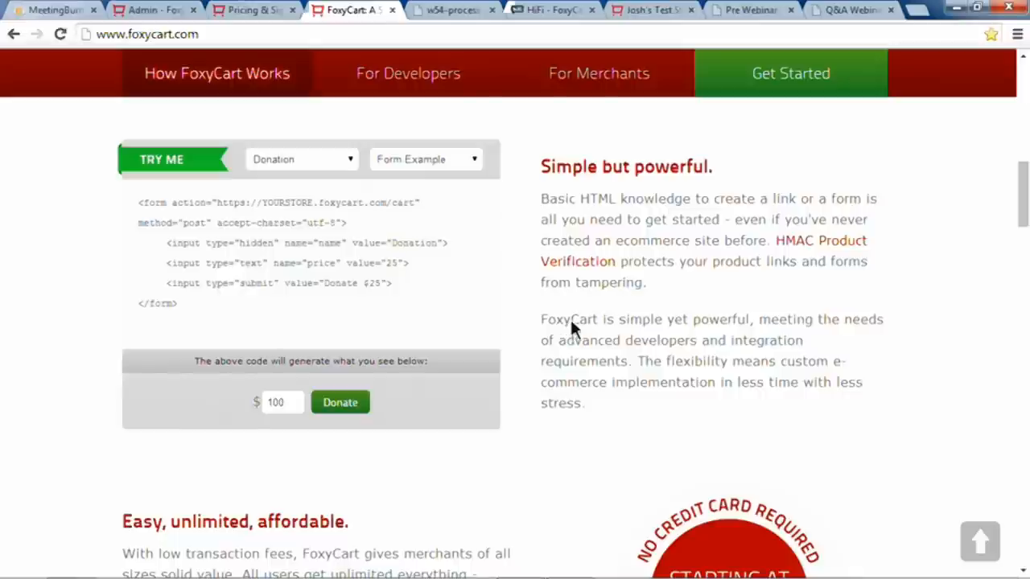
View the donation as a Link Example, then switch it back to the Form Example.
click(425, 160)
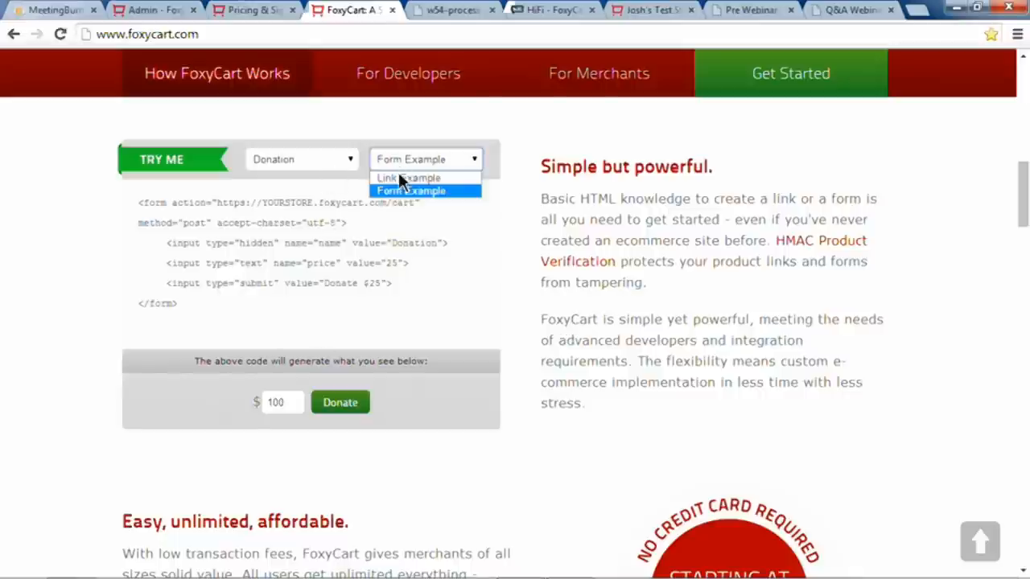
click(409, 177)
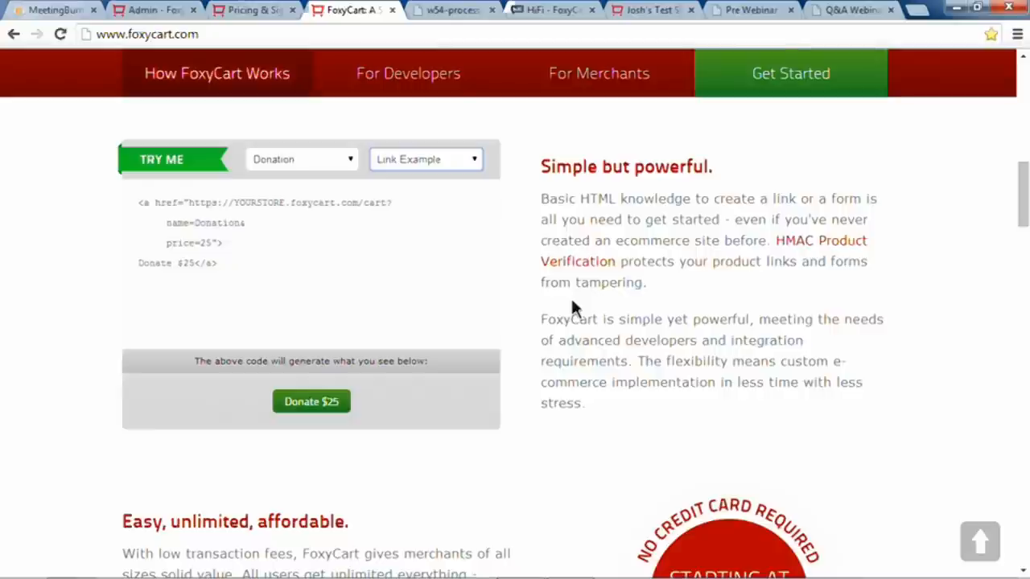
mouse_move(457, 470)
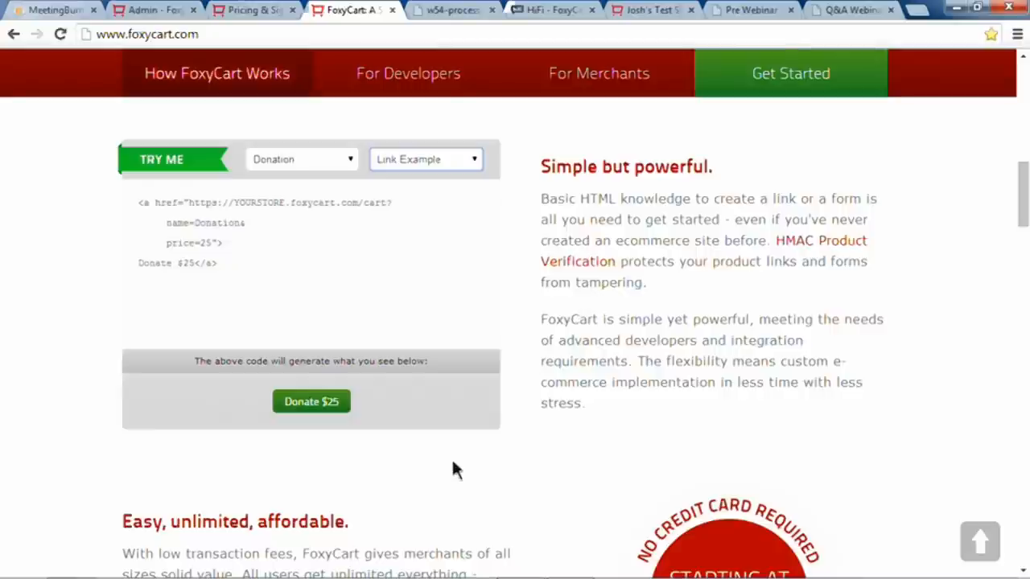
click(425, 159)
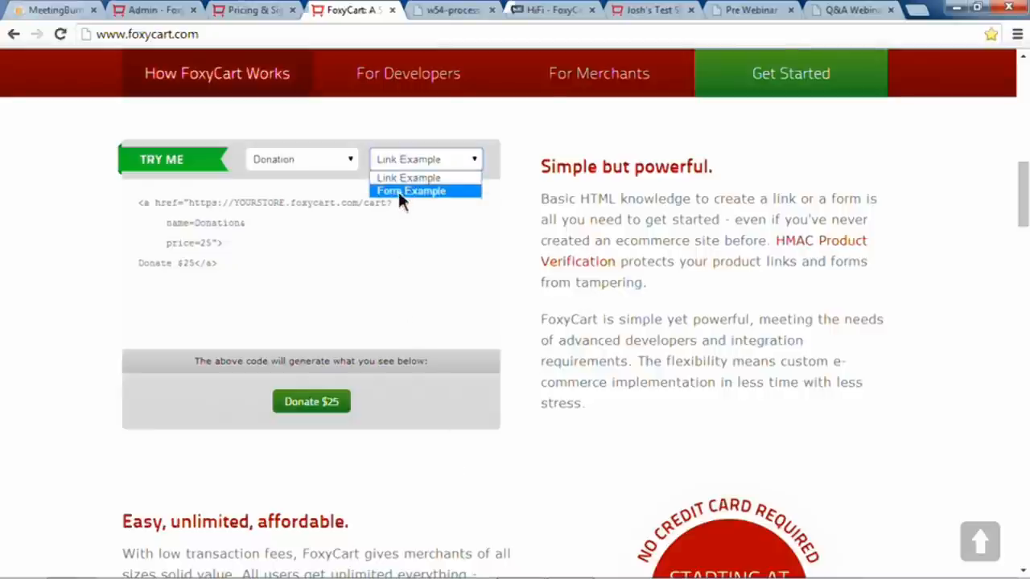
click(410, 190)
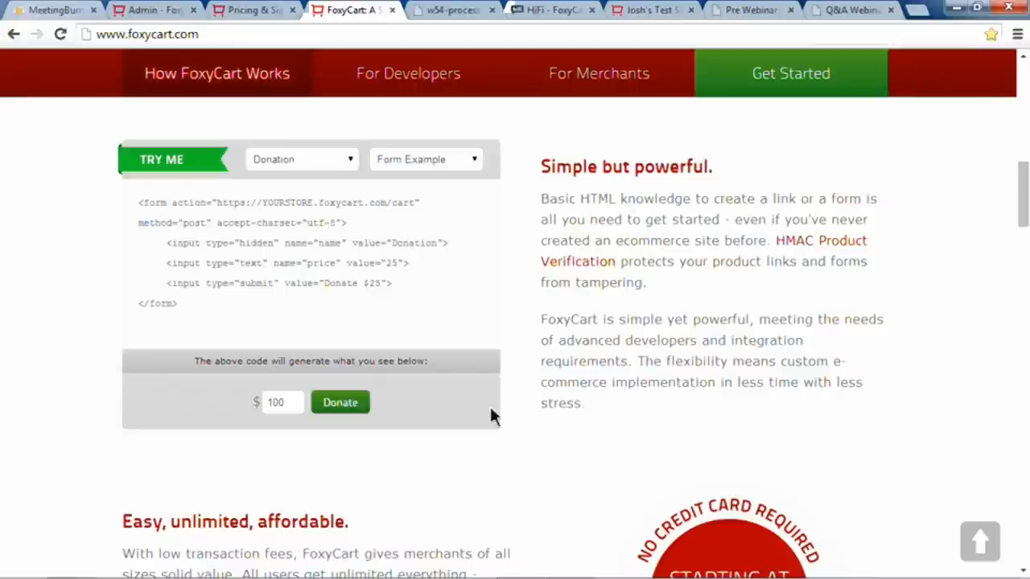
mouse_move(290, 410)
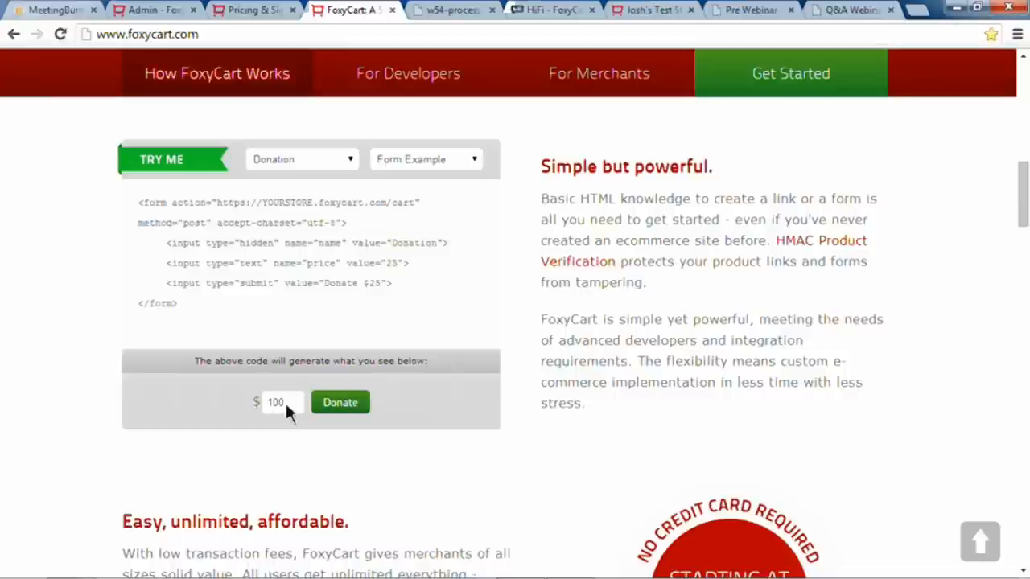
mouse_move(289, 409)
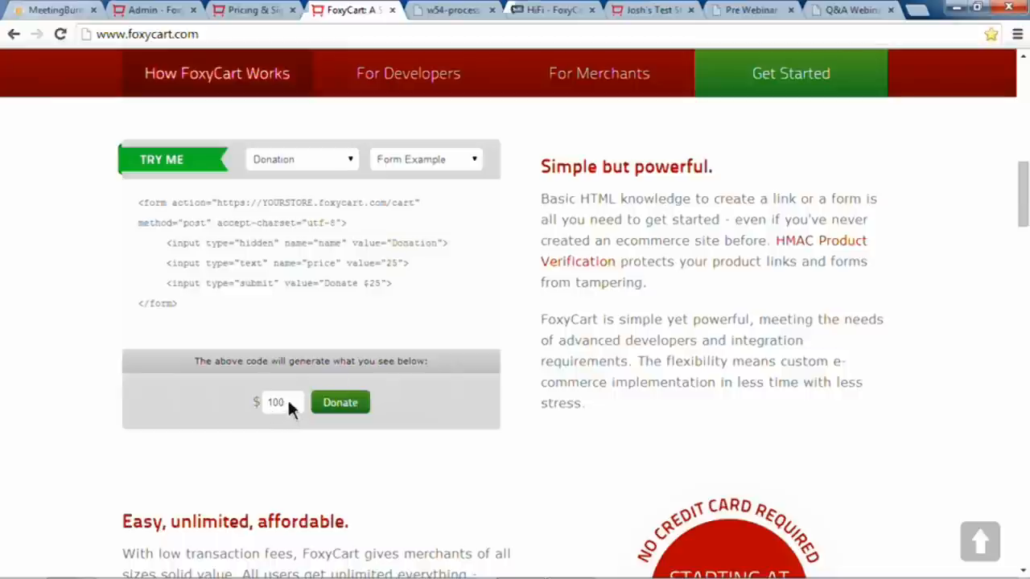
Donate $50 to the demo cart, bringing the order total to $190.00.
text(50)
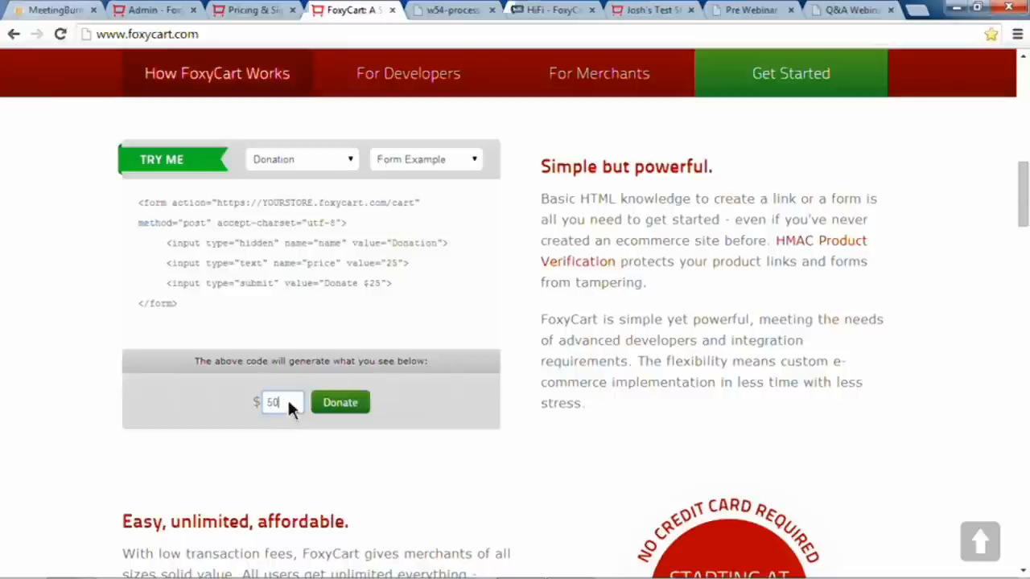
click(340, 402)
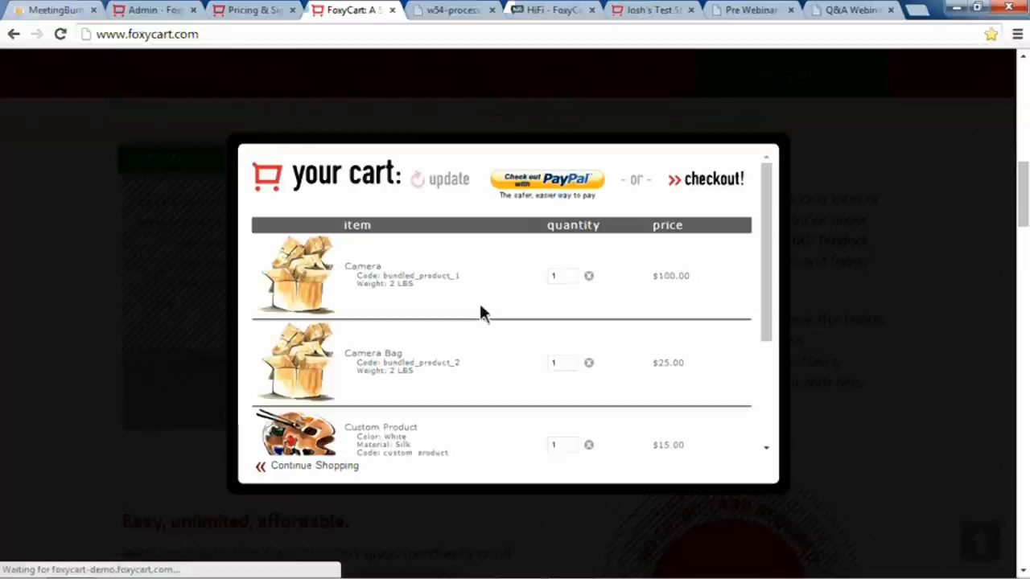
scroll(down, 3)
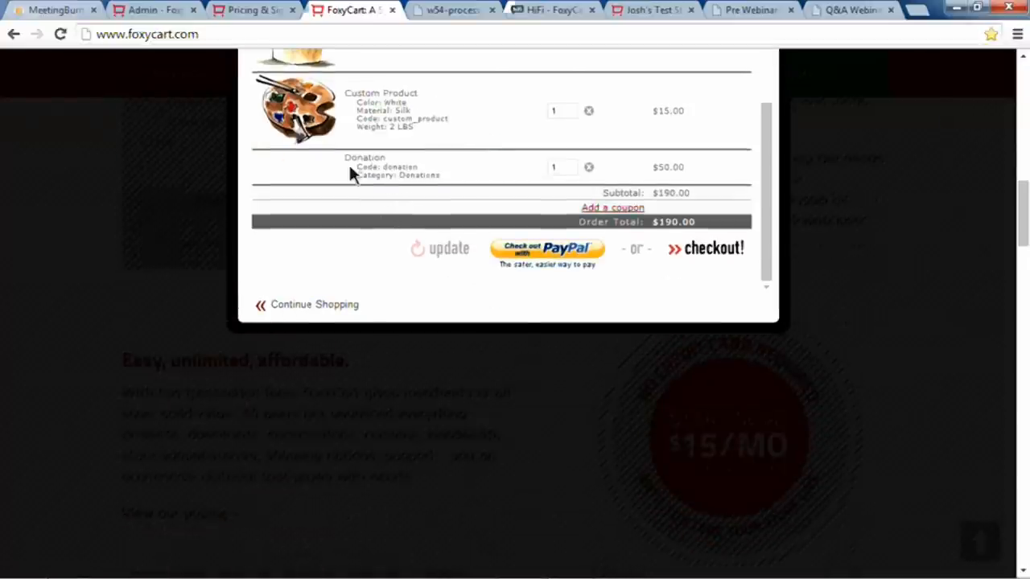
mouse_move(663, 174)
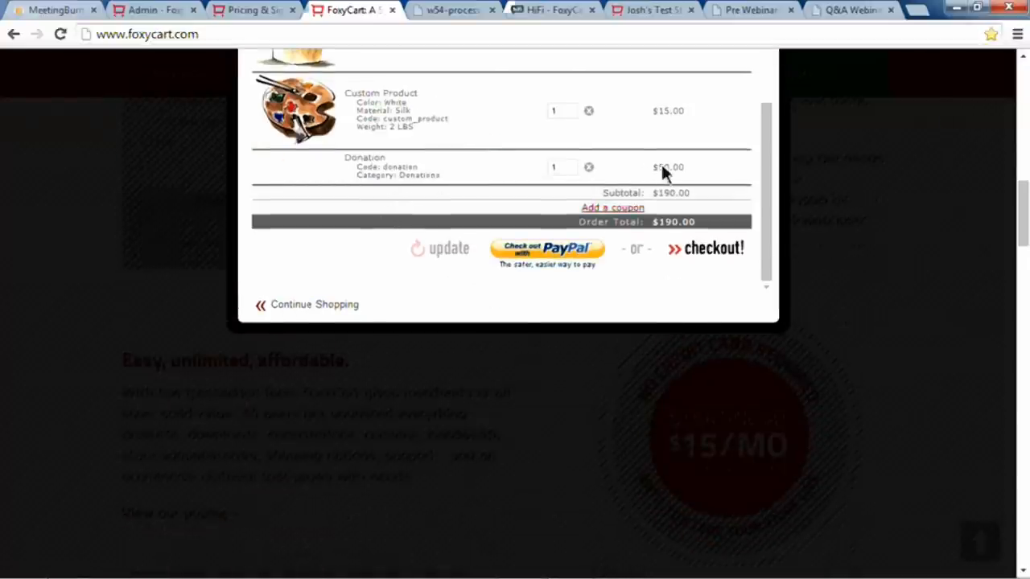
mouse_move(840, 171)
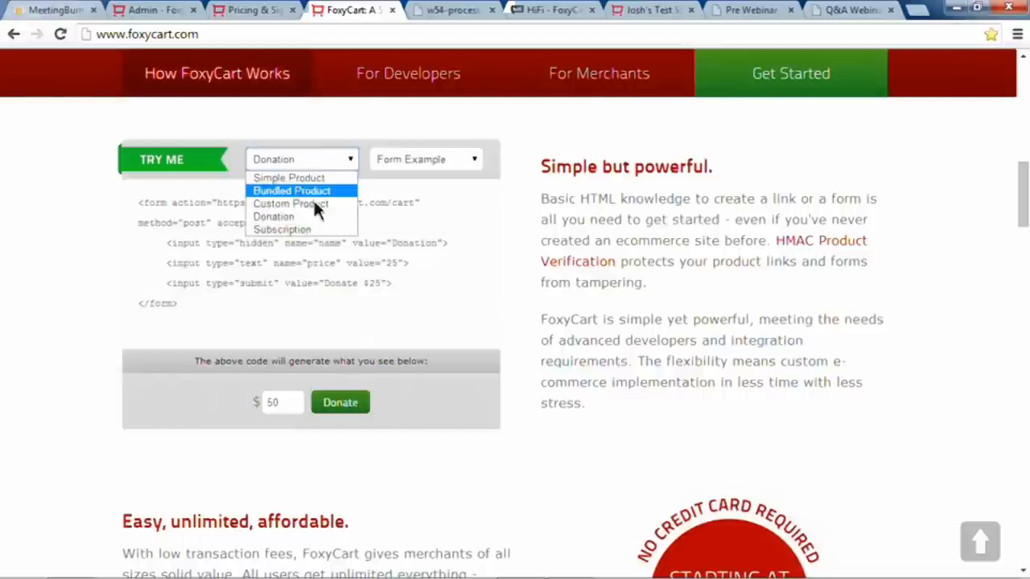
Switch to the Subscription link example and subscribe to the $25 monthly plan, reaching $215.00.
click(283, 228)
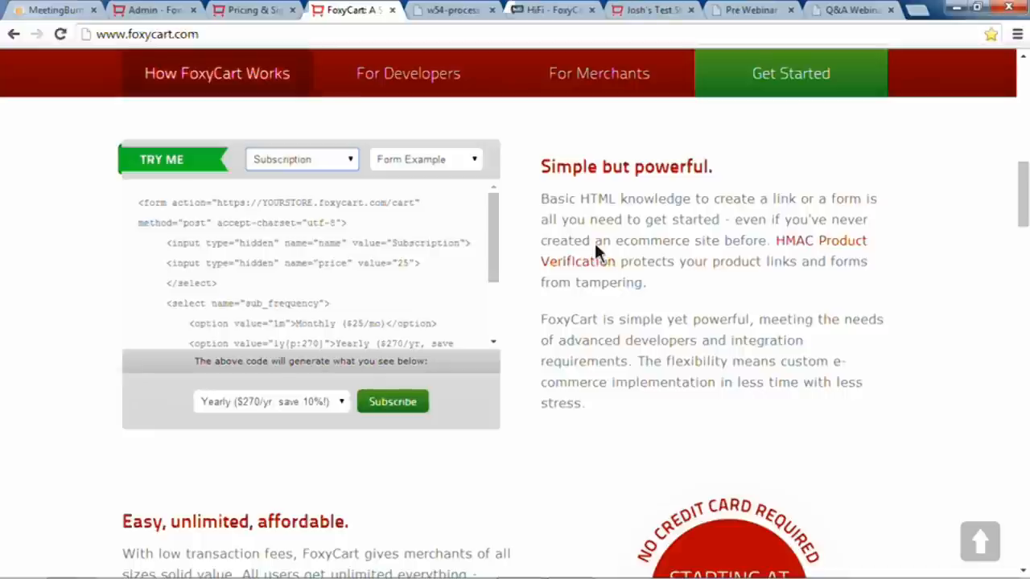
click(425, 160)
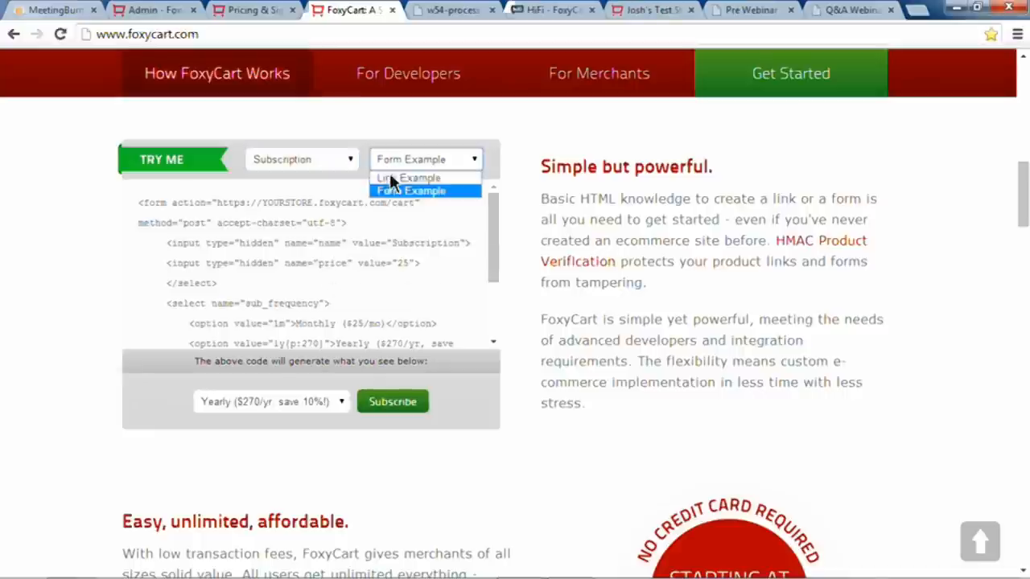
click(409, 177)
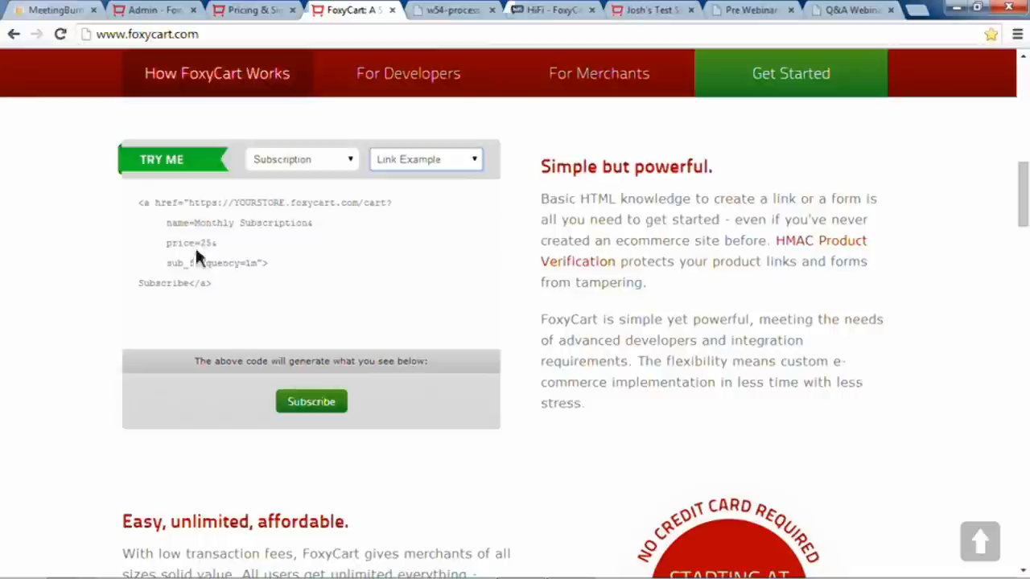
mouse_move(238, 229)
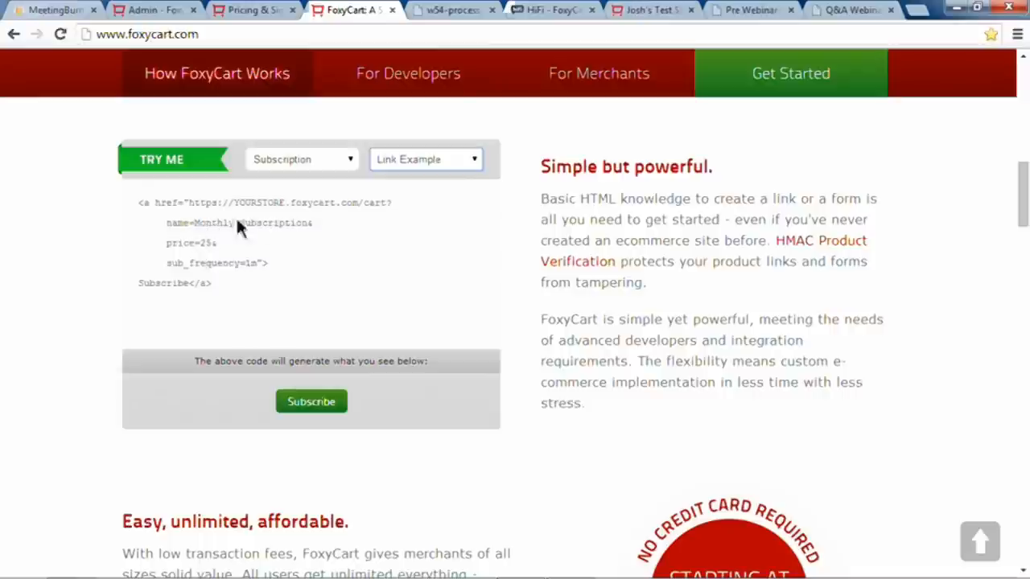
mouse_move(190, 272)
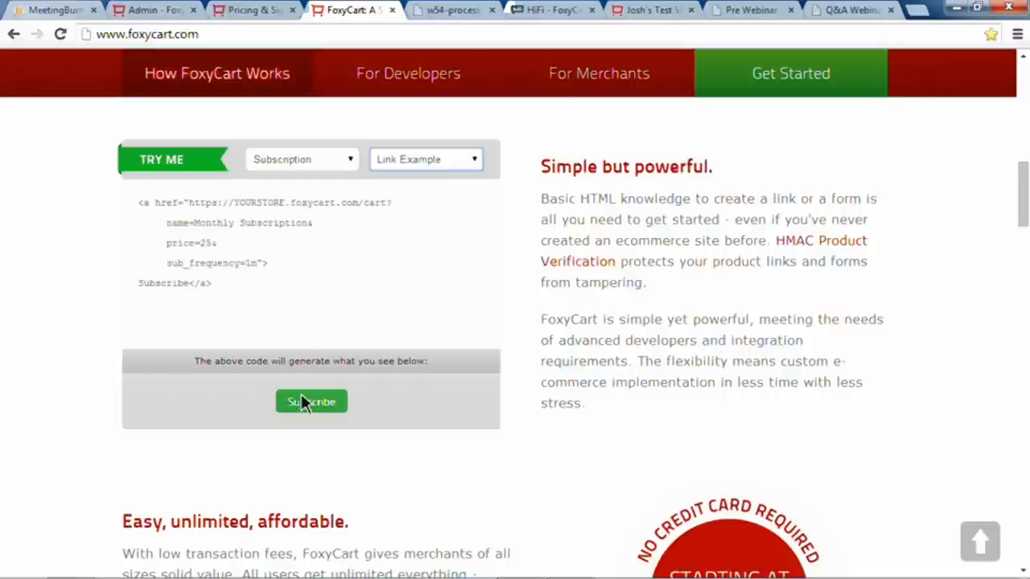
click(312, 403)
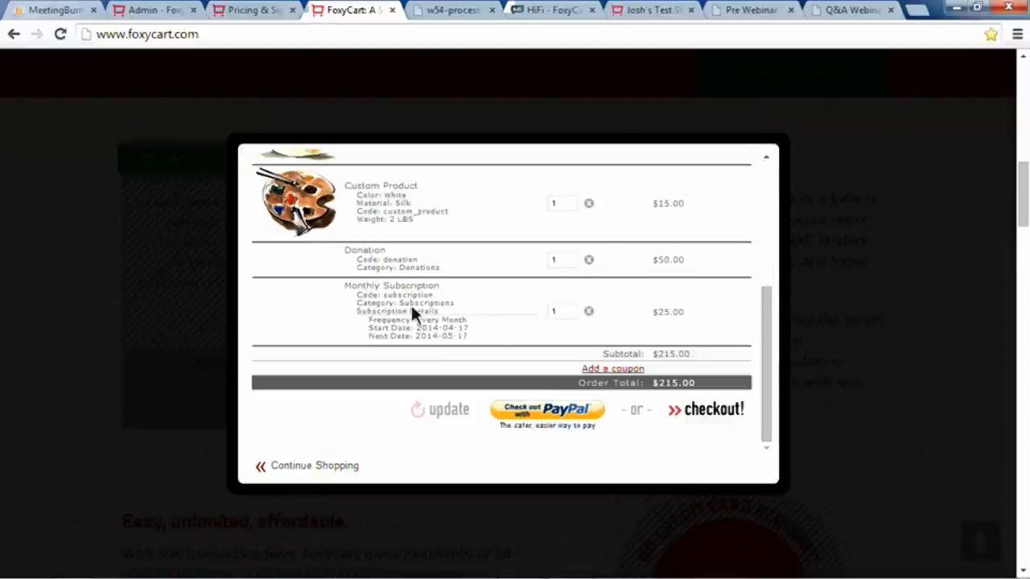
mouse_move(418, 330)
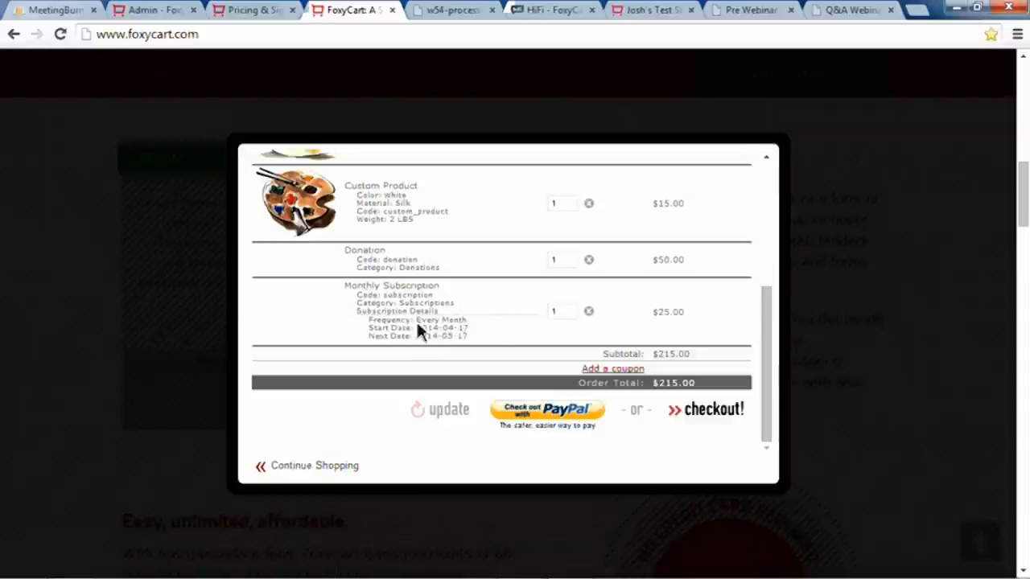
mouse_move(454, 346)
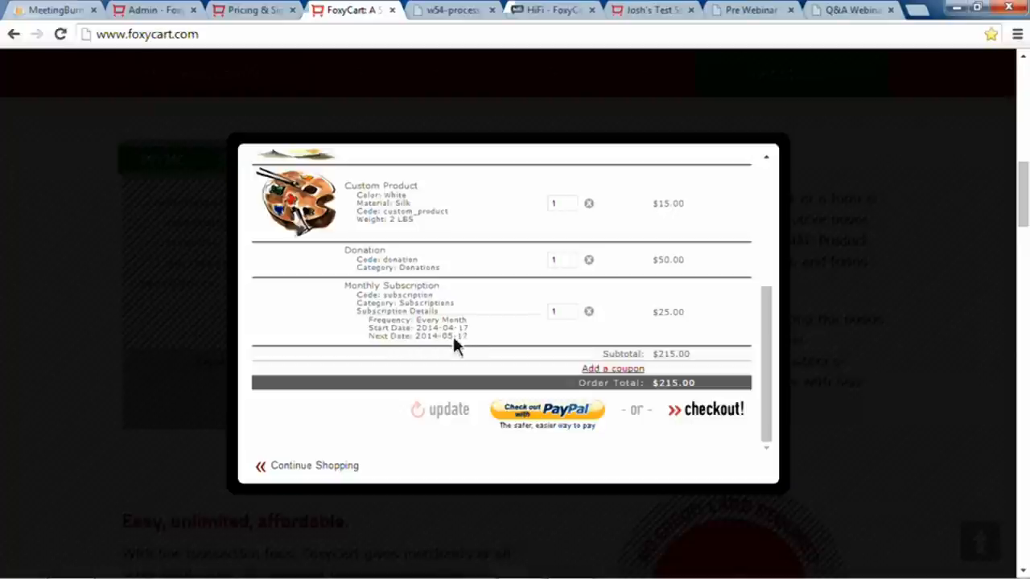
mouse_move(776, 328)
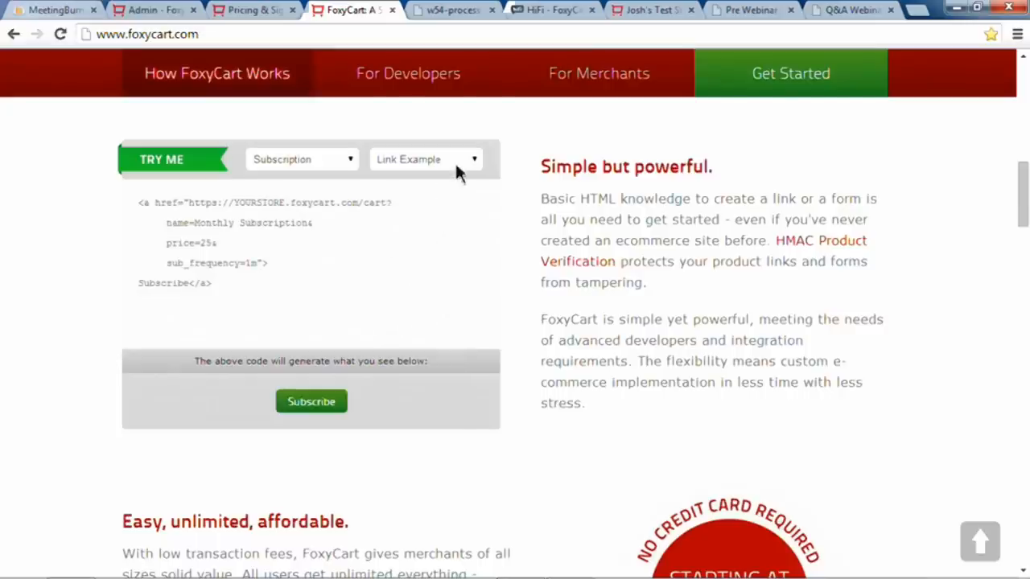
In the Form Example, choose Yearly ($270/yr, save 10%!) over the Monthly ($25/mo) option.
click(425, 159)
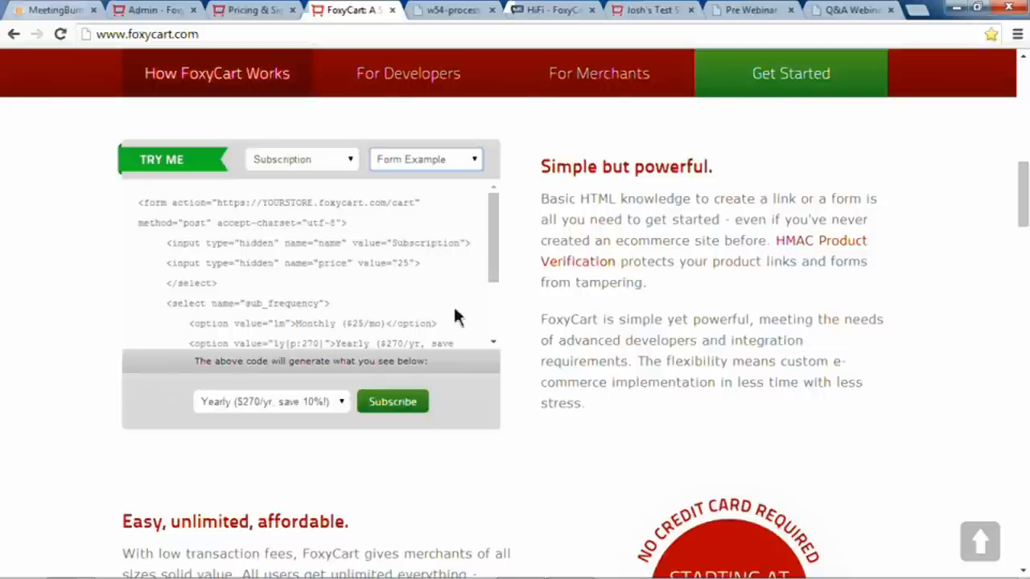
click(270, 403)
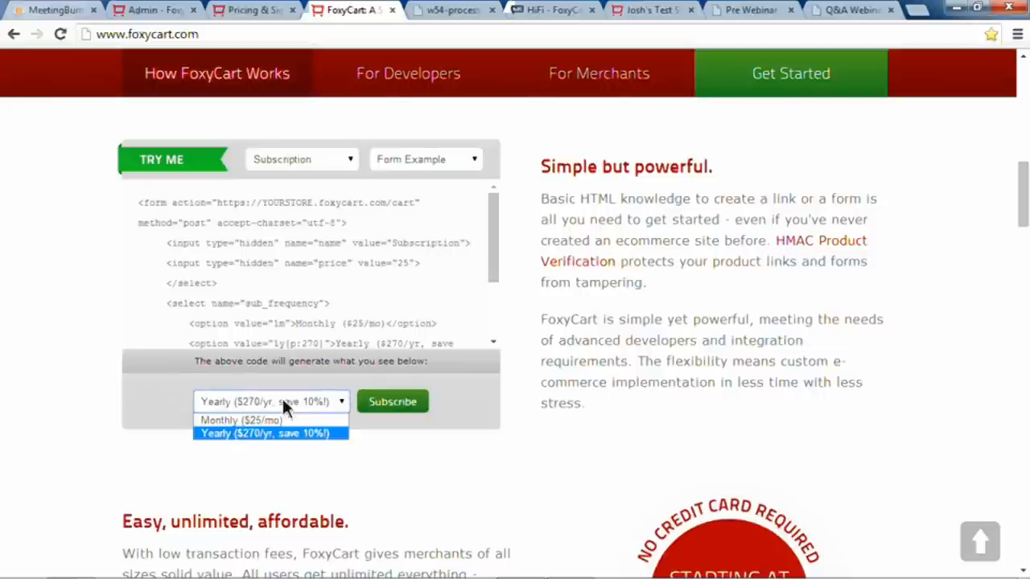
click(240, 420)
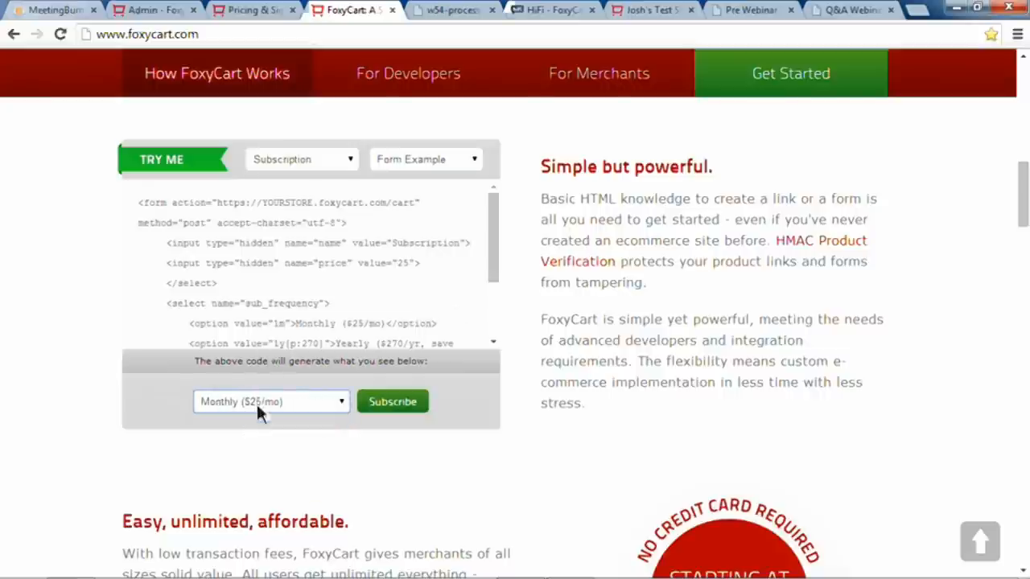
mouse_move(245, 444)
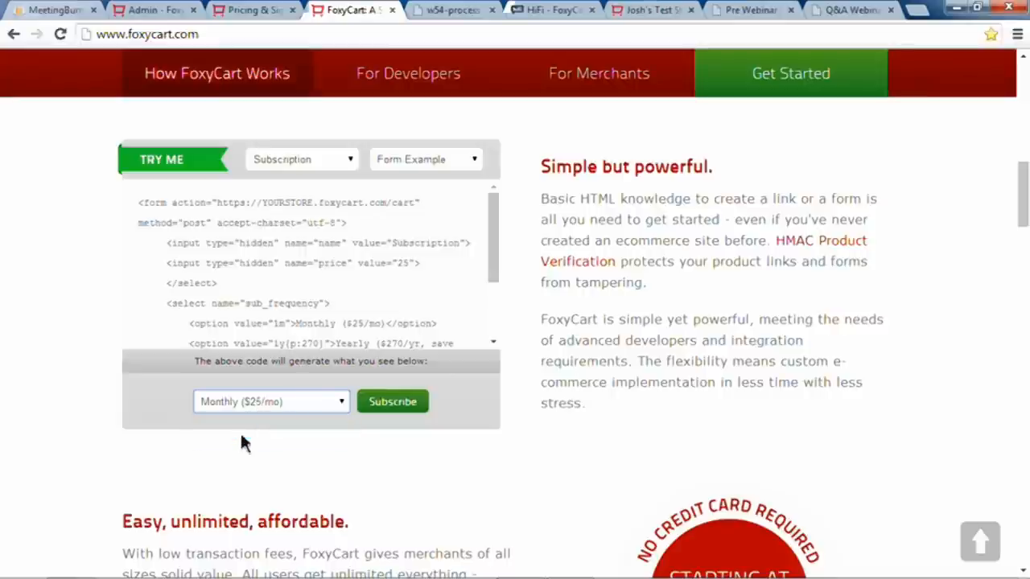
click(270, 403)
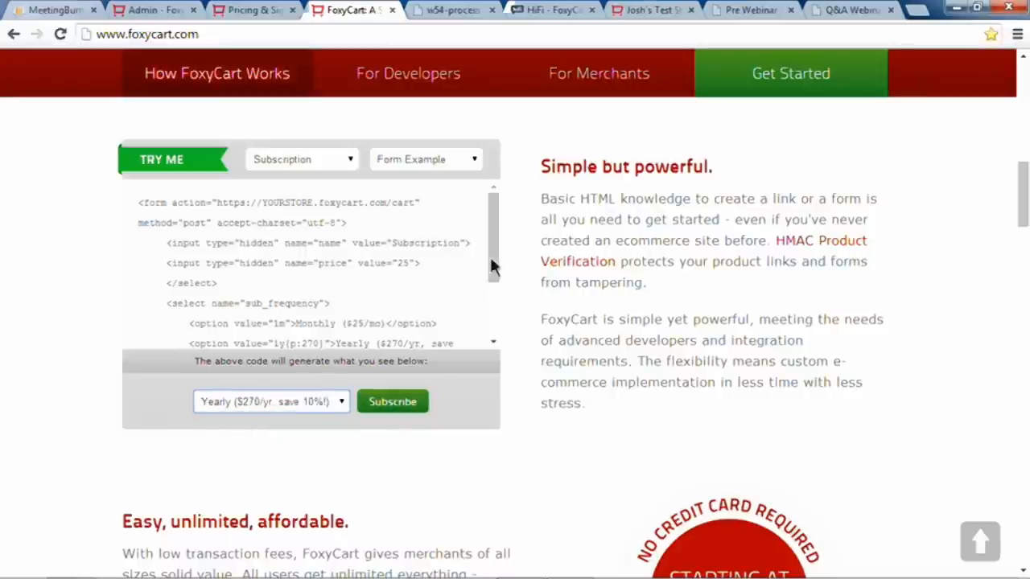
scroll(down, 3)
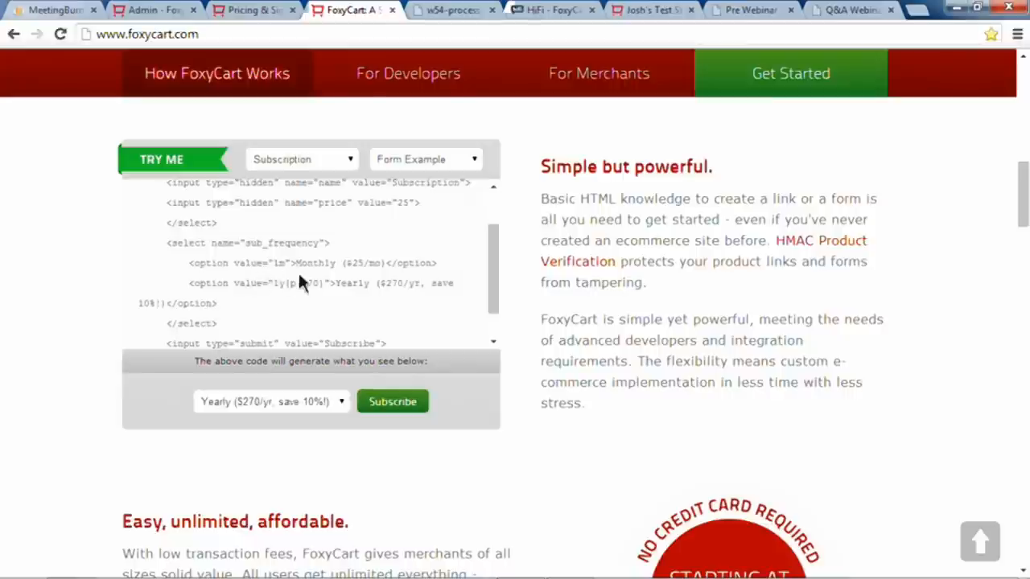
mouse_move(304, 293)
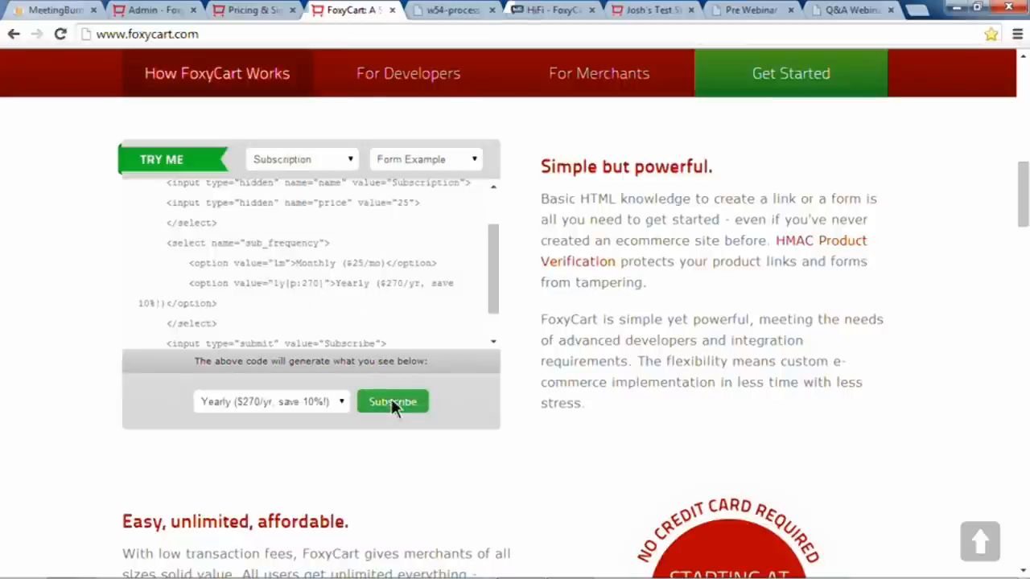
Subscribe to the yearly plan and review the cart at a $485.00 order total.
click(393, 402)
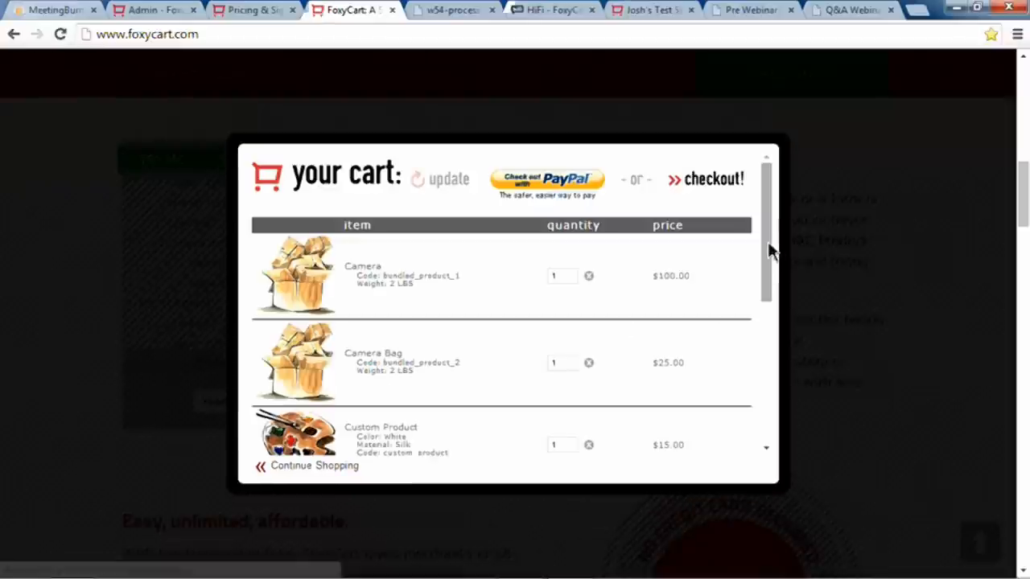
scroll(down, 3)
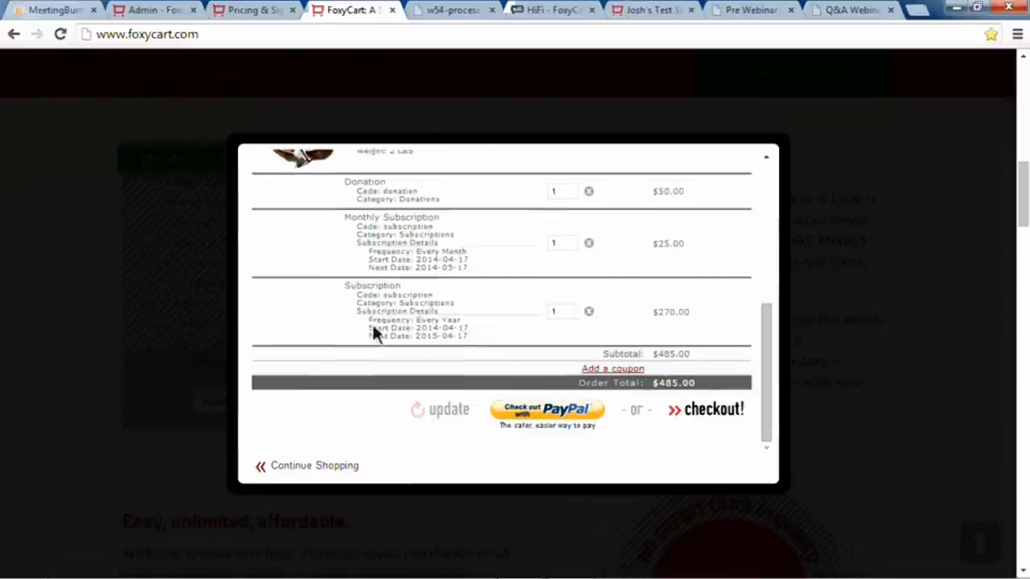
mouse_move(463, 331)
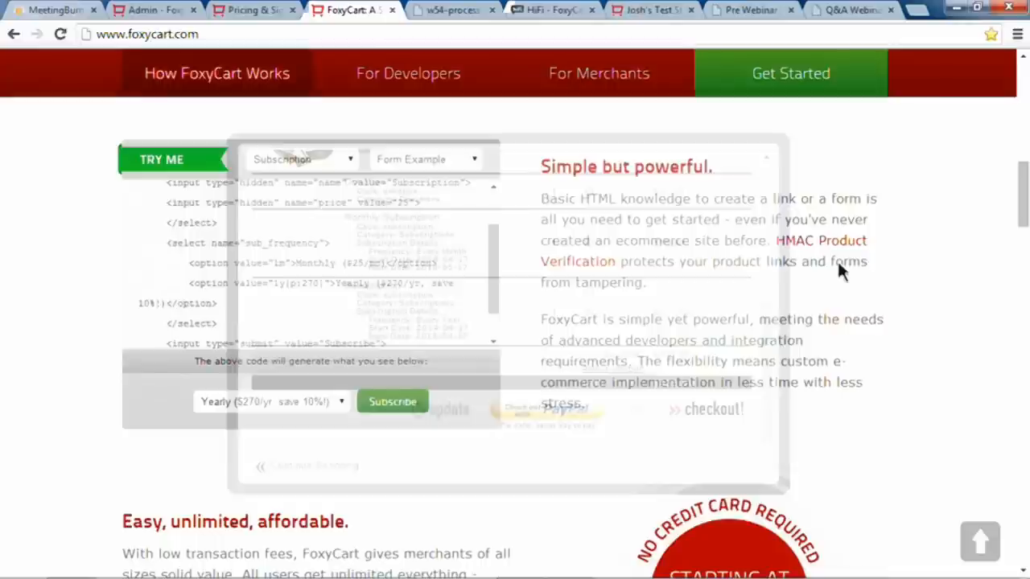
scroll(down, 3)
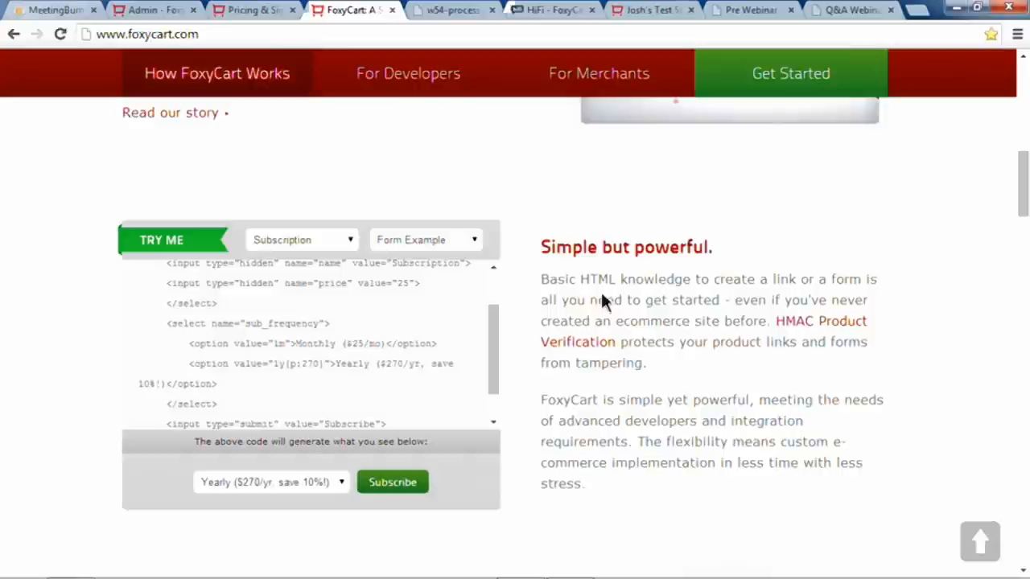
mouse_move(618, 304)
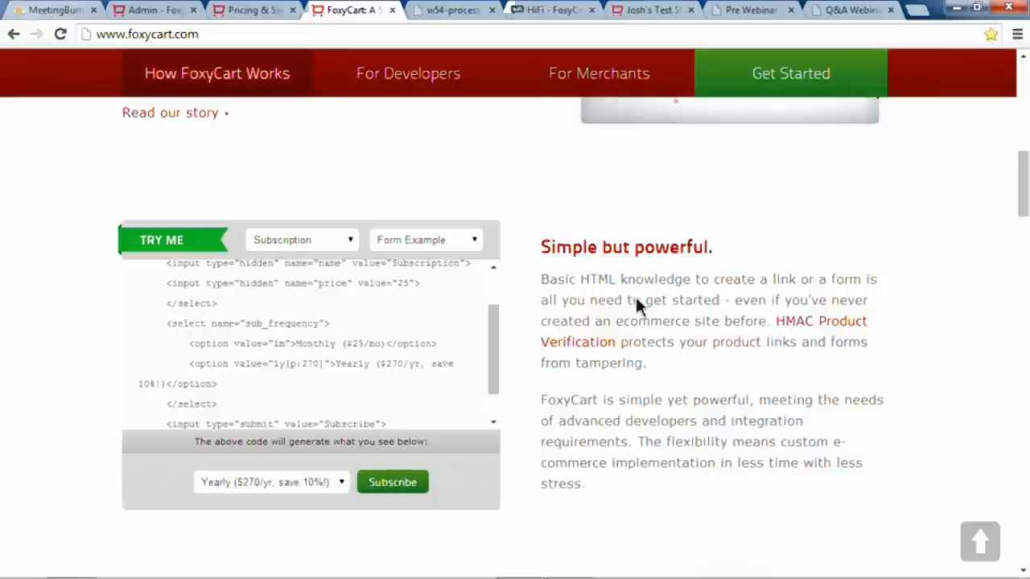
mouse_move(657, 312)
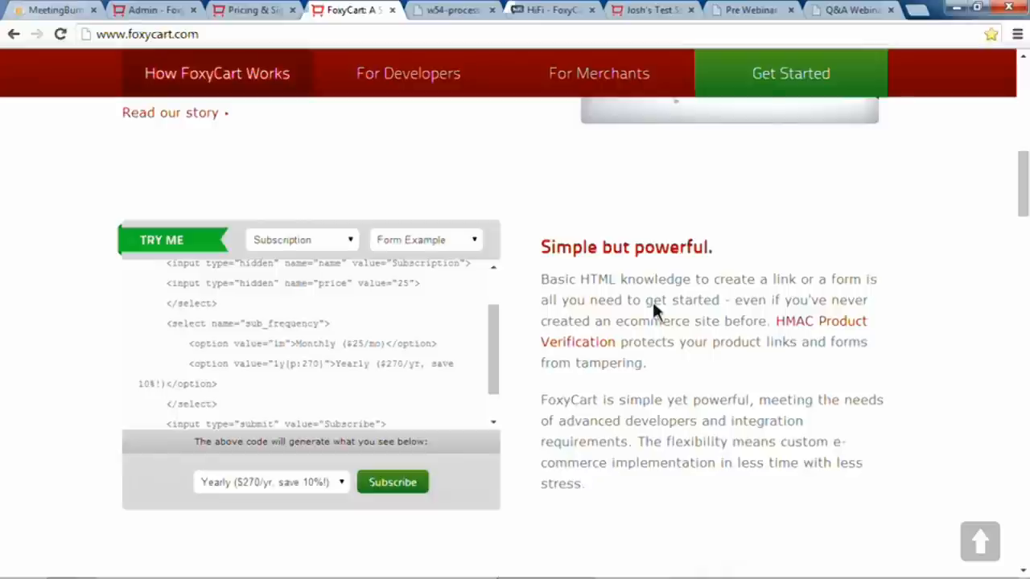
From Store > payment, view the yearly Standard, Advanced and Enterprise plans needed to go live.
click(148, 10)
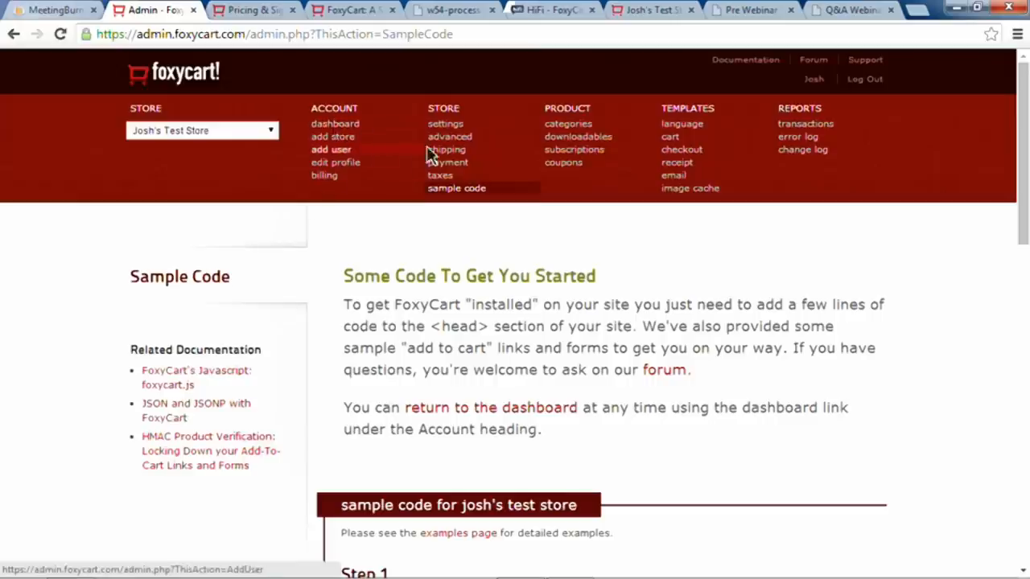
click(448, 161)
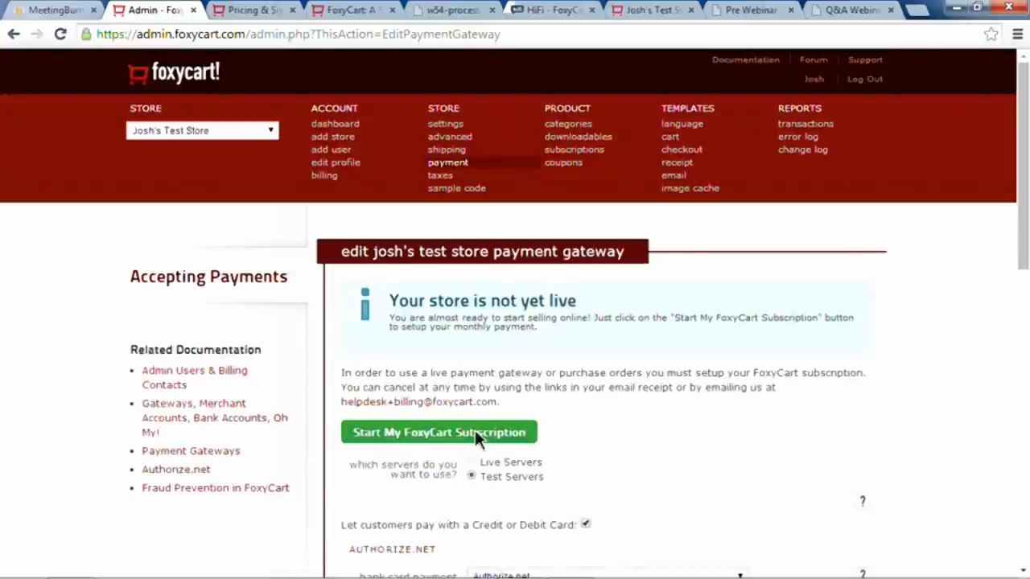
click(439, 432)
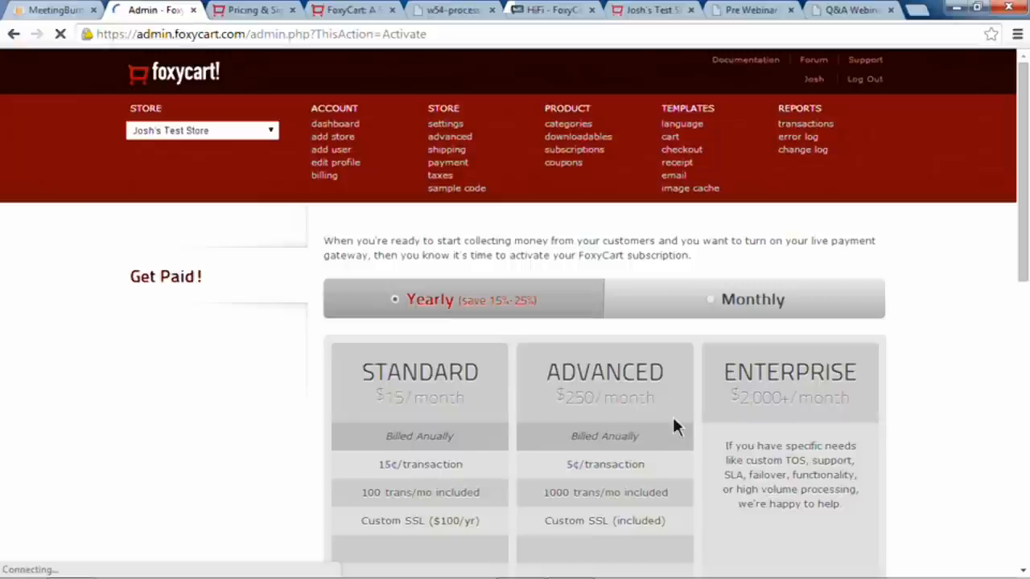
scroll(down, 3)
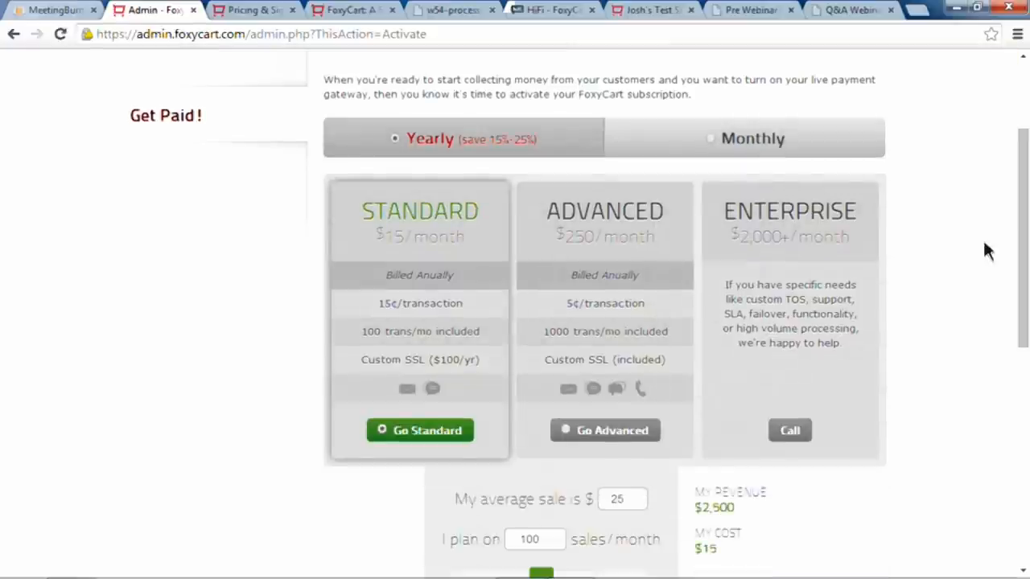
scroll(down, 3)
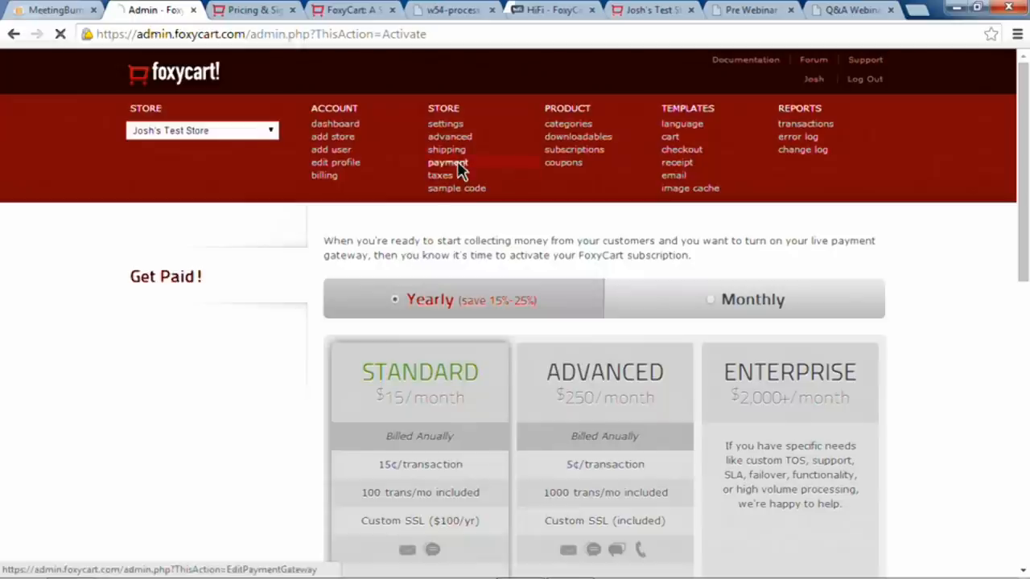
Return to the payment gateway page showing the Authorize.net test settings.
click(448, 162)
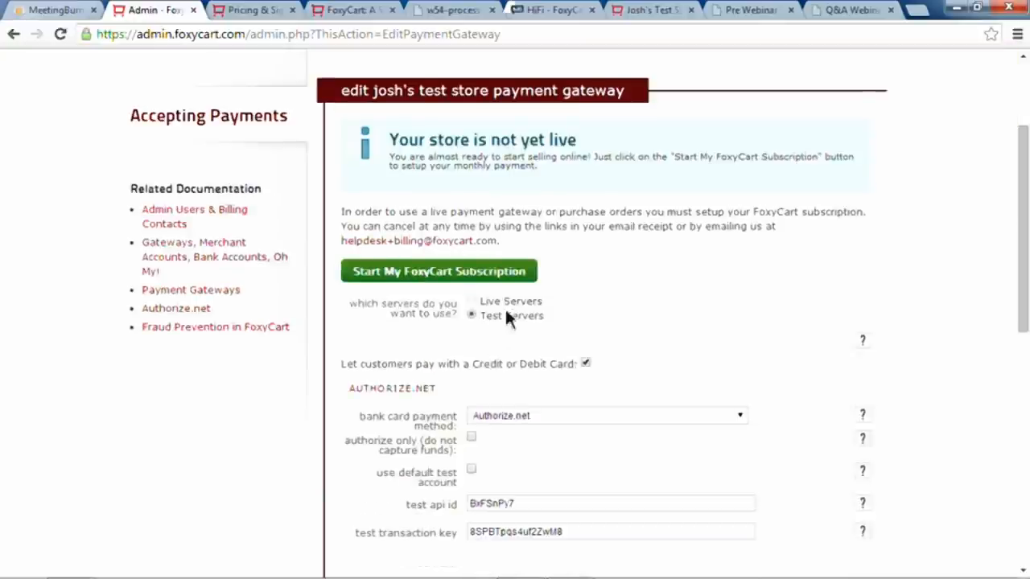
mouse_move(507, 310)
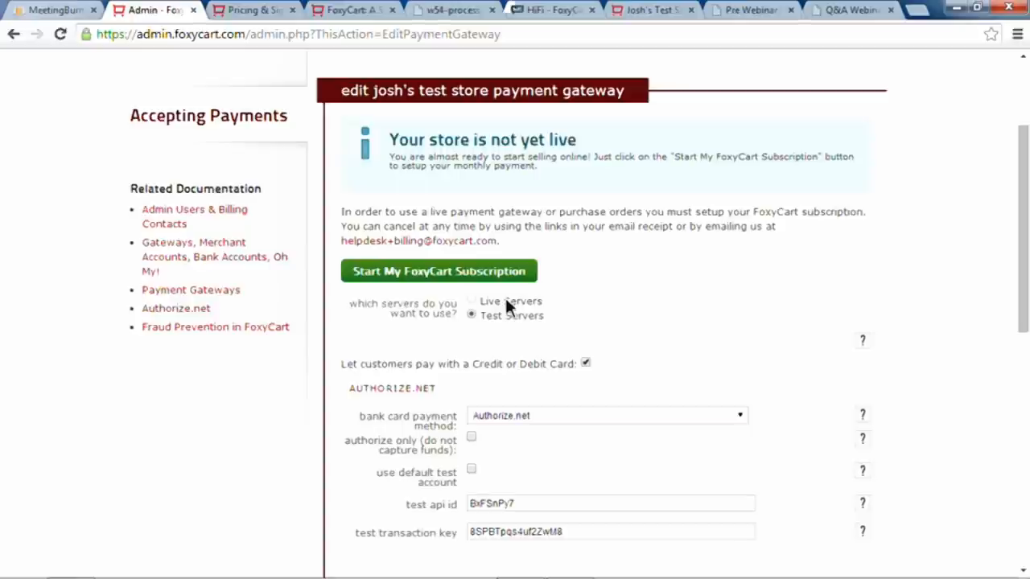
mouse_move(588, 322)
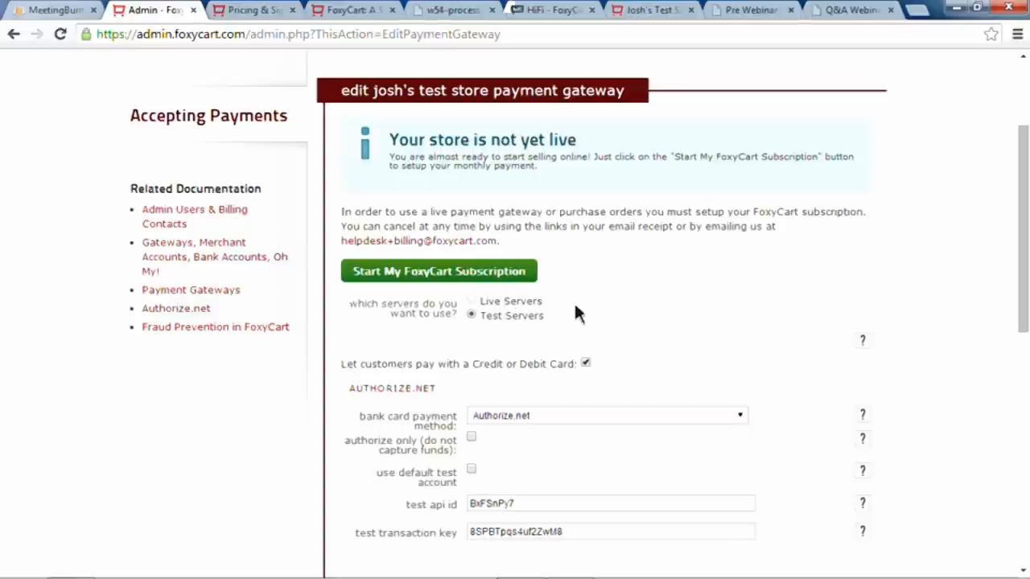
mouse_move(628, 309)
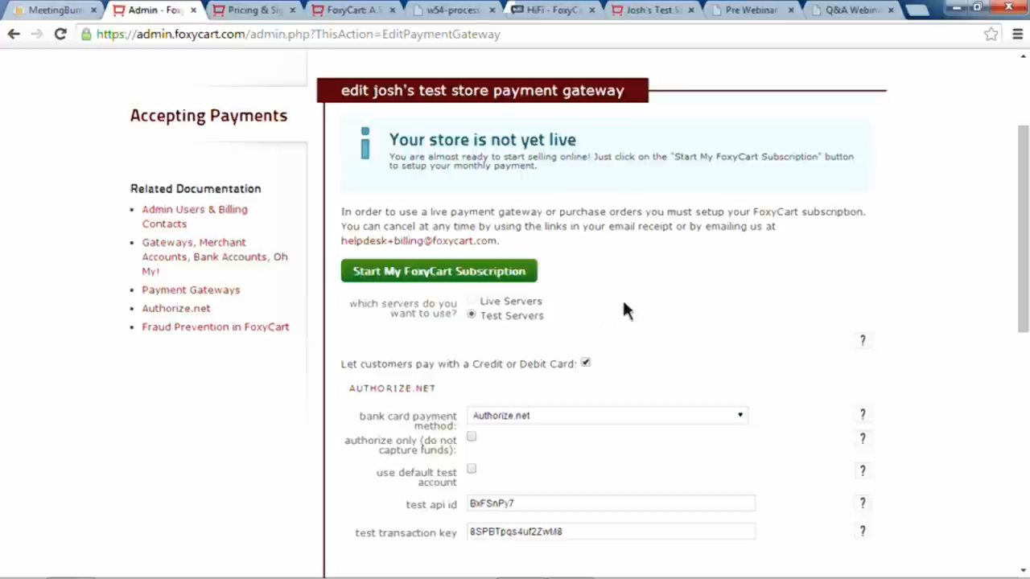